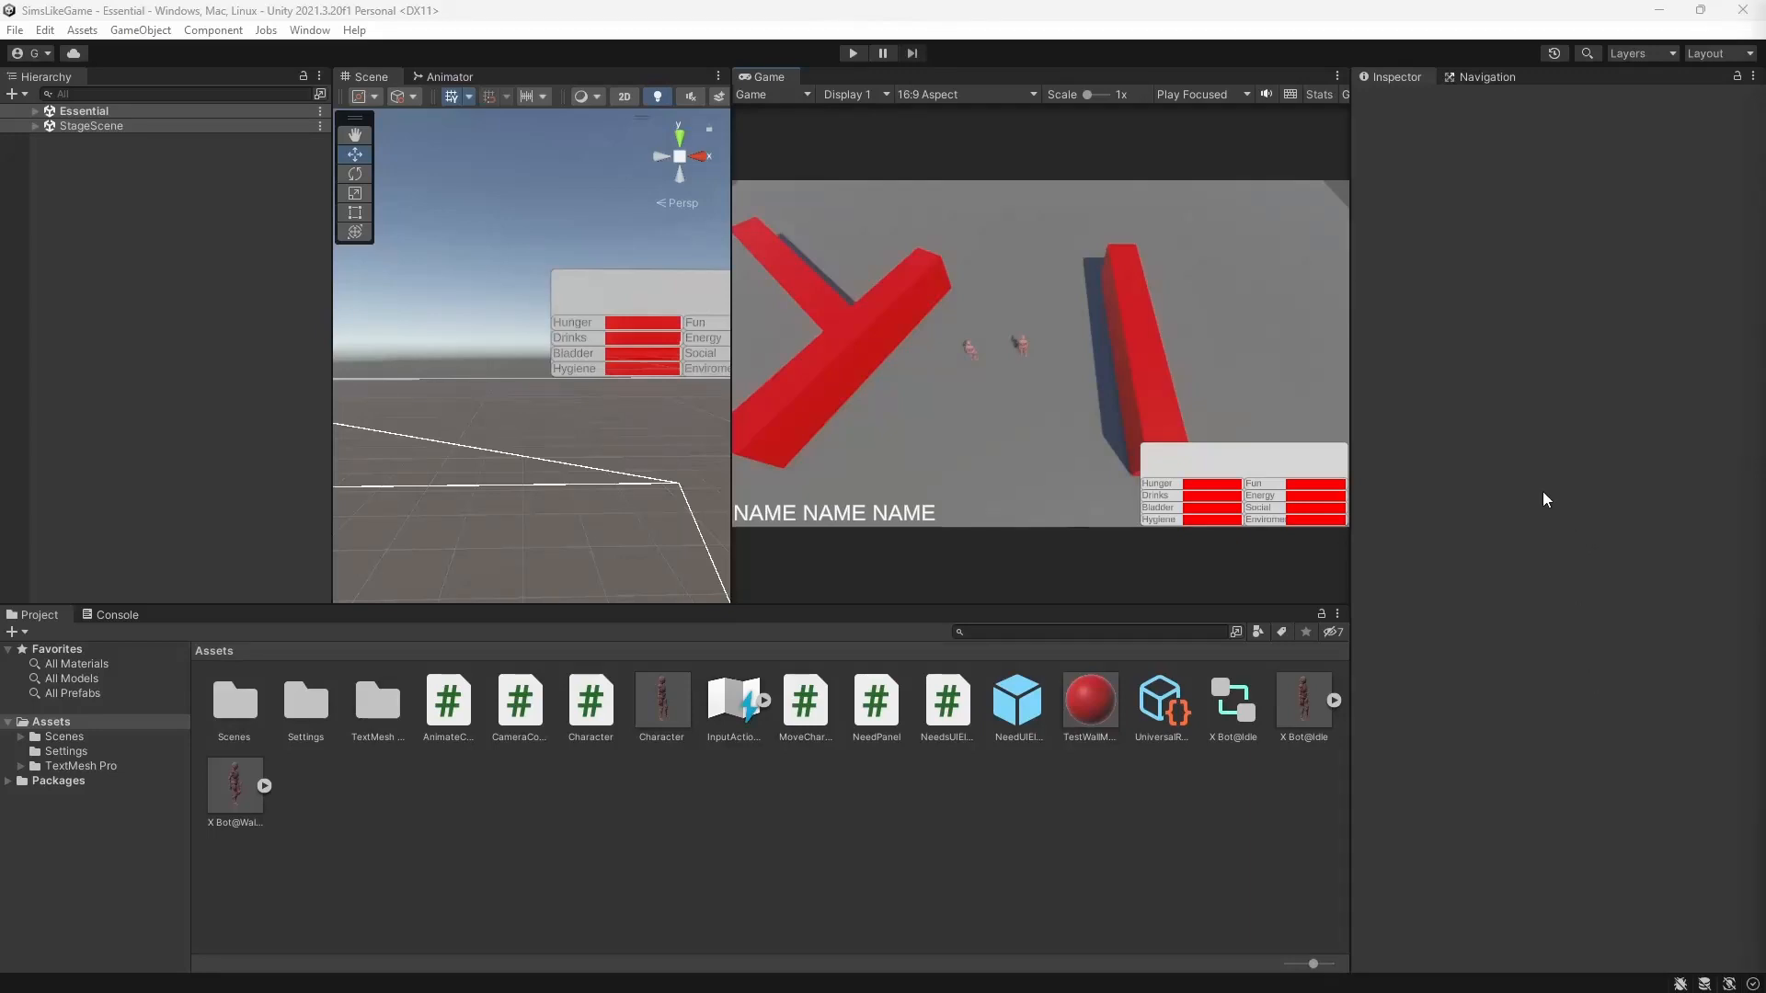
{"action": "mouse_move", "coordinate": [1443, 425]}
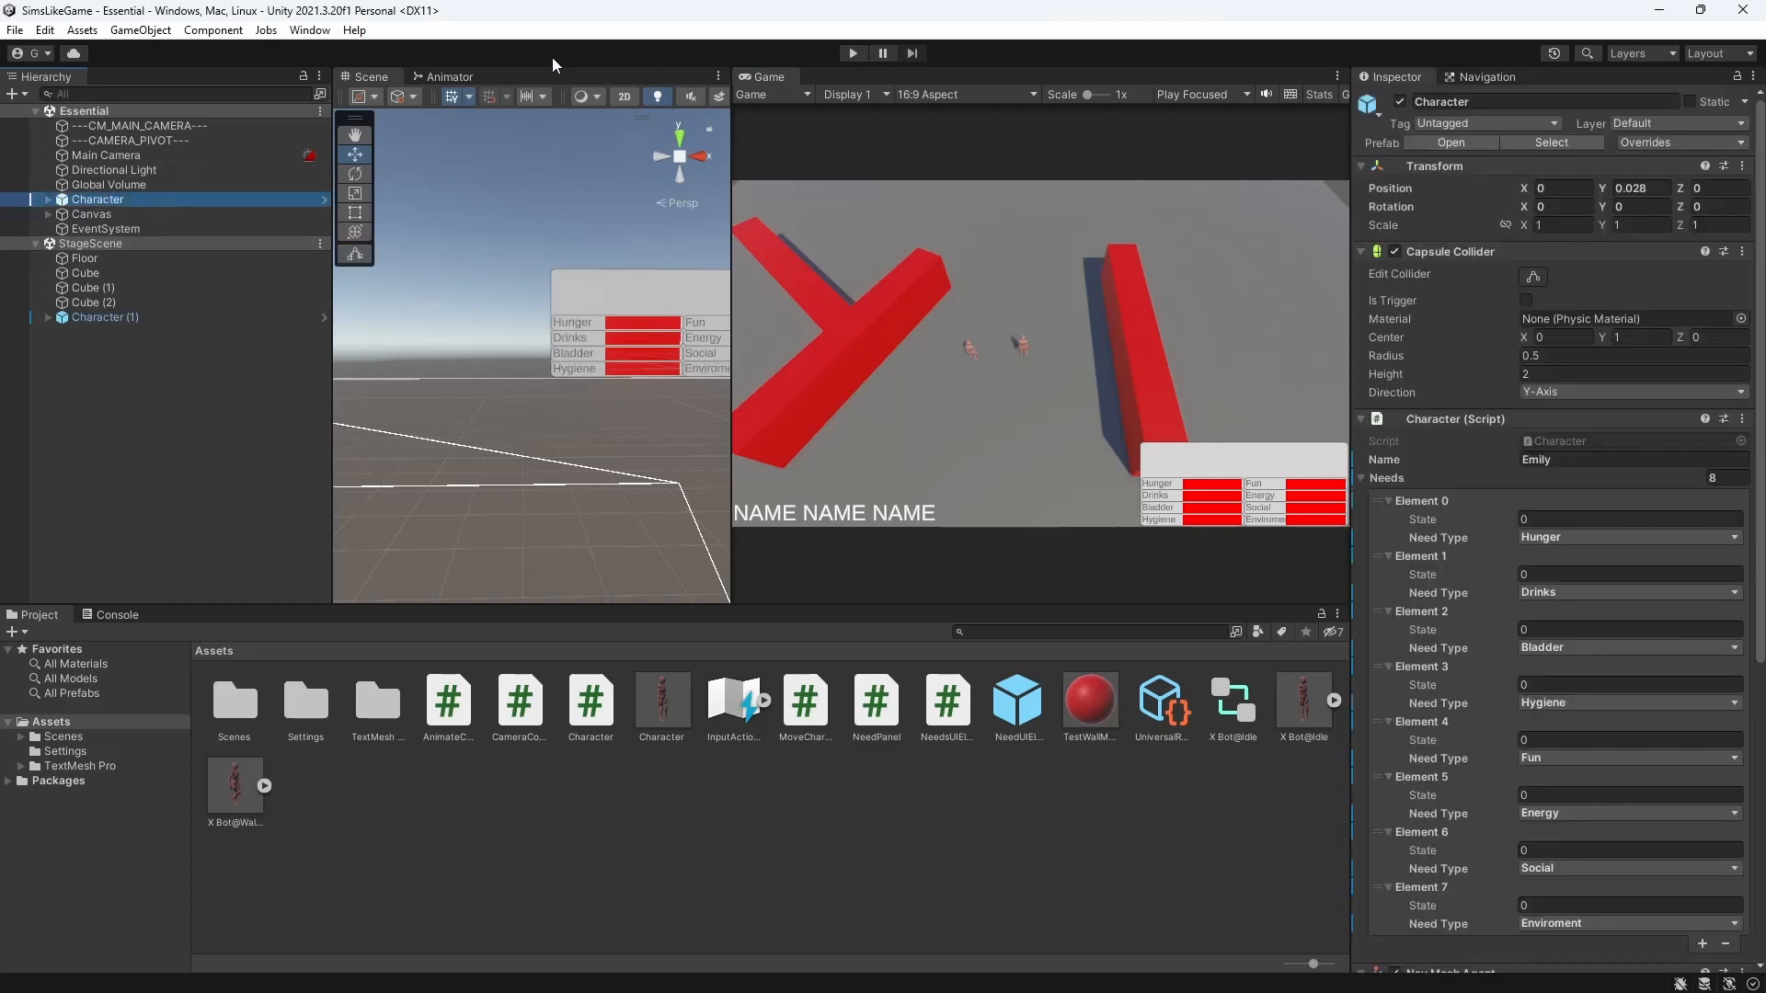
- Scroll the Character script to show the NeedContainer class and Needs enum
{"action": "scroll", "scroll_direction": "down", "scroll_amount": 3}
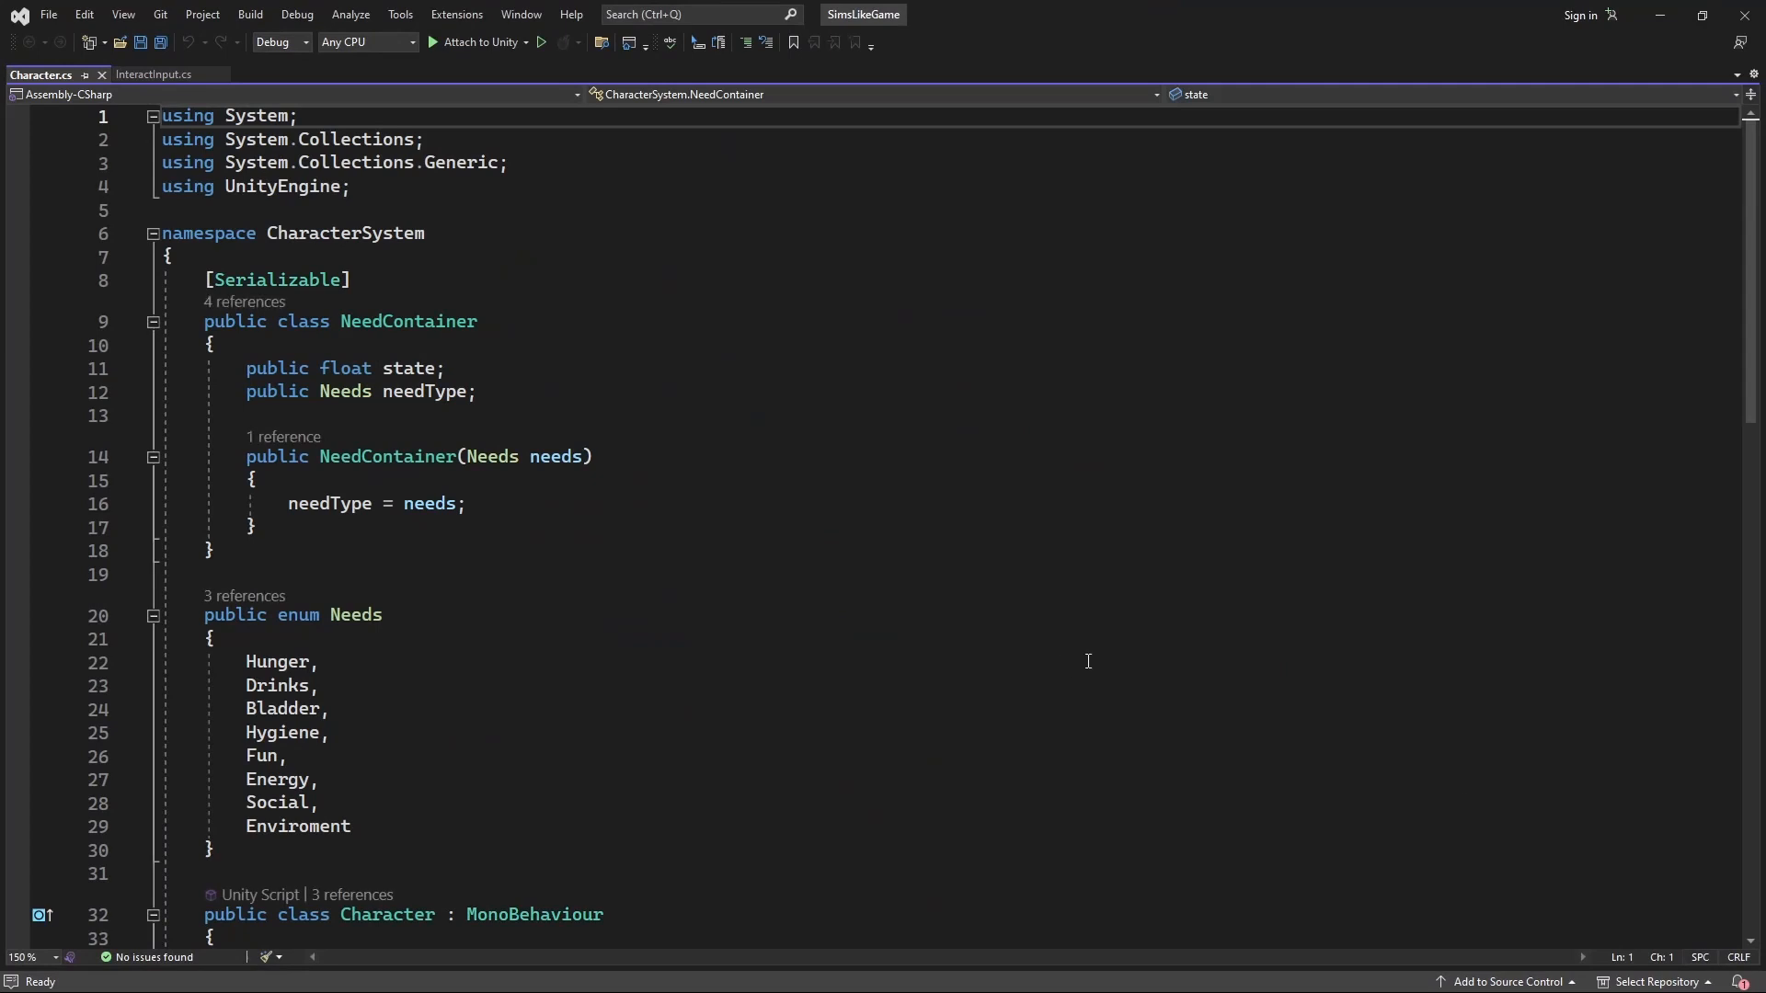
- Add [Range(0f, 100f)] above NeedContainer's public float state field
{"action": "left_click", "coordinate": [508, 346]}
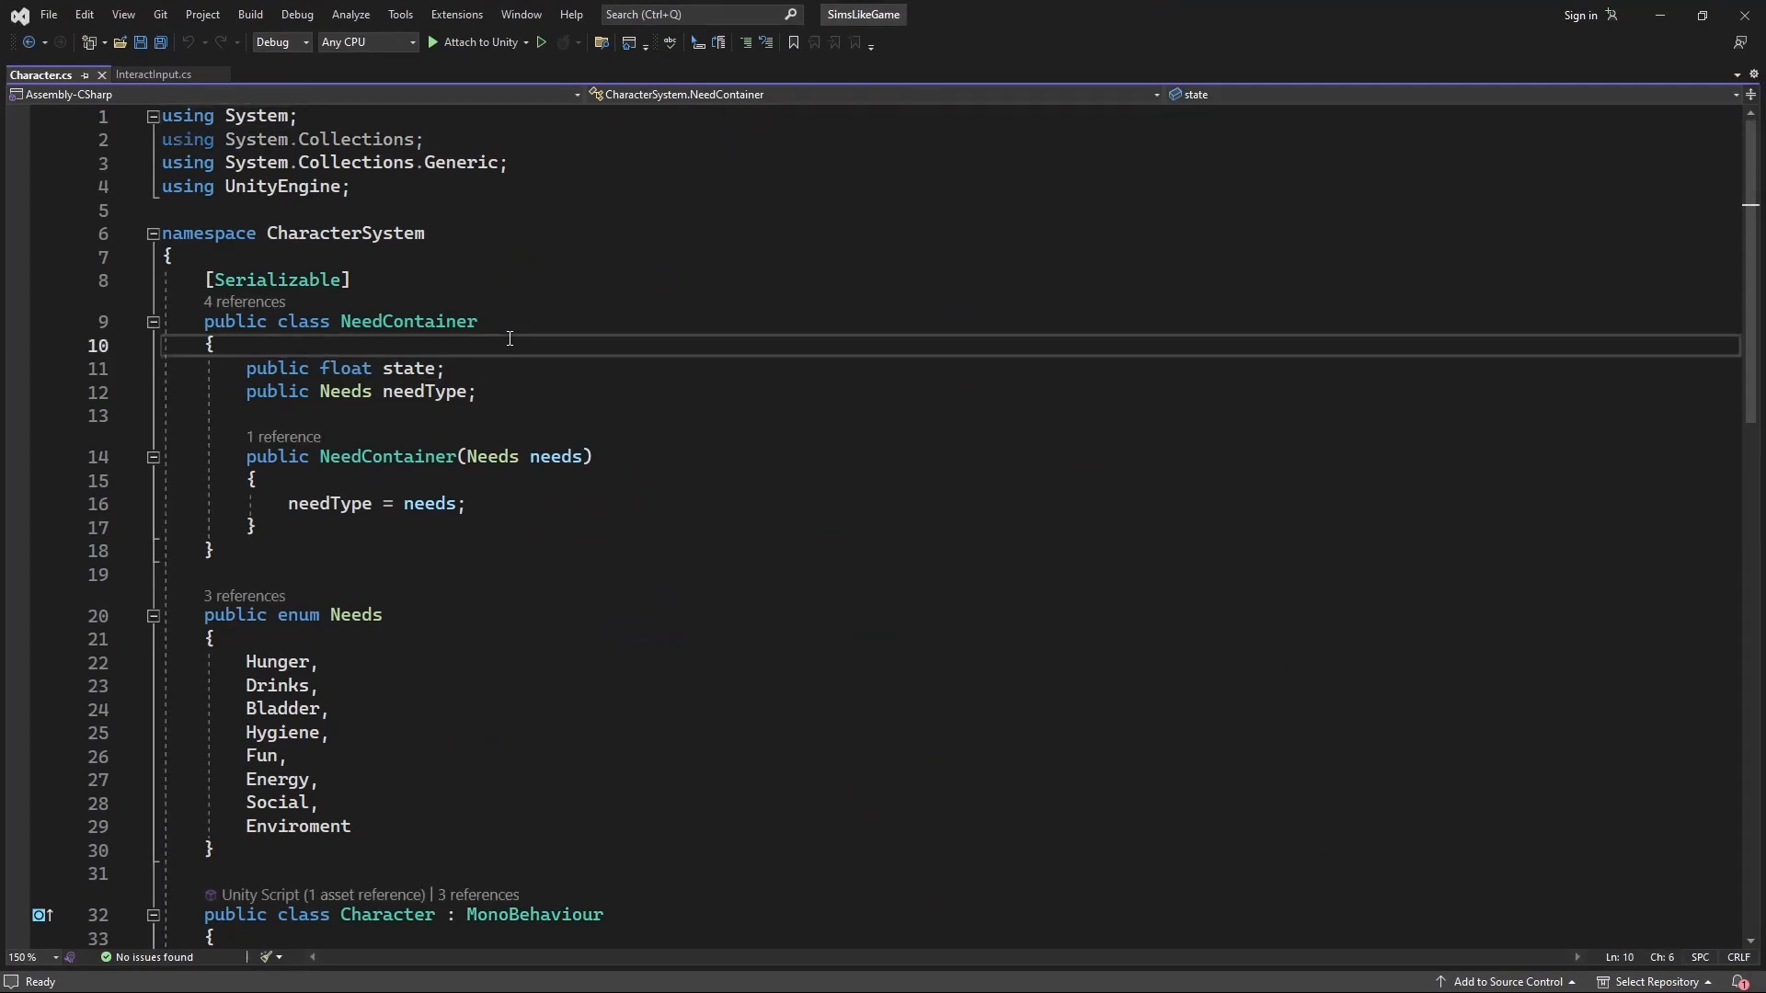
{"action": "type", "text": "[Range(0f, 1f)]"}
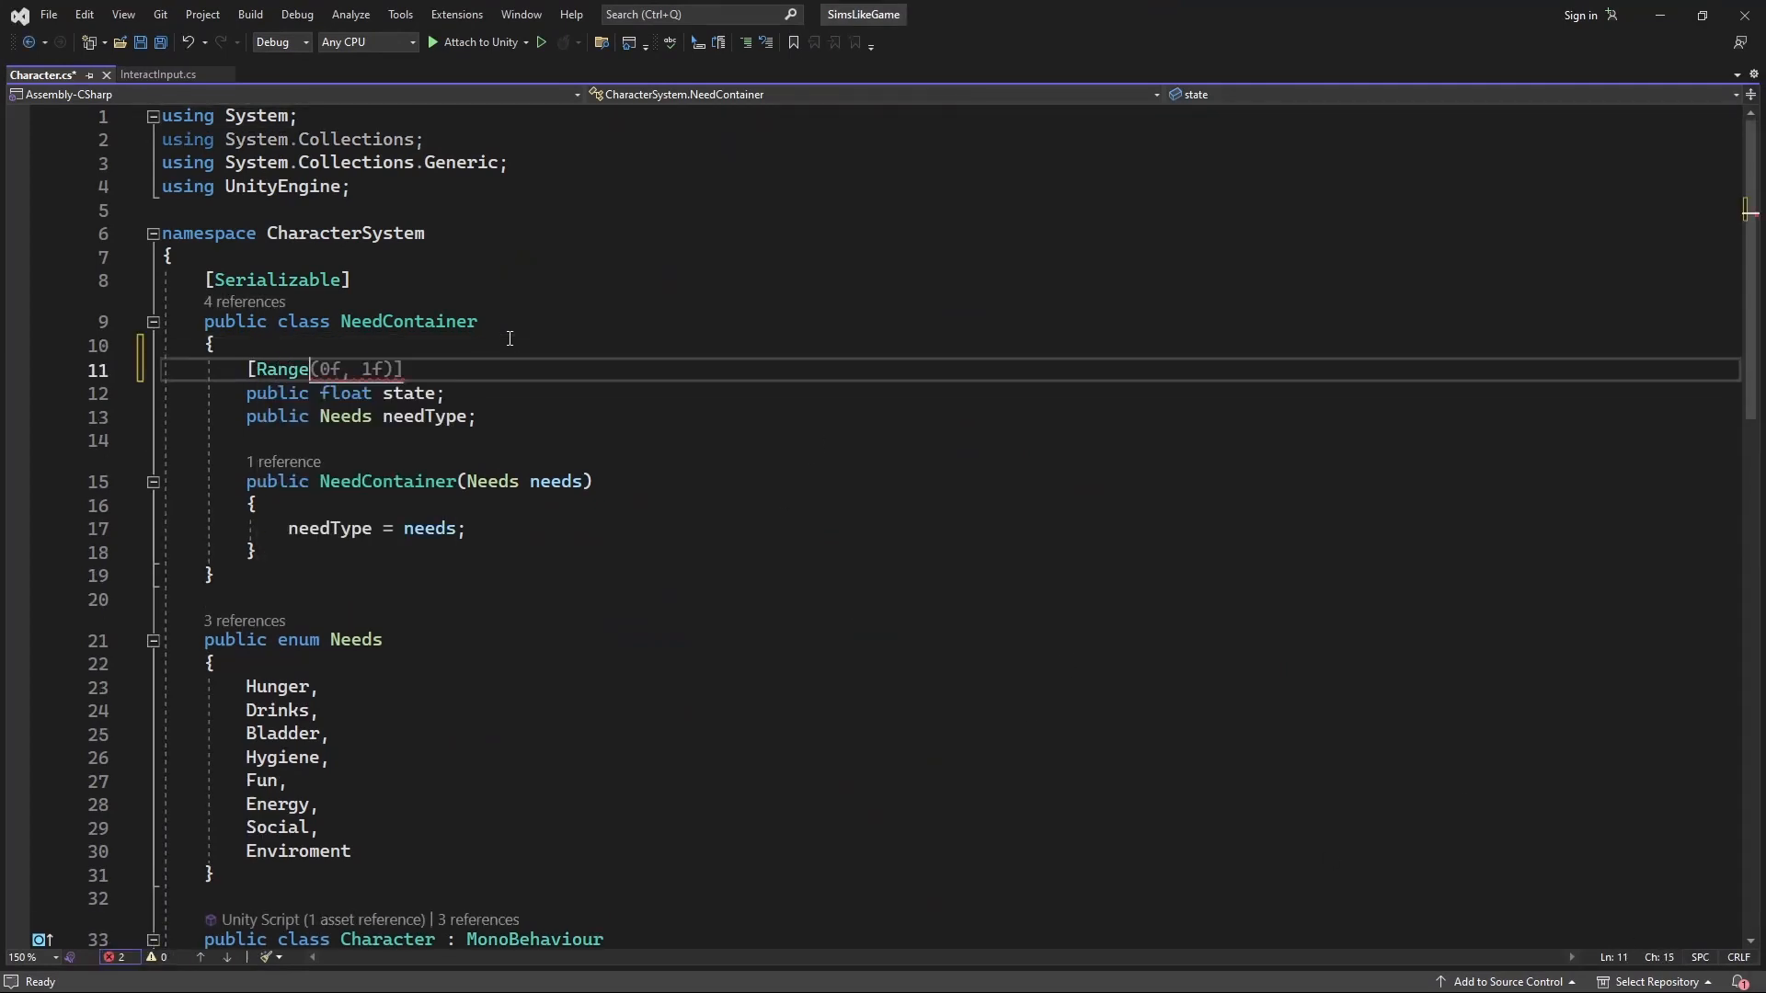
{"action": "type", "text": "10"}
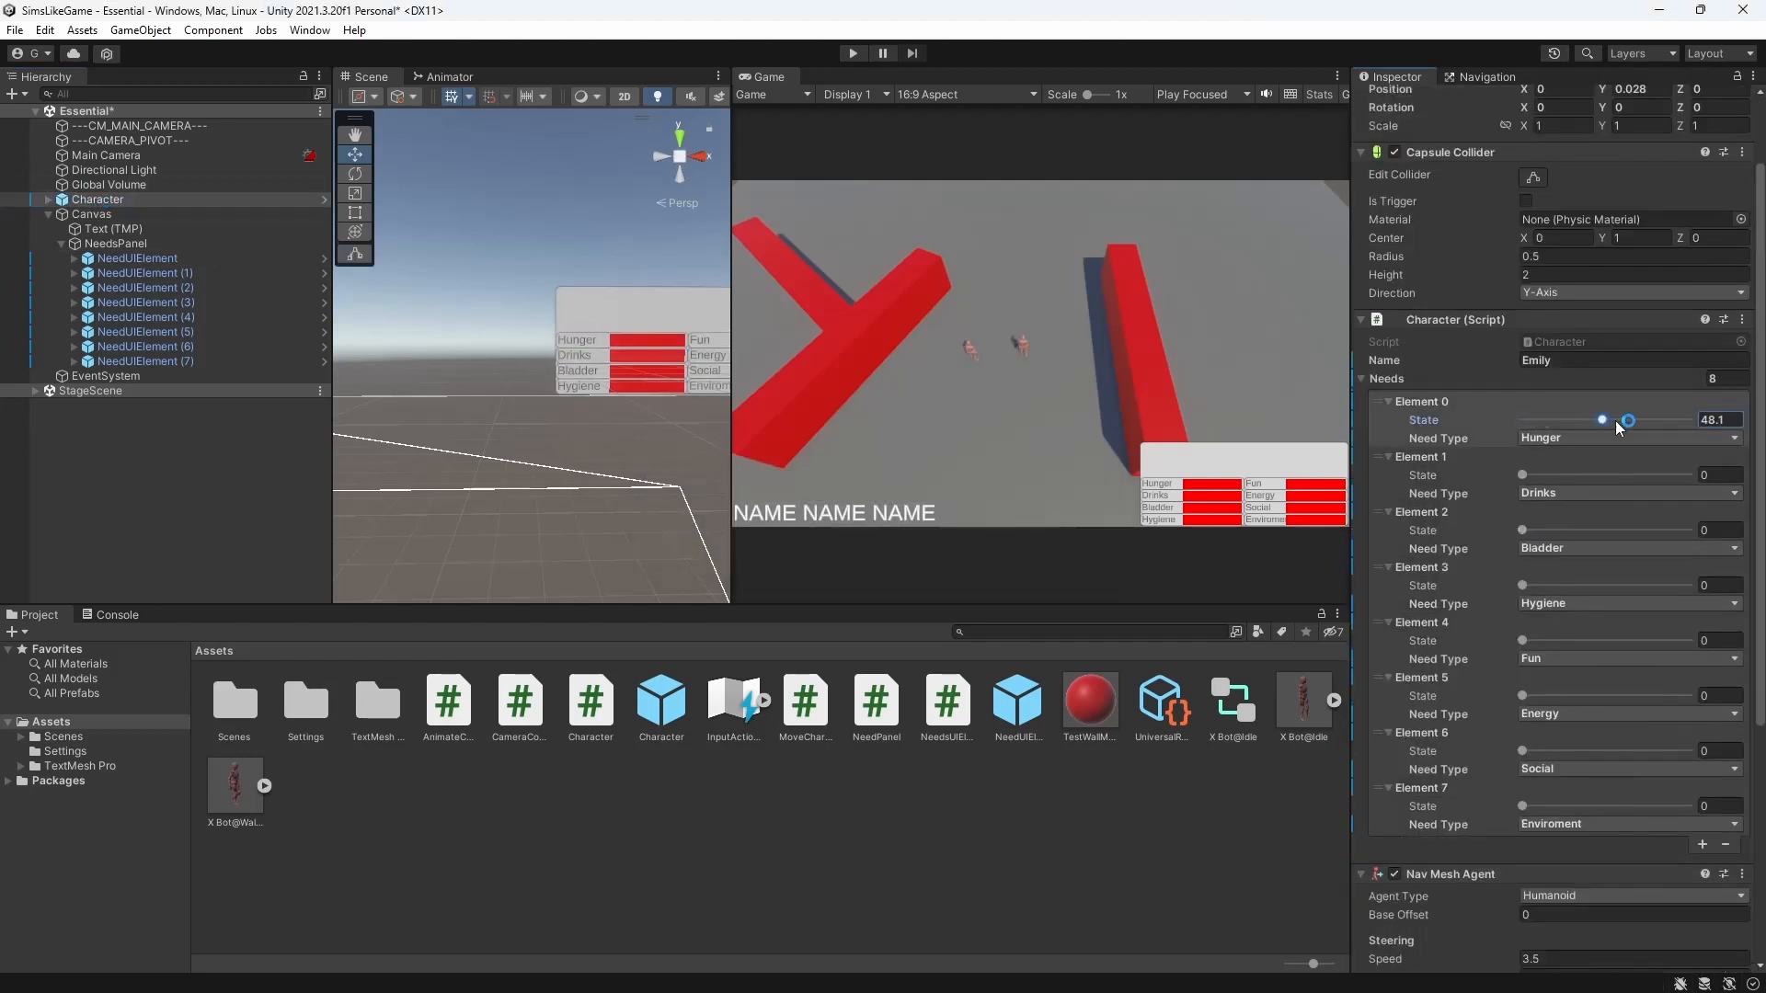
- Drag the Element 0 Hunger State slider to 65.8
{"action": "left_click_drag", "start_coordinate": [1602, 421], "coordinate": [1631, 420]}
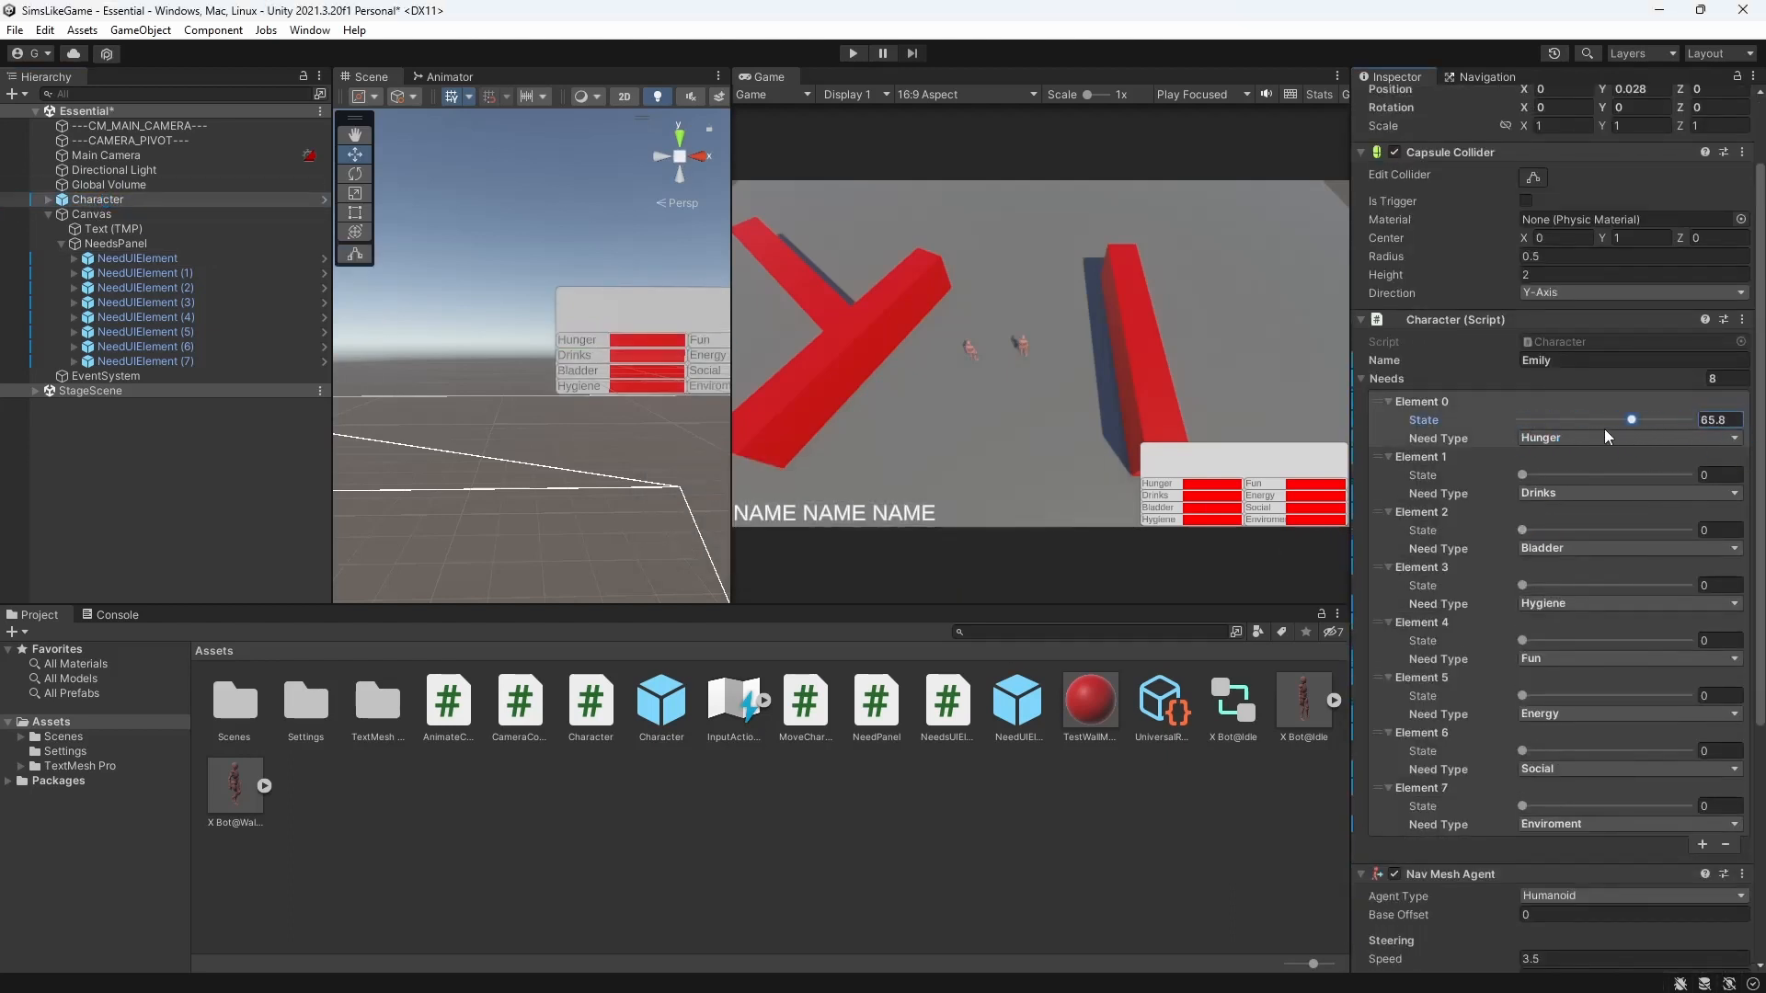
{"action": "left_click_drag", "start_coordinate": [1630, 419], "coordinate": [1589, 420]}
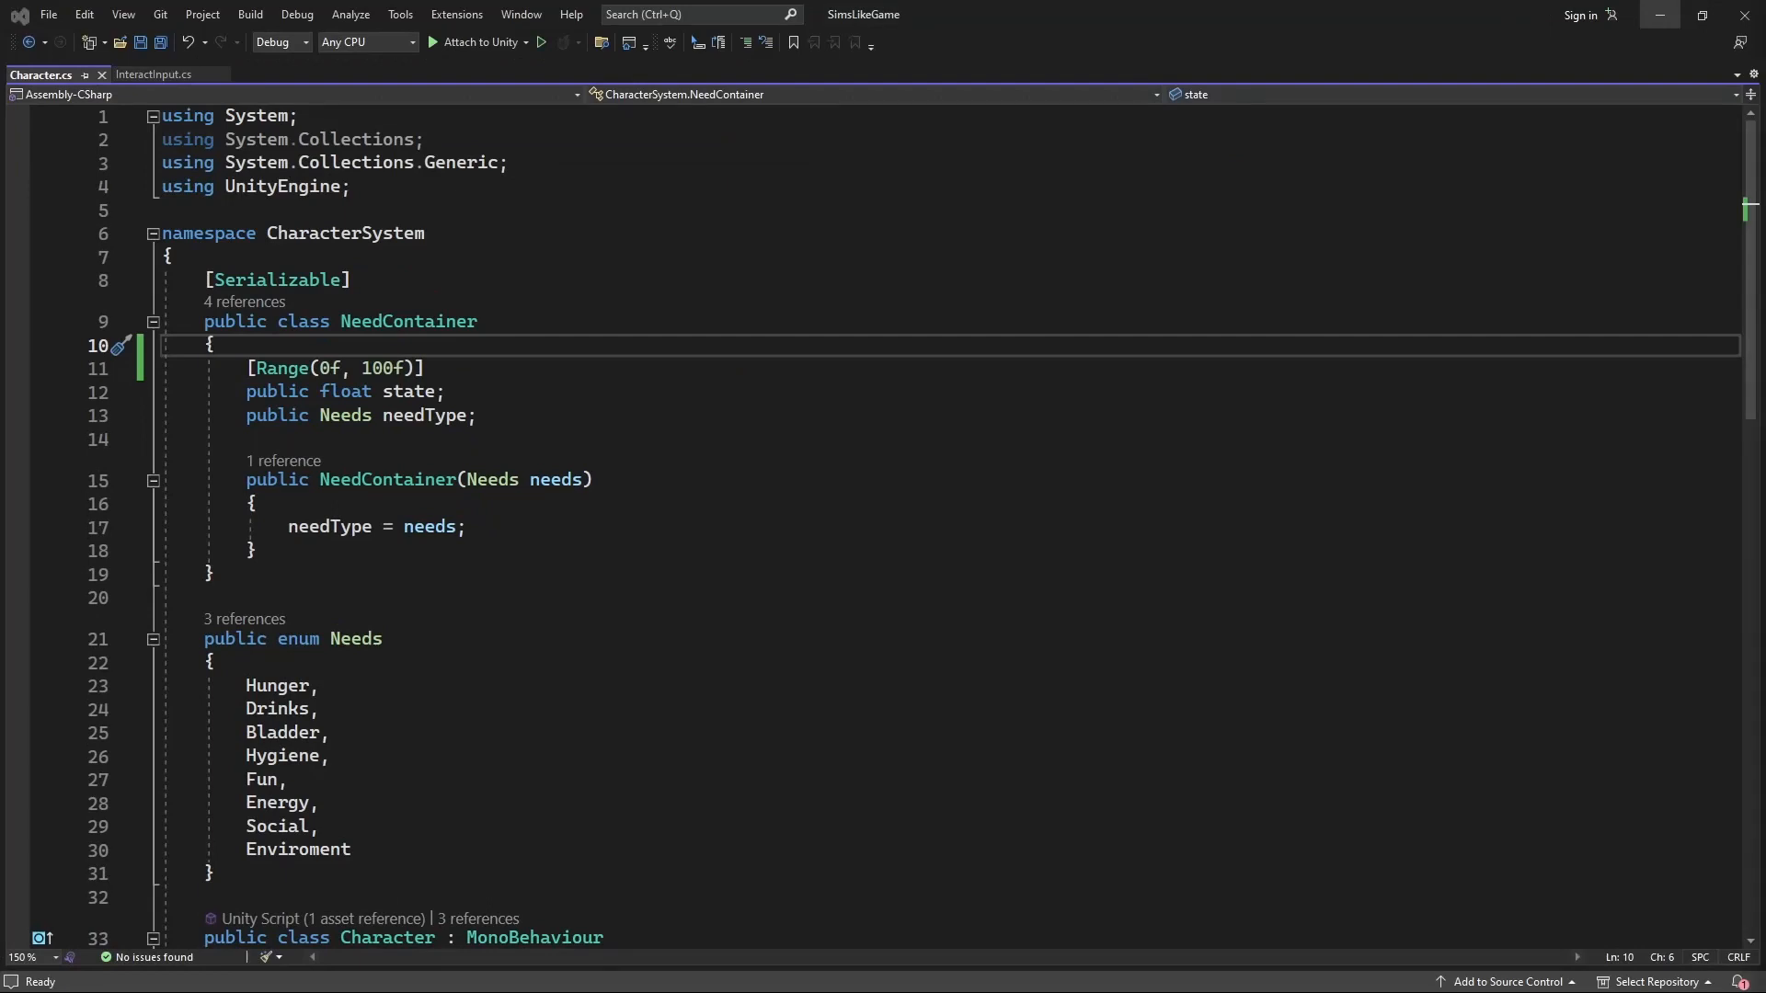
- Add public float decayRate = 1f; and public float satisfactionRate; below needType
{"action": "type", "text": "public float de"}
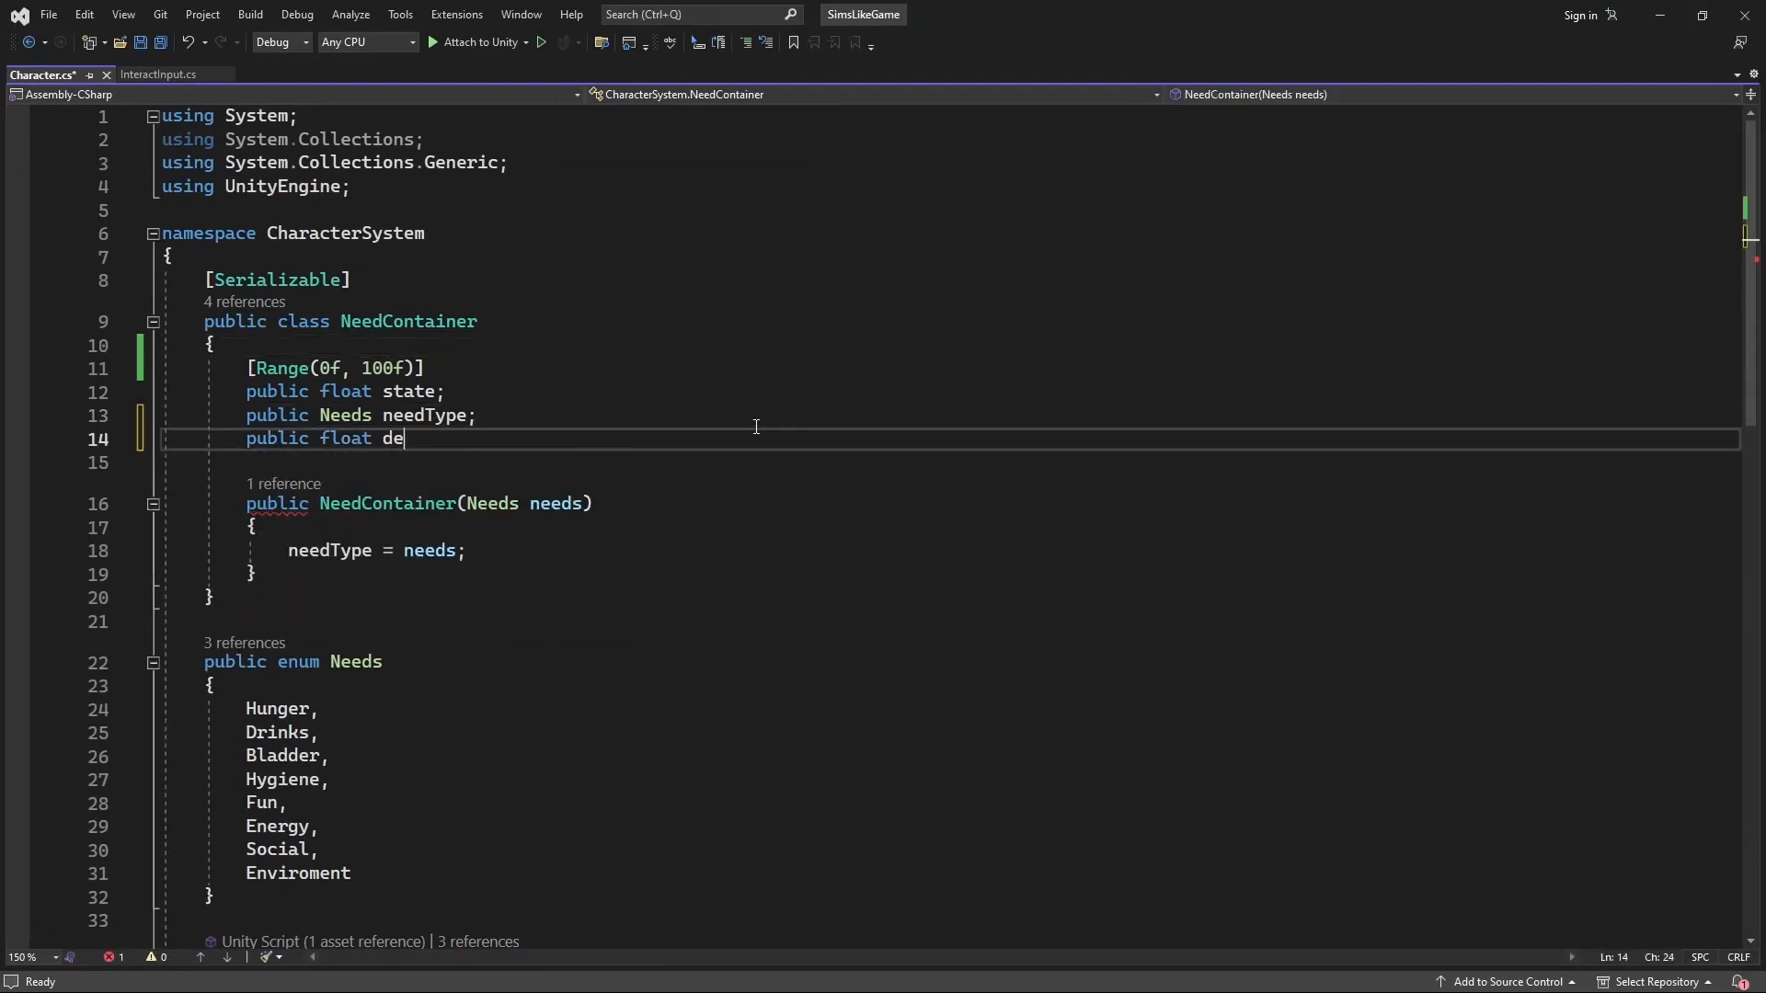
{"action": "type", "text": "cayRate"}
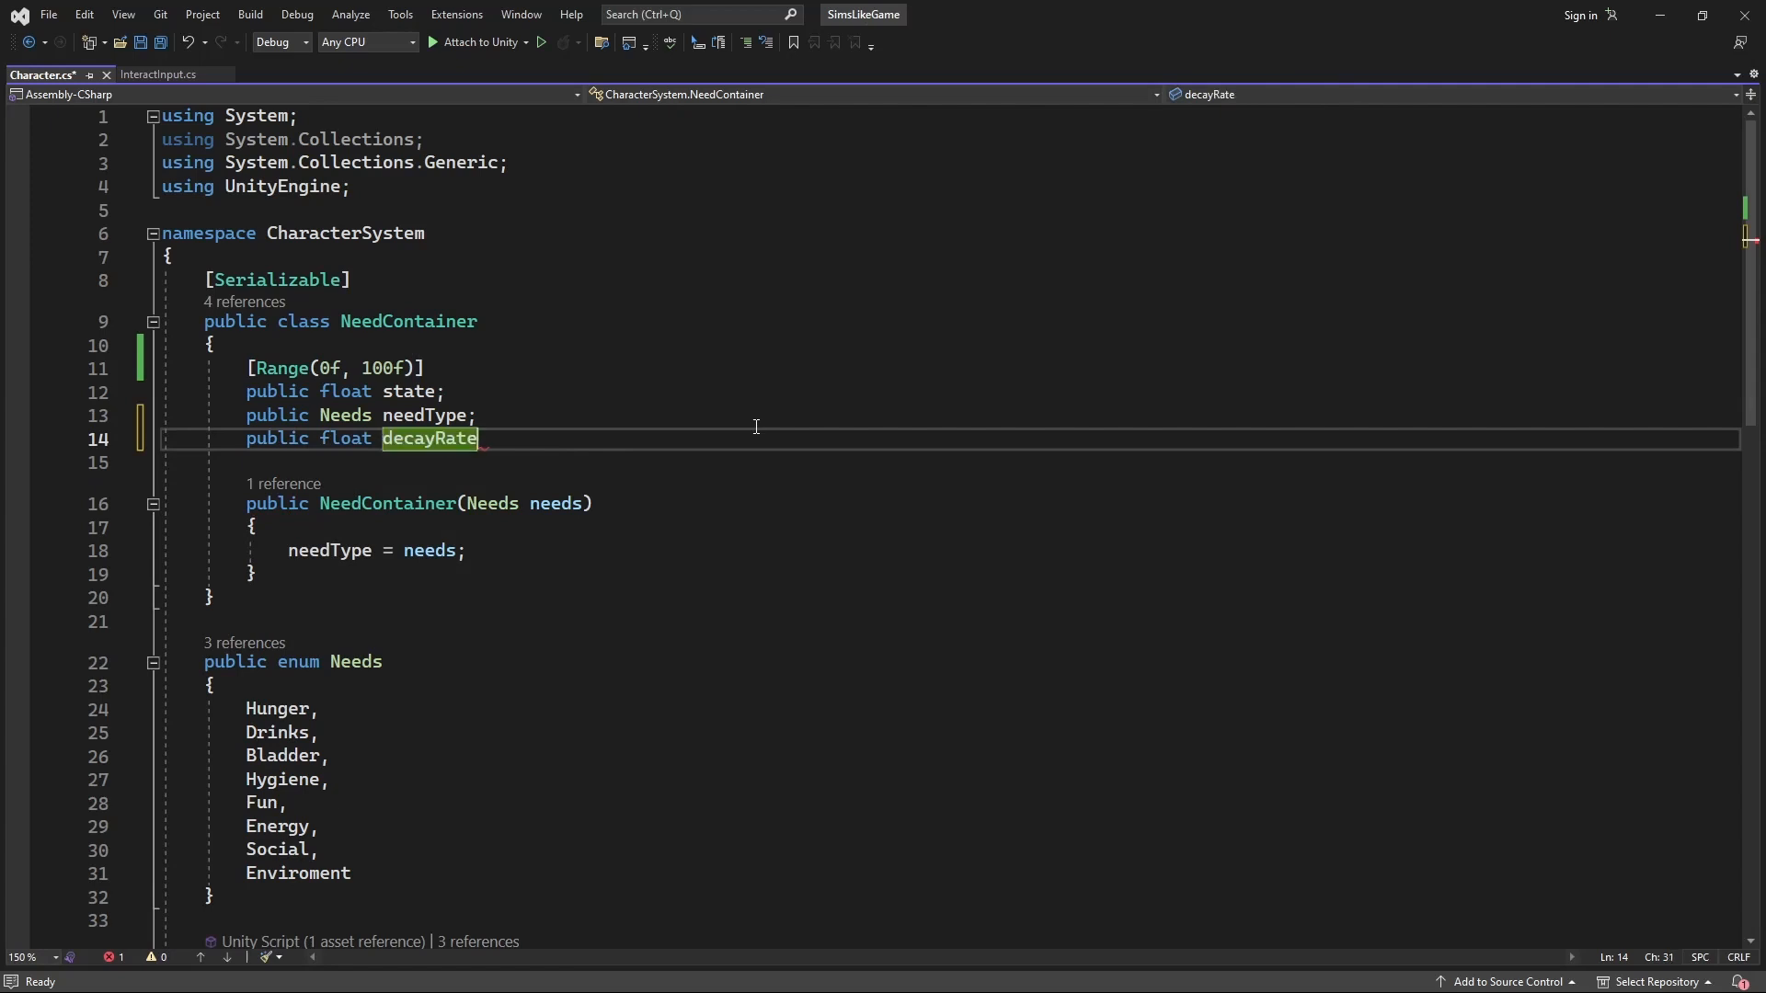
{"action": "type", "text": "= 0f"}
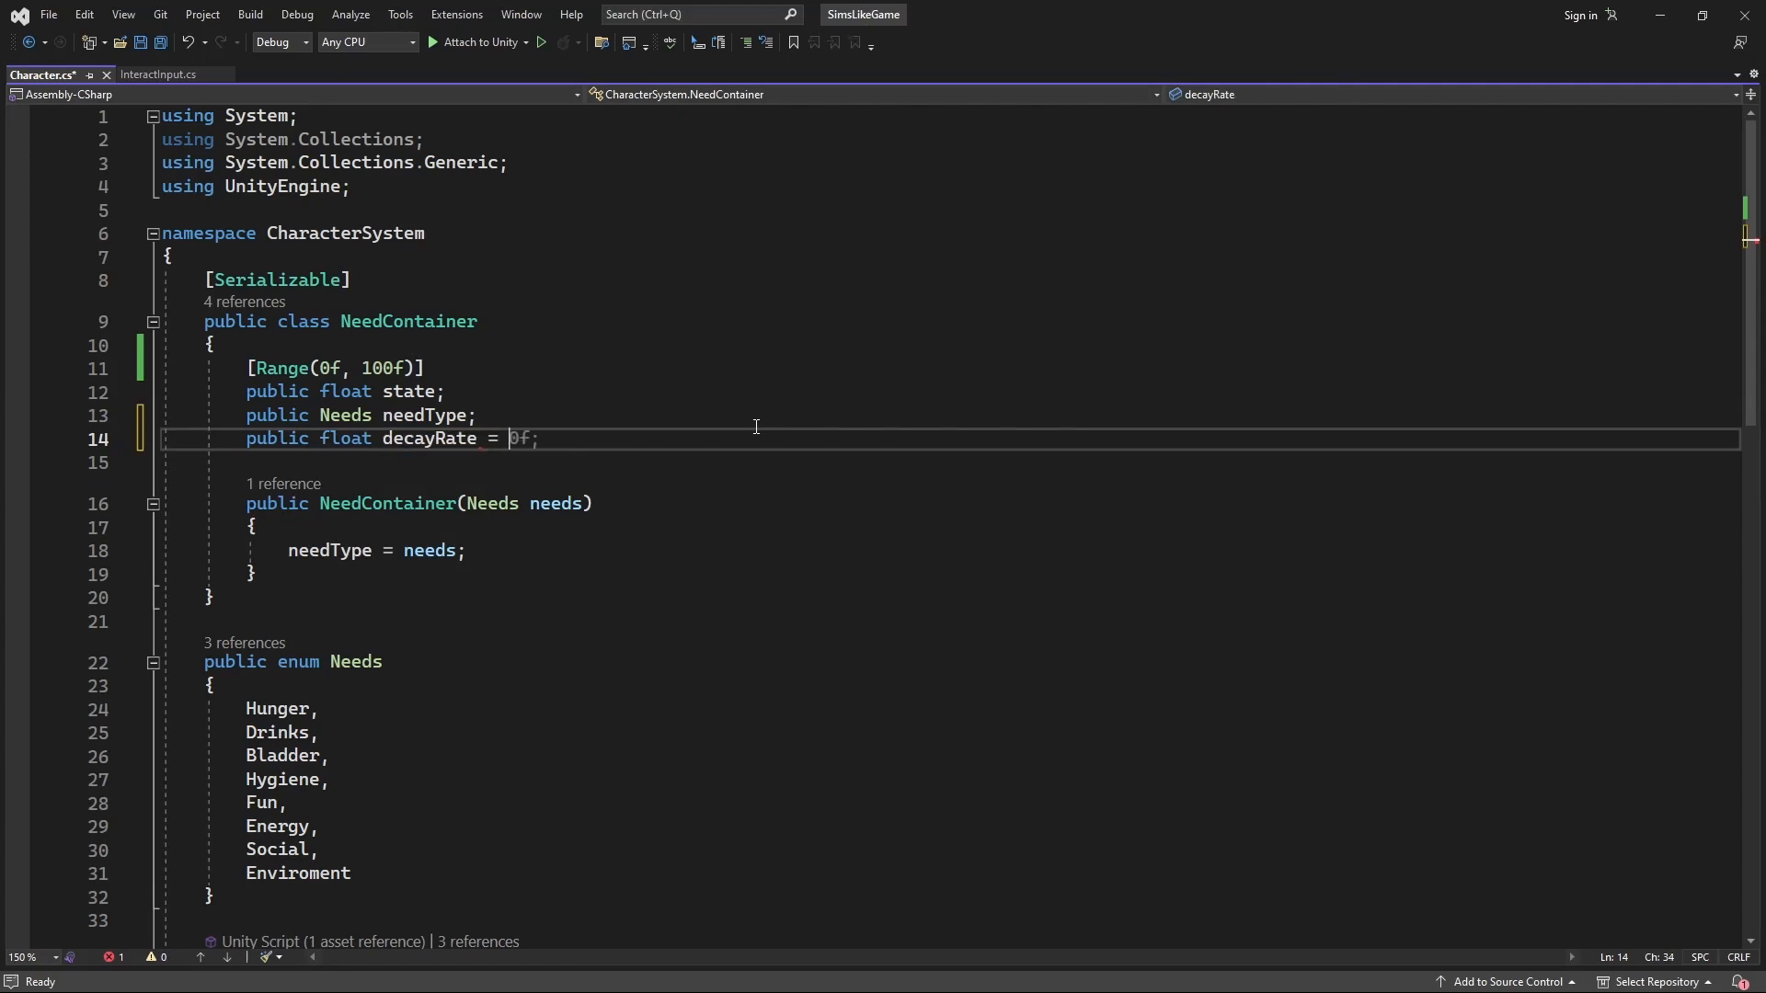
{"action": "type", "text": "1f;"}
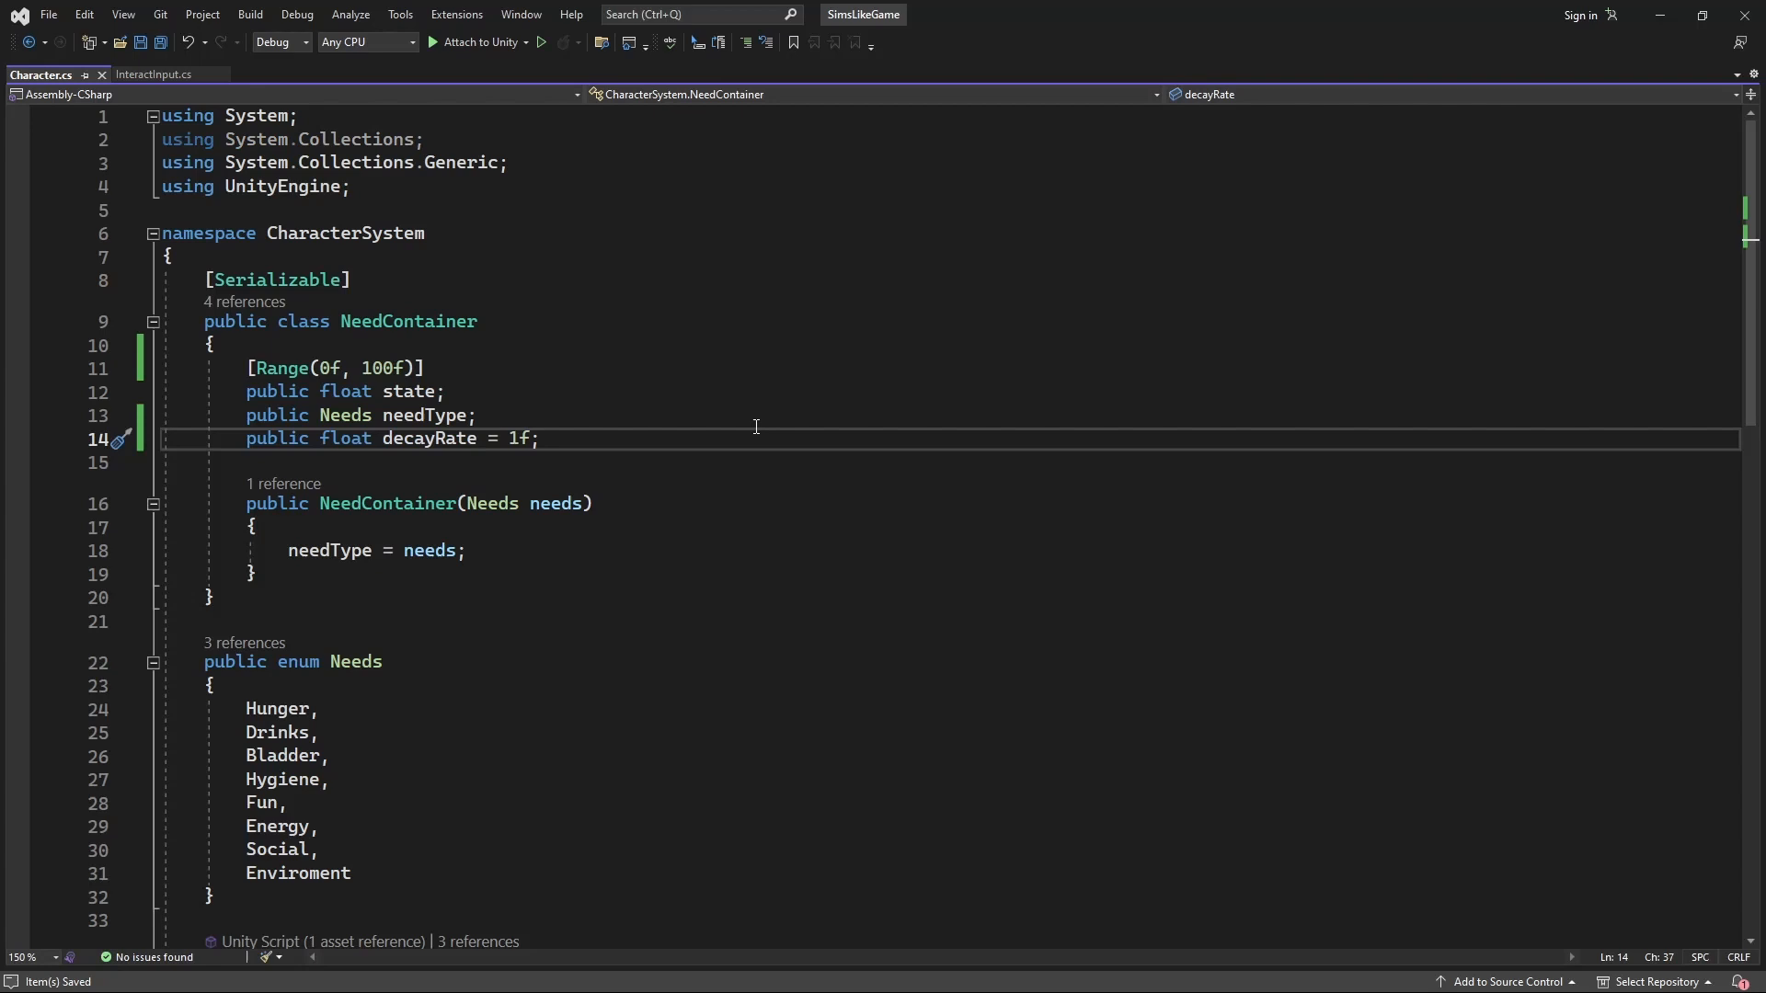
{"action": "type", "text": "public float delay = 0f;"}
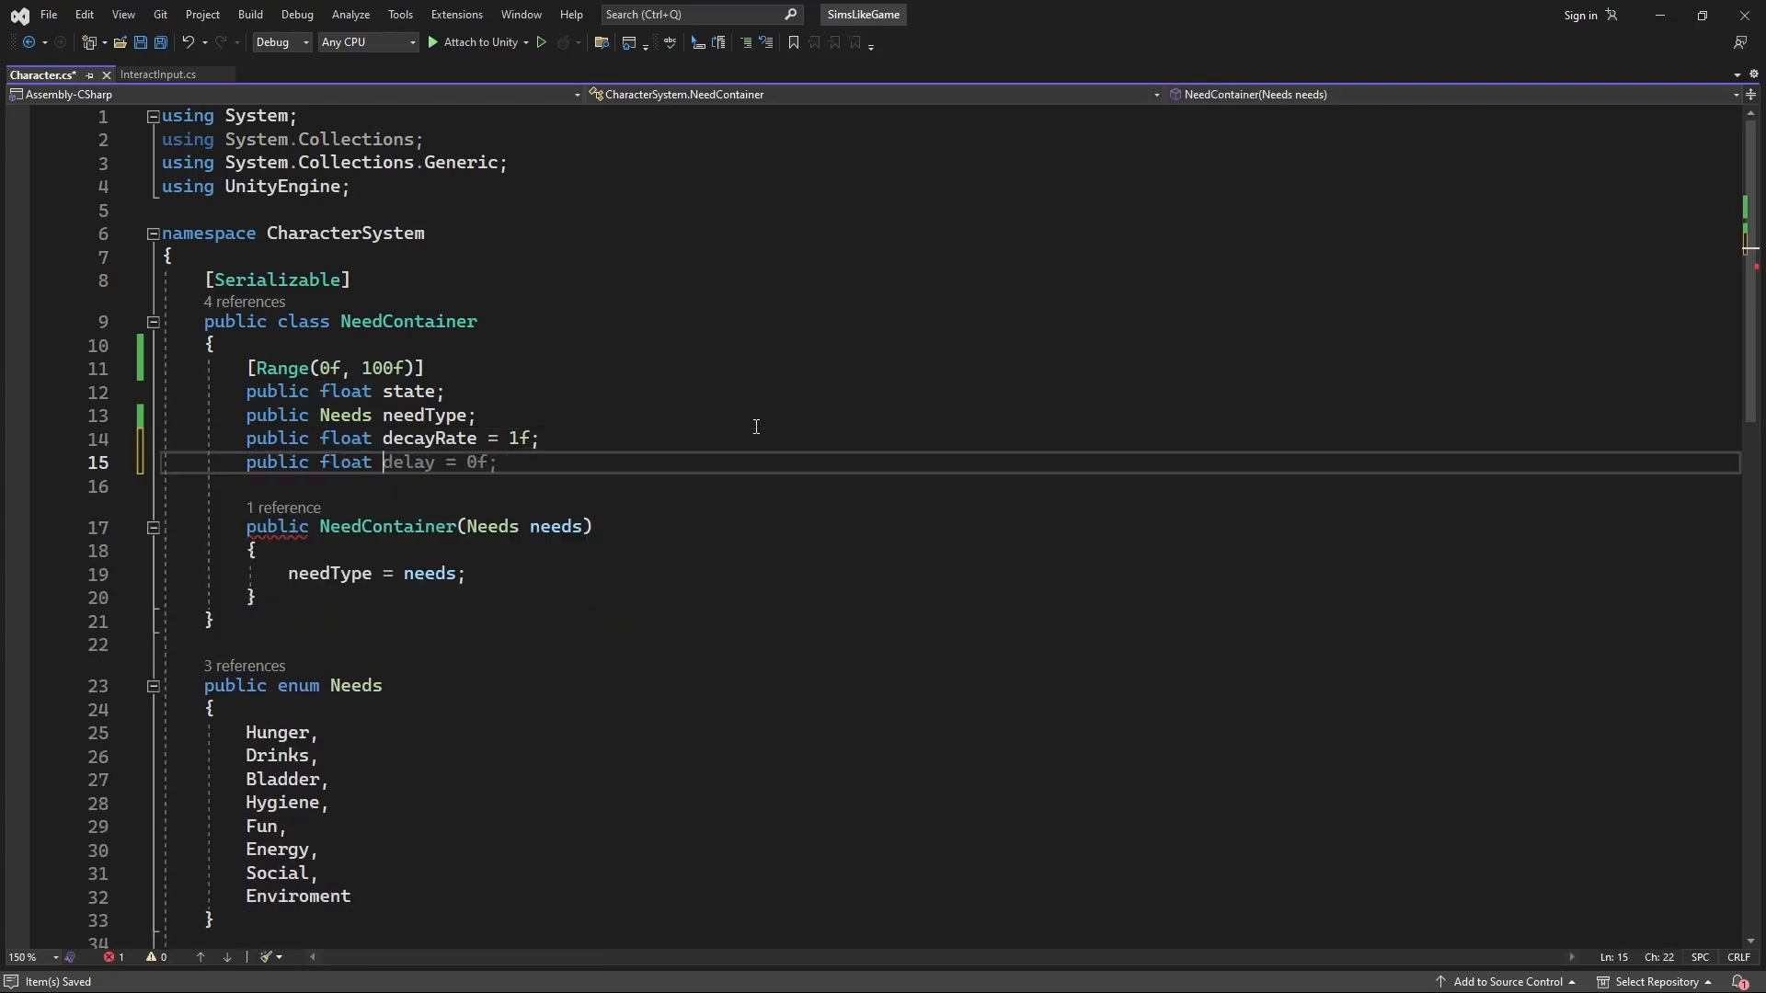
{"action": "type", "text": "satis"}
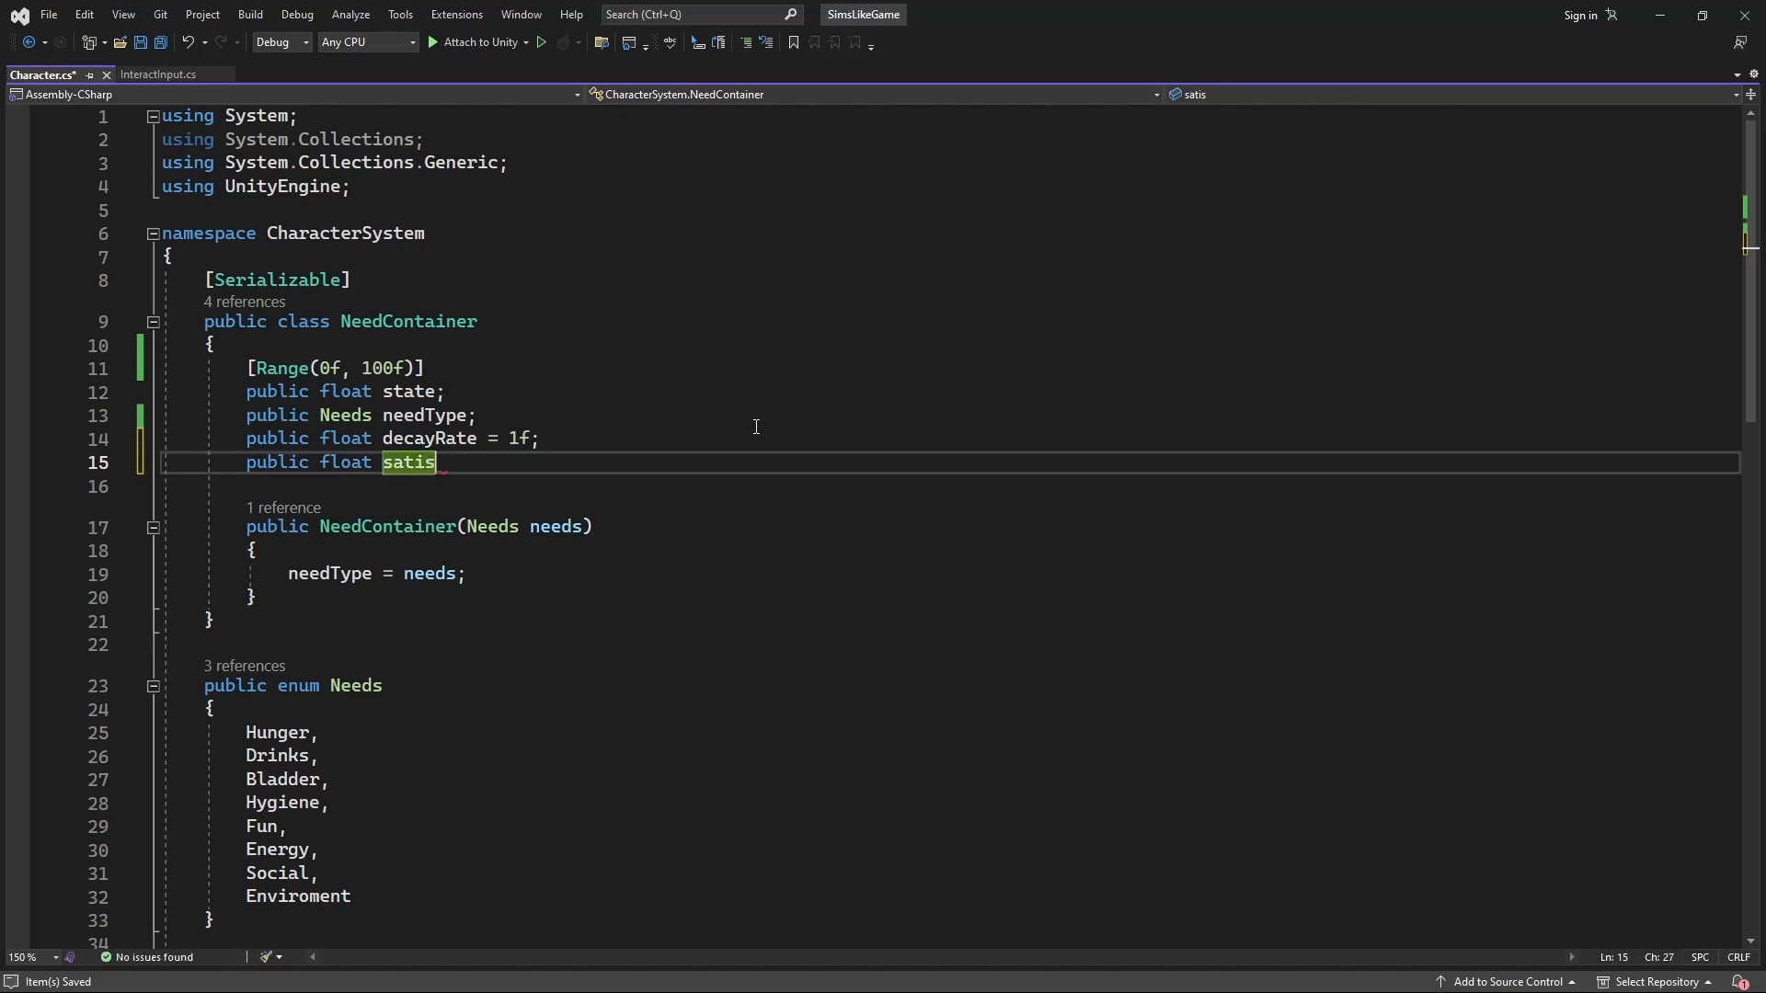
{"action": "type", "text": "factionRage"}
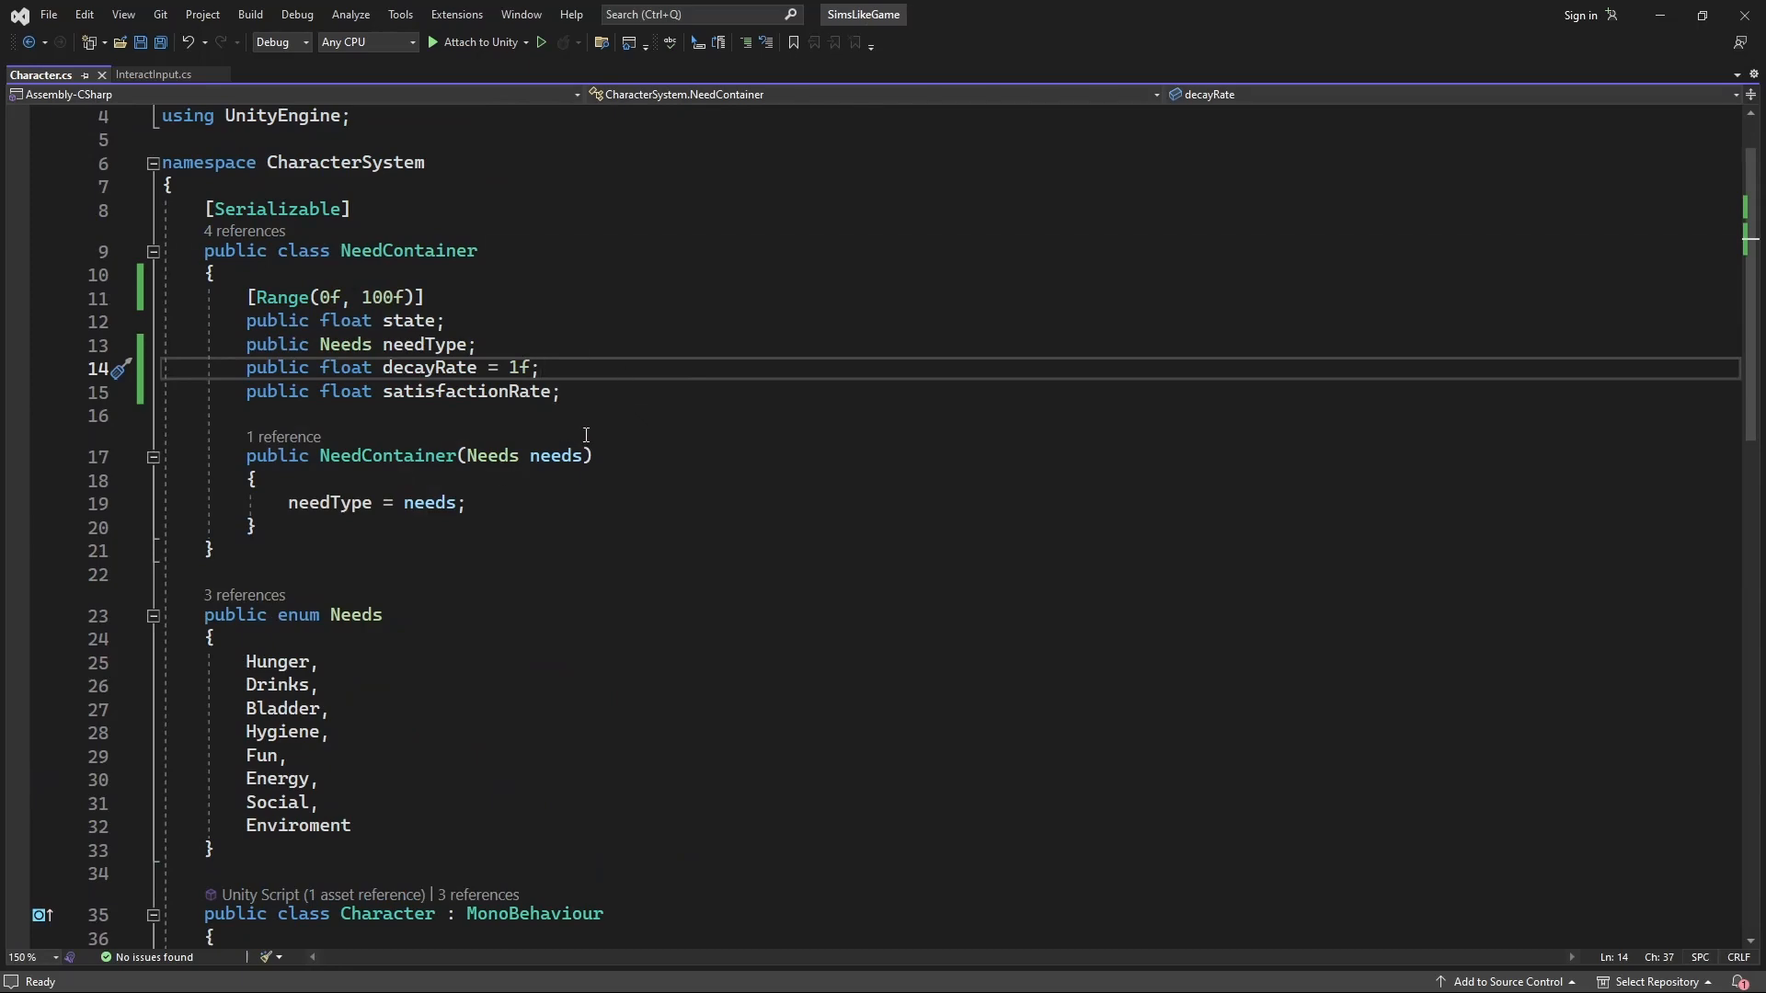
{"action": "scroll", "scroll_direction": "down", "scroll_amount": 3}
{"action": "type", "text": "private void Update("}
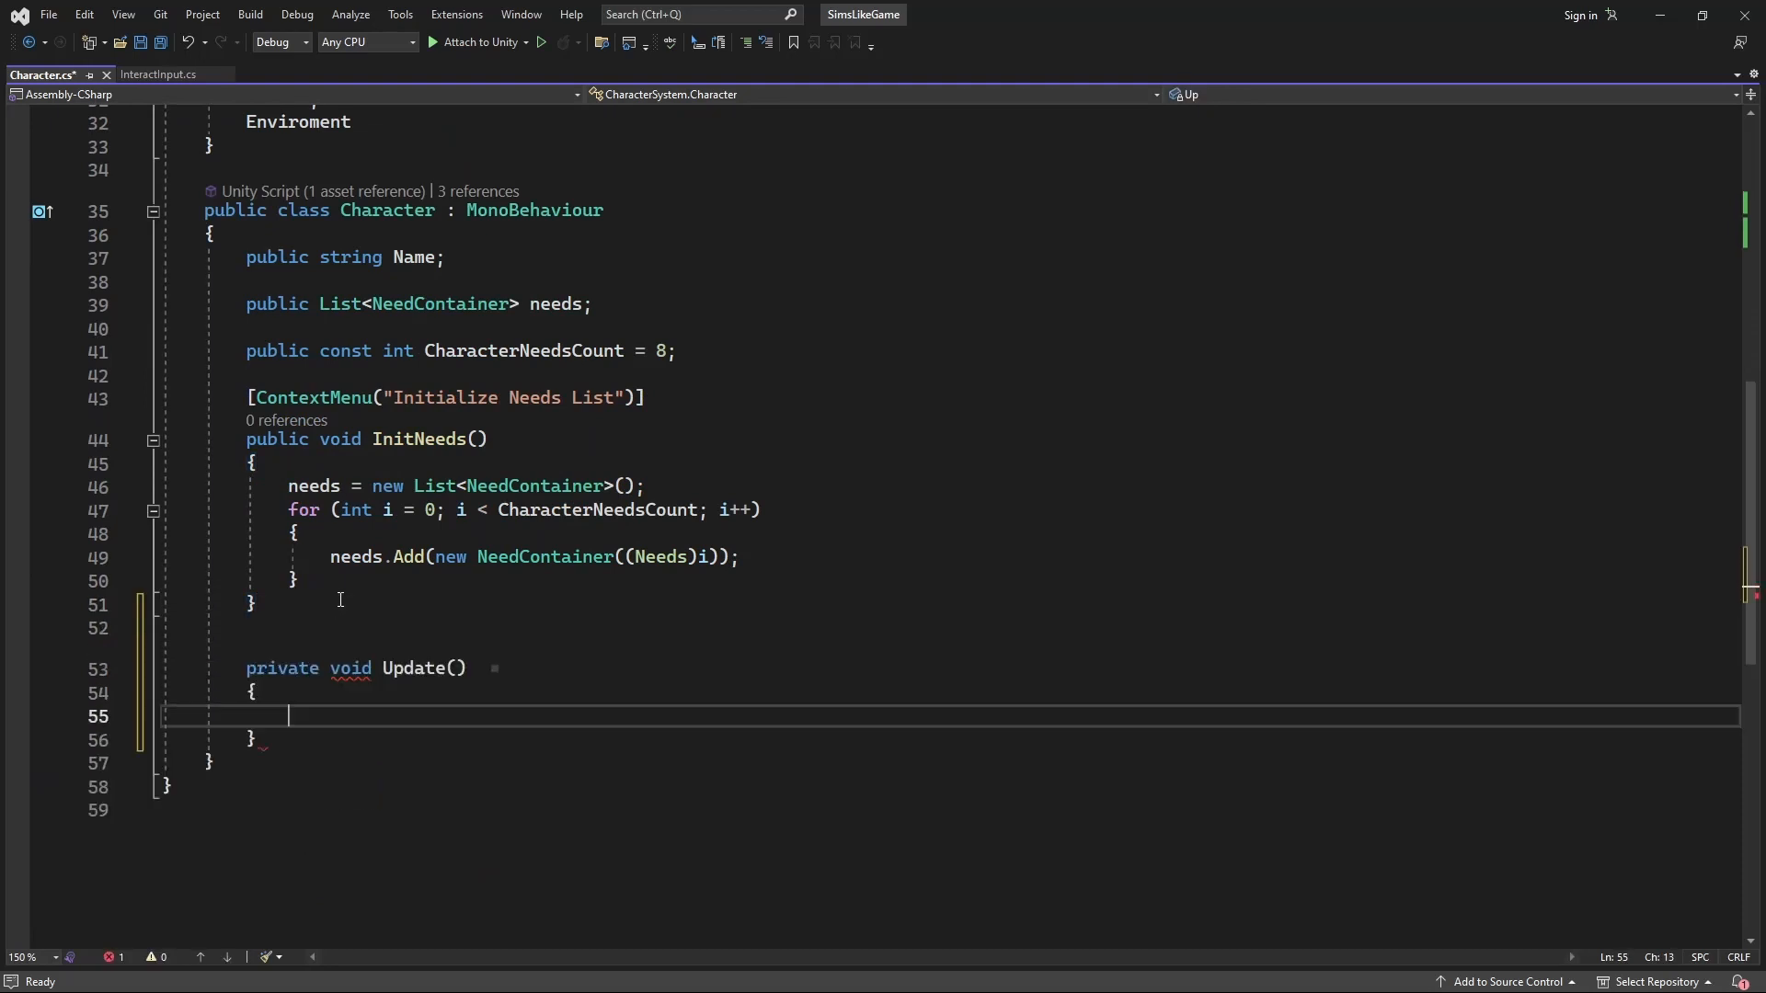
- Write Update calling NeedsDecay, with a for loop over needs.Count
{"action": "type", "text": "if (needs.Count > 0) {"}
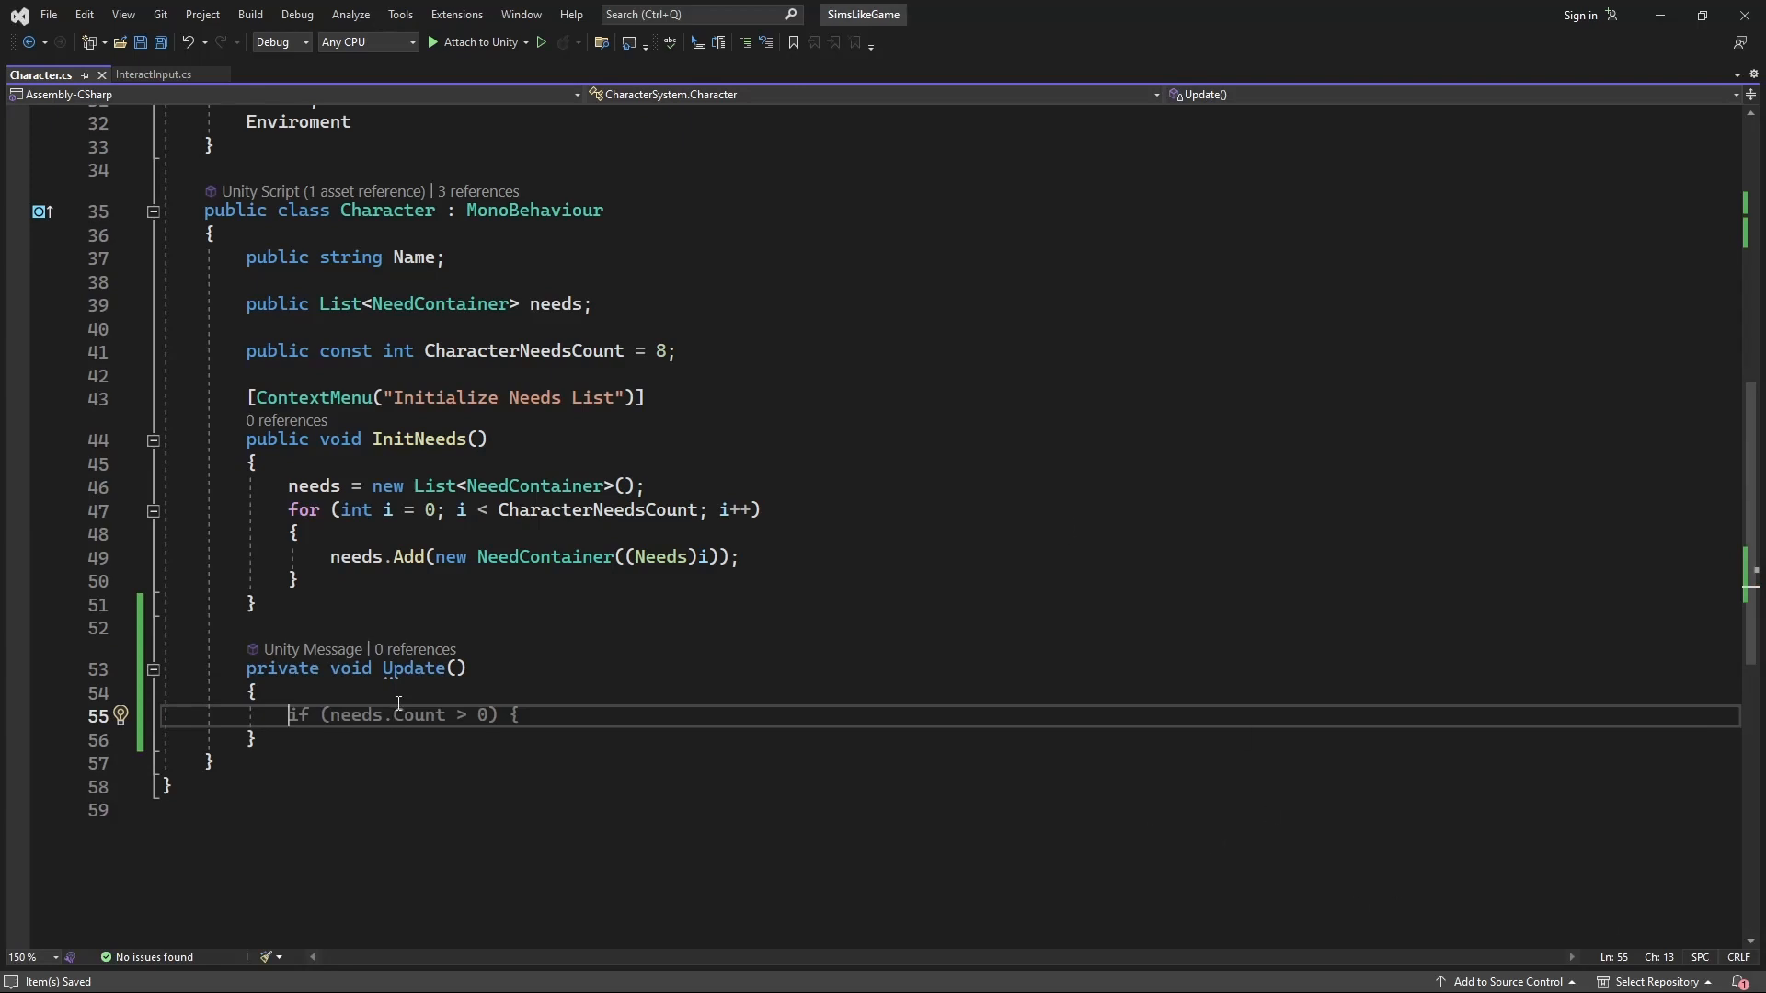
{"action": "type", "text": "NeedsDecay needs = new Needs();"}
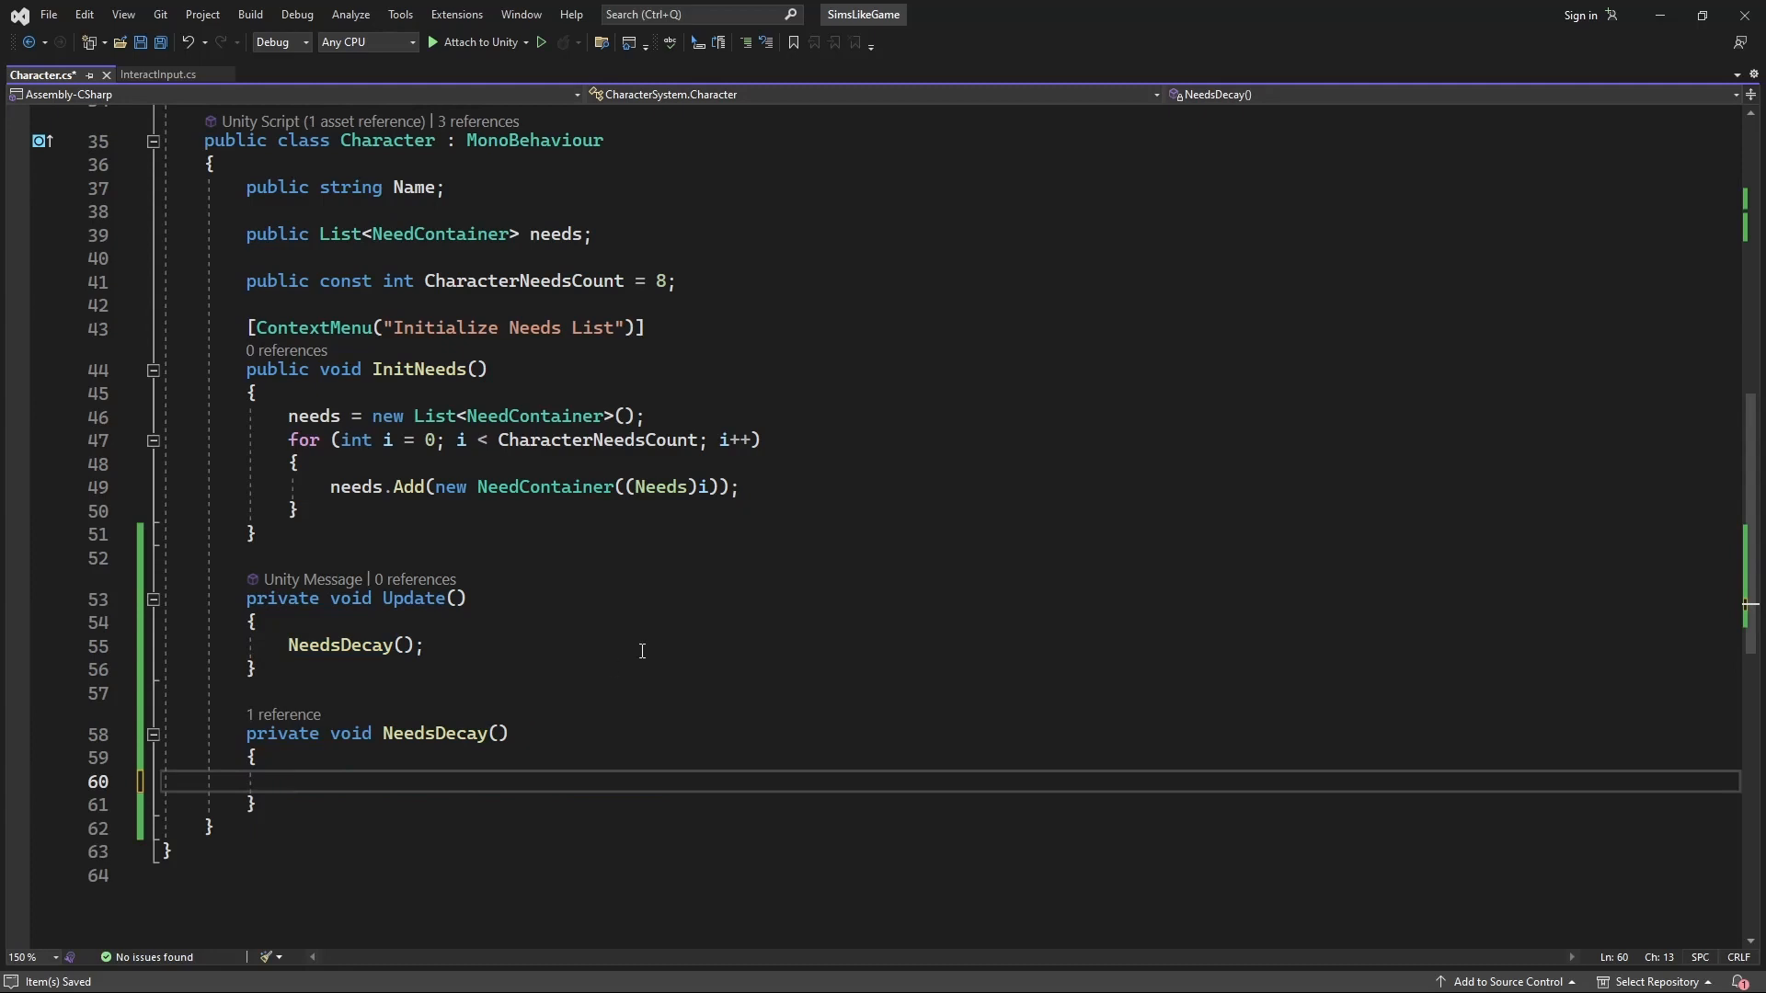
{"action": "type", "text": "for"}
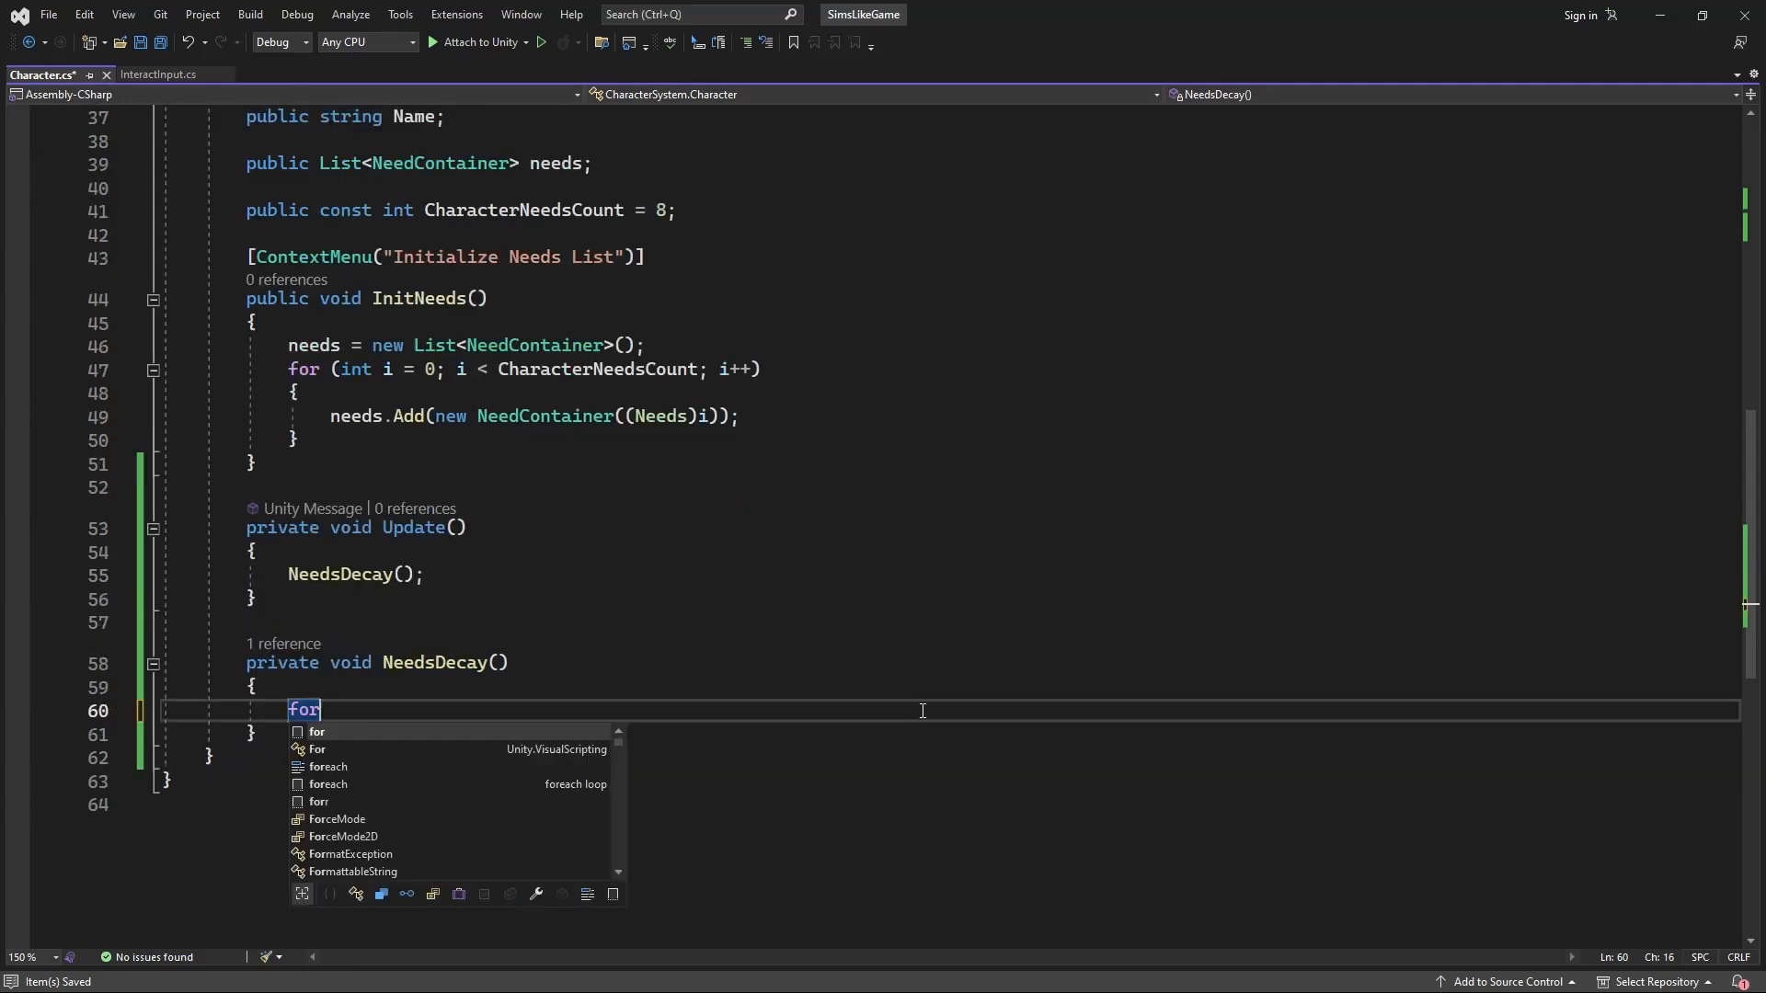
{"action": "type", "text": "(int i = 0; i < needs.Count;)"}
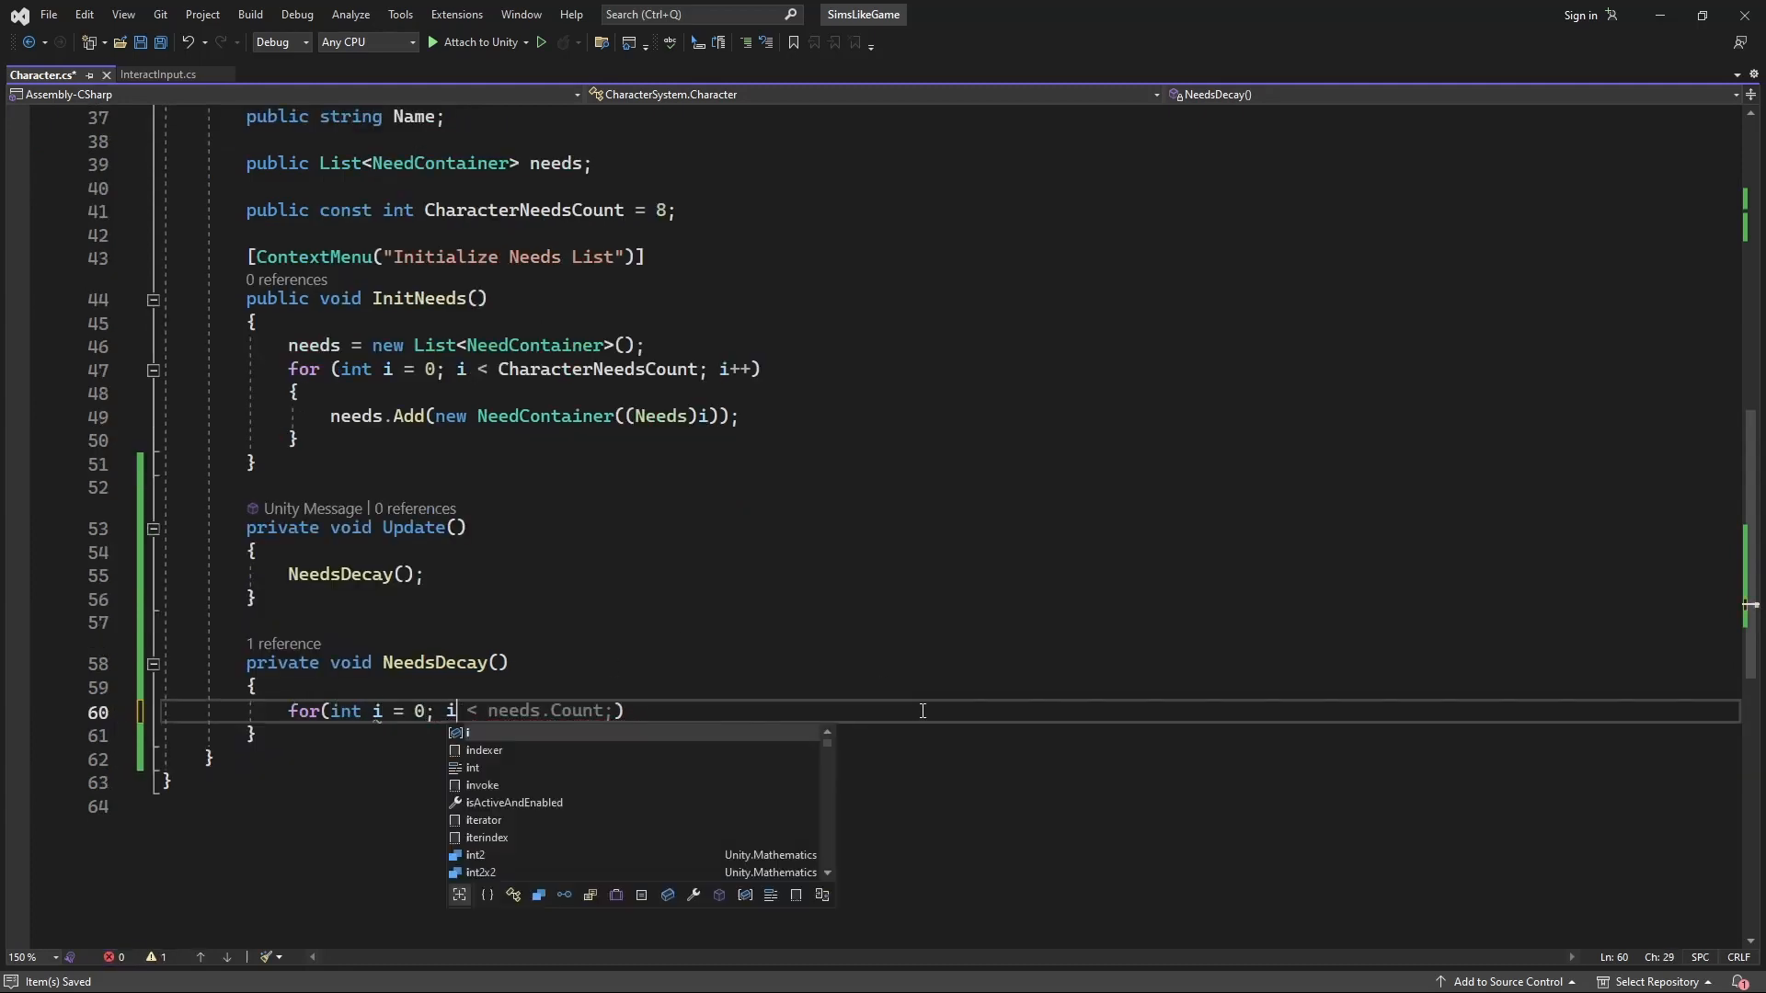
{"action": "type", "text": "needs"}
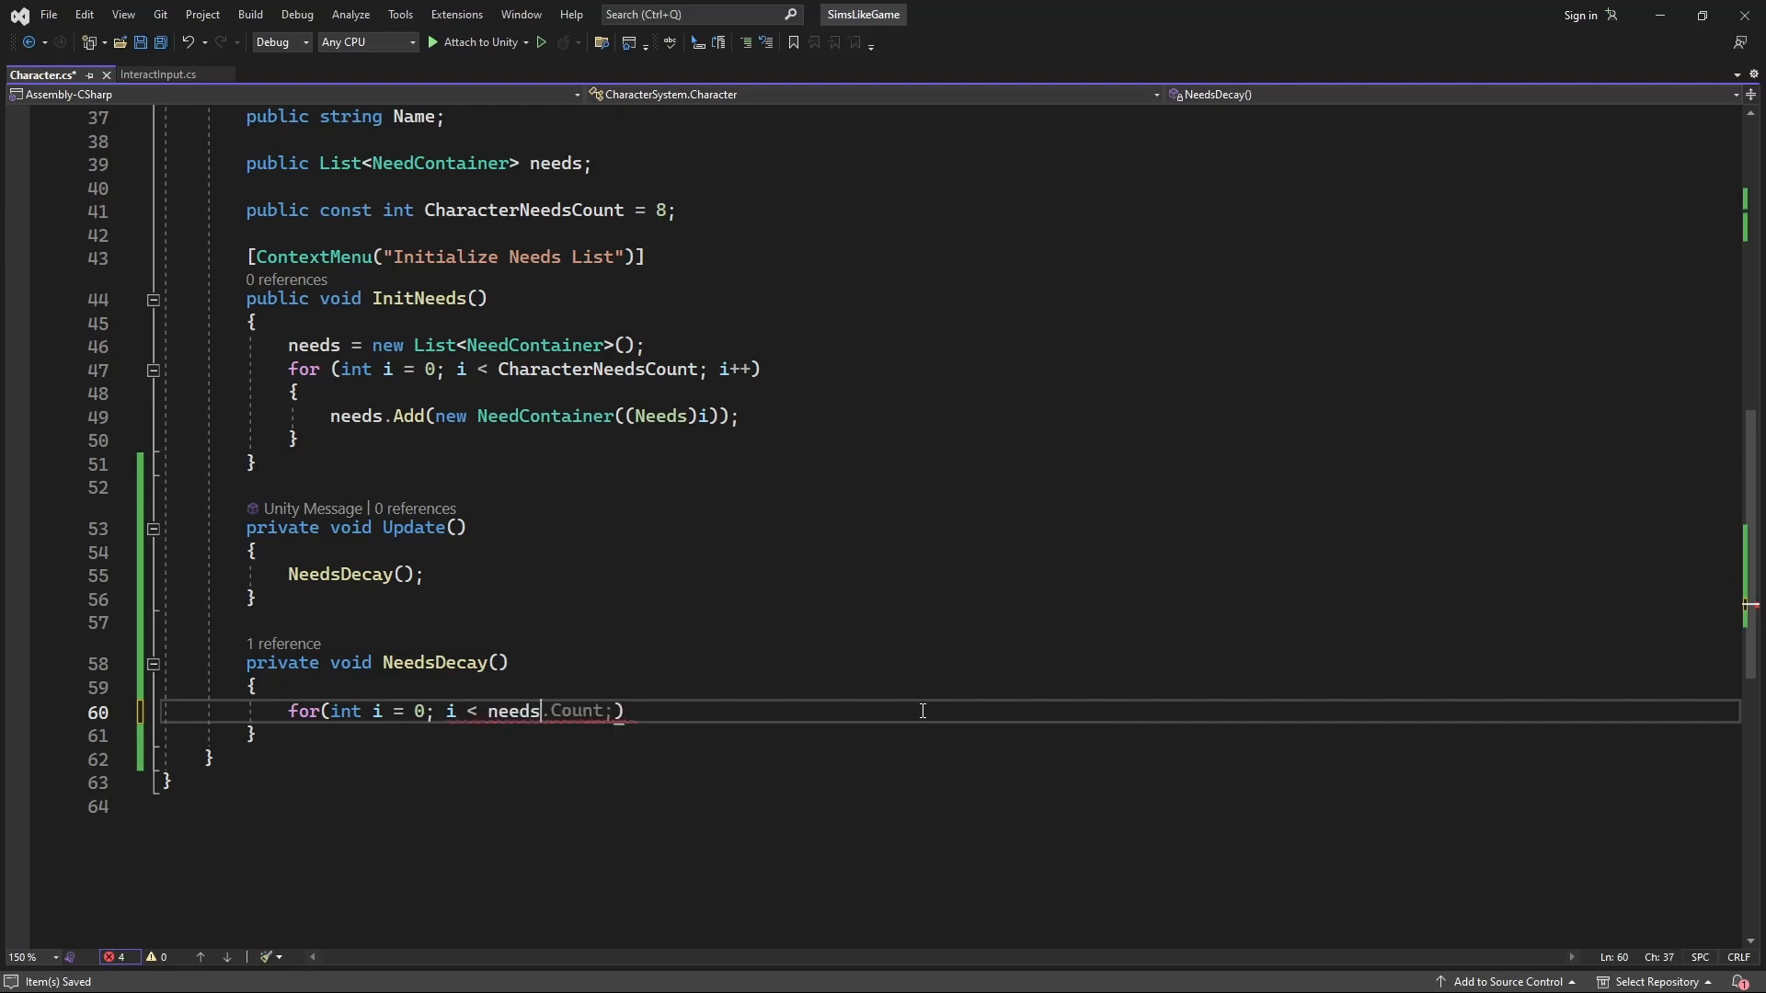
{"action": "type", "text": "i++)"}
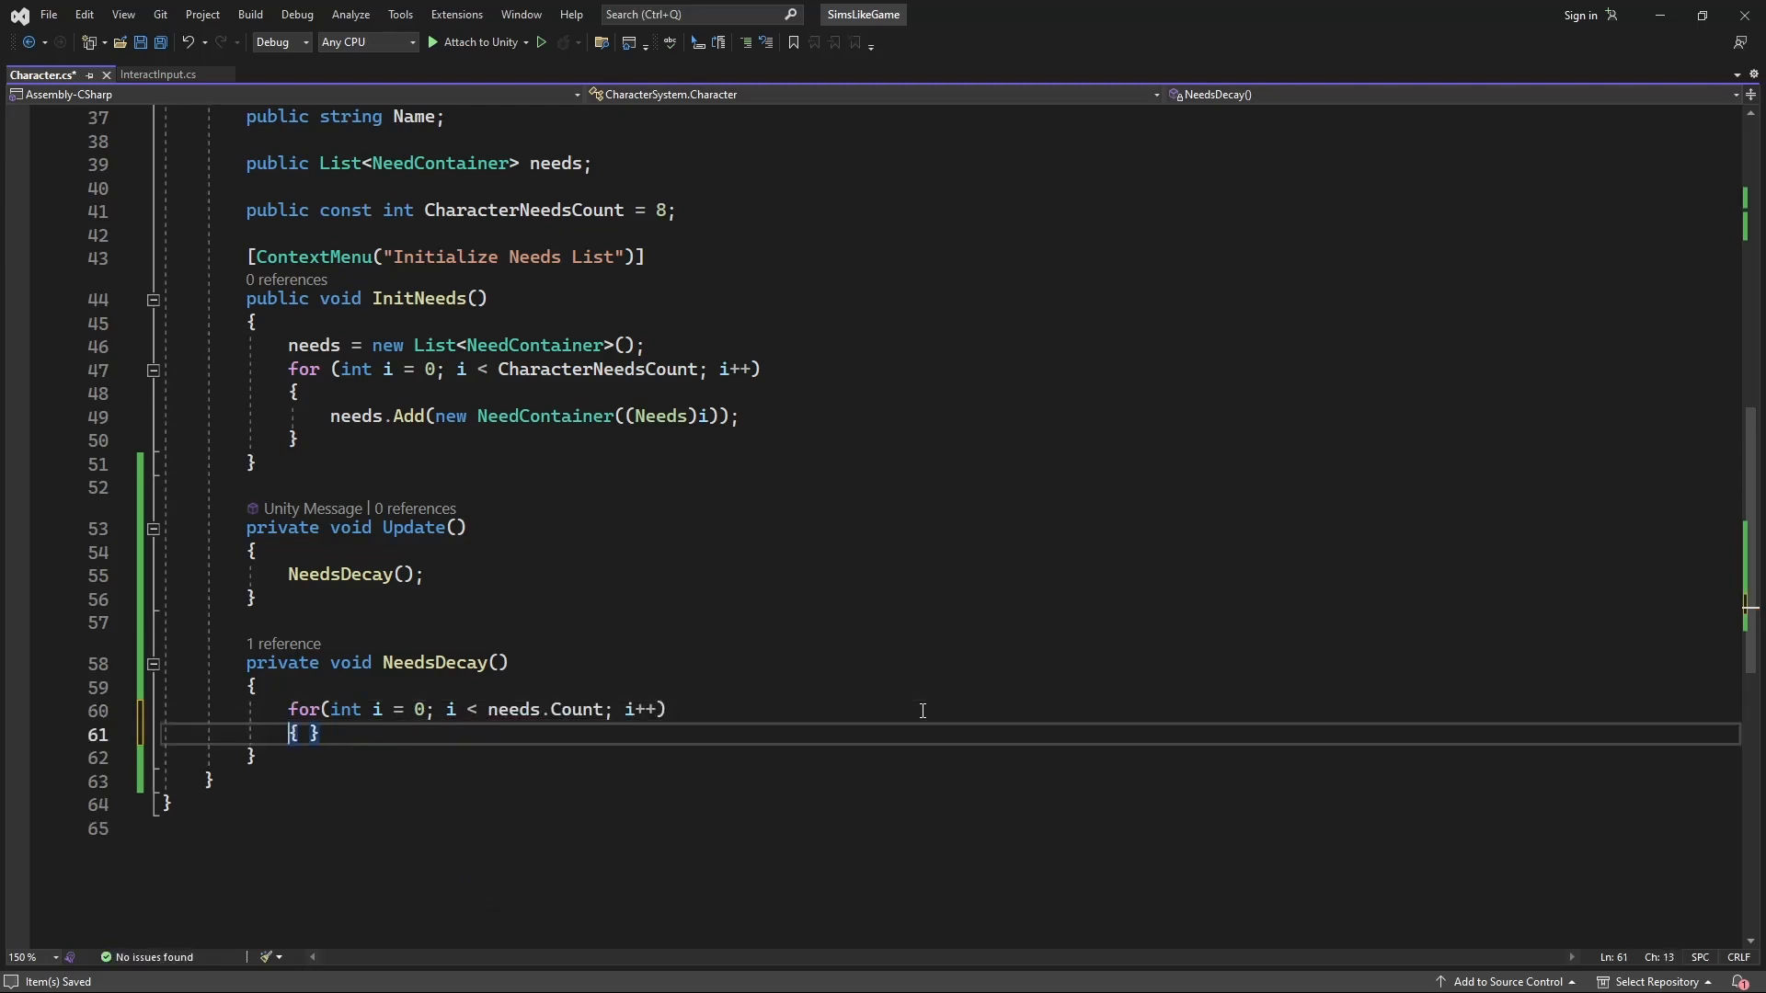
- Call needs[i].Decay() inside the loop and bring up fixes for missing Decay
{"action": "type", "text": "nee"}
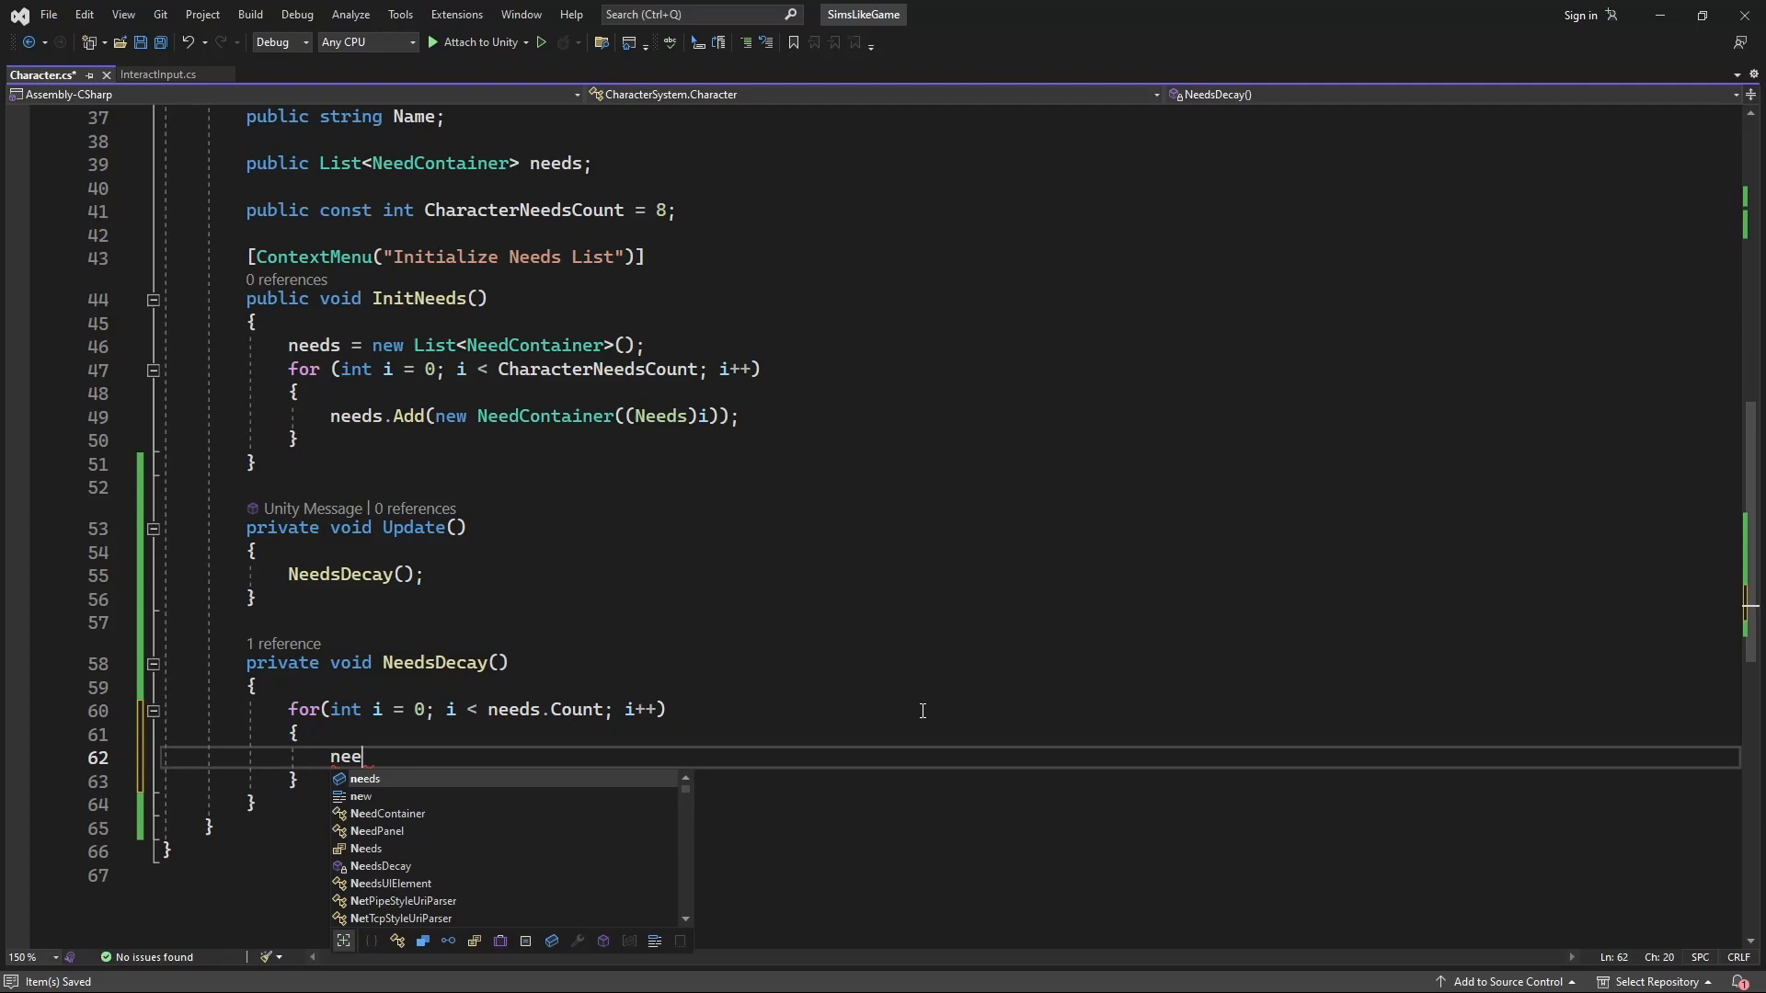
{"action": "type", "text": "ds[]"}
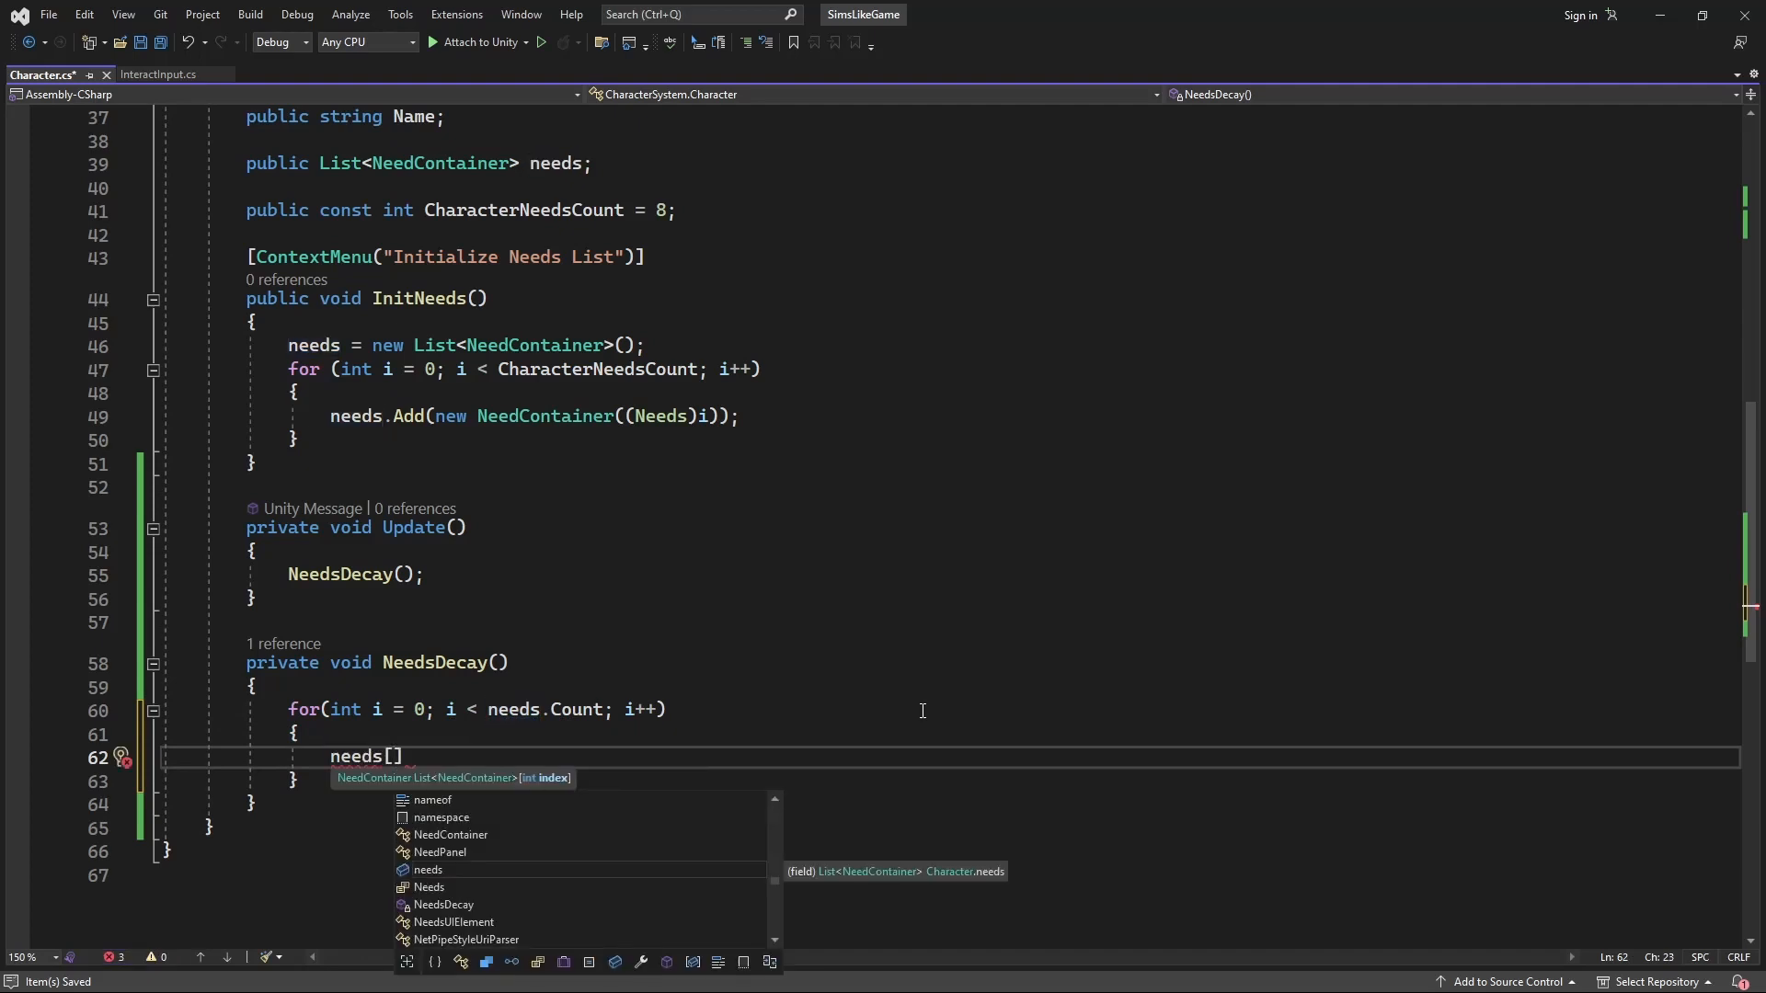
{"action": "type", "text": "i].Deca"}
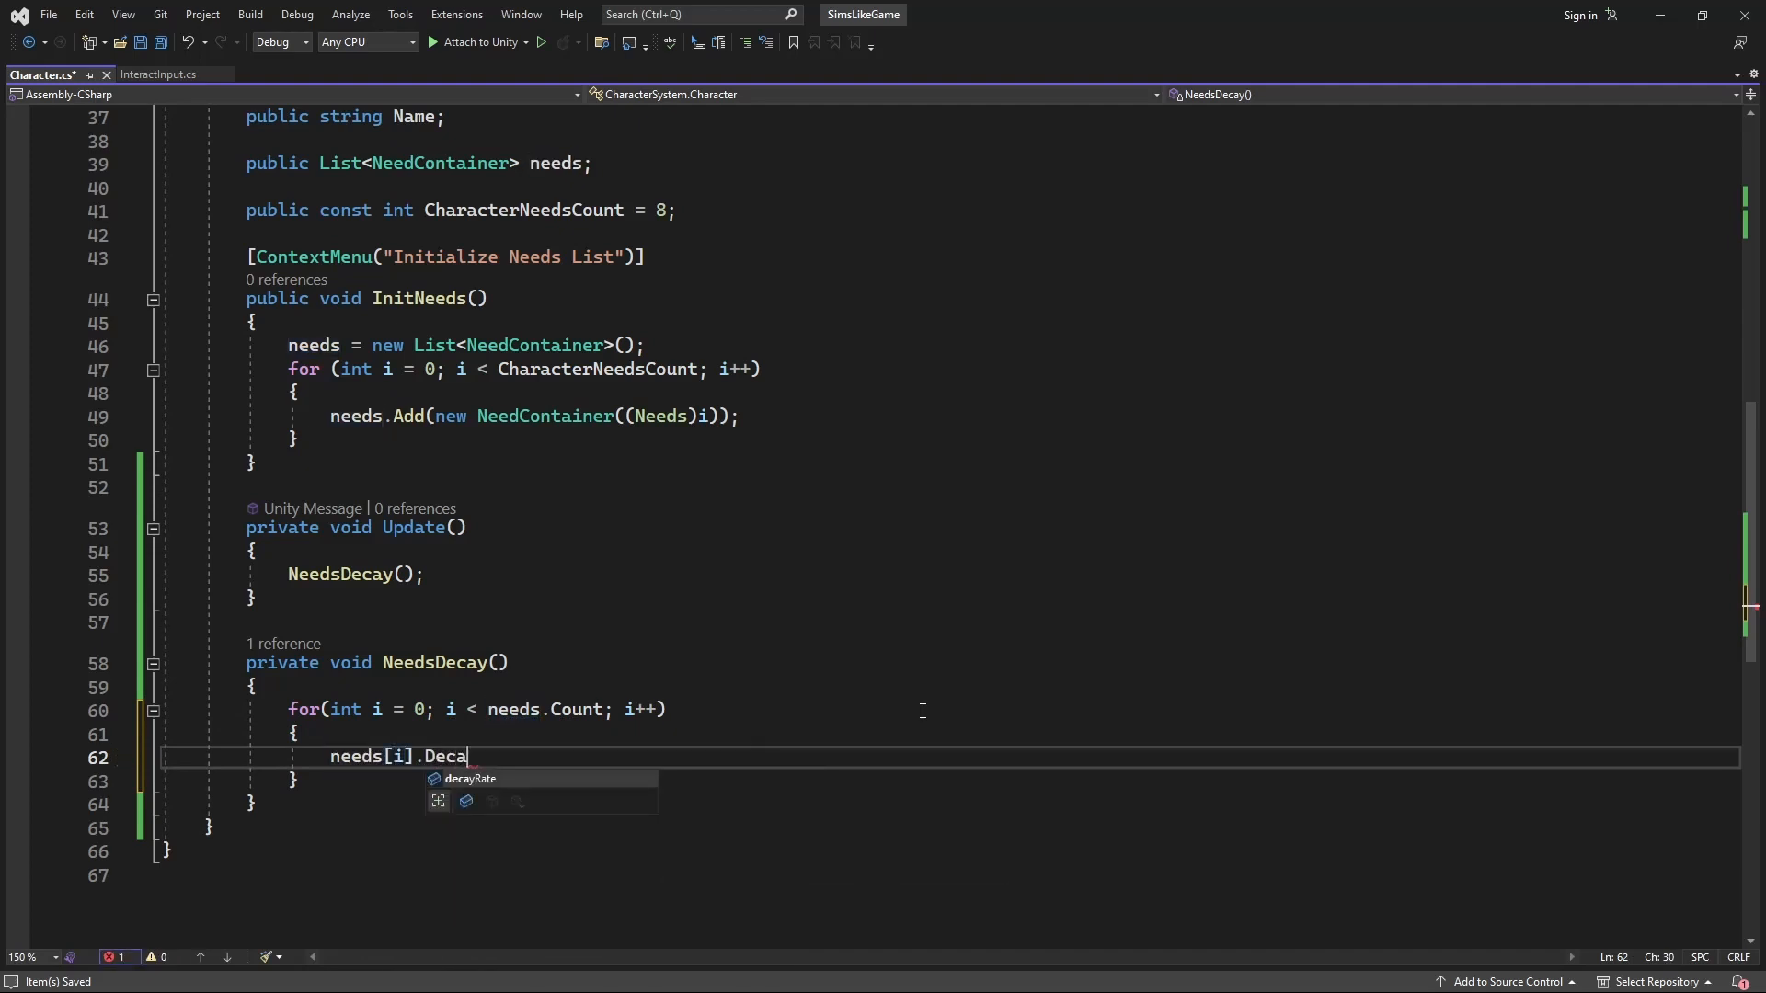
{"action": "type", "text": "y();"}
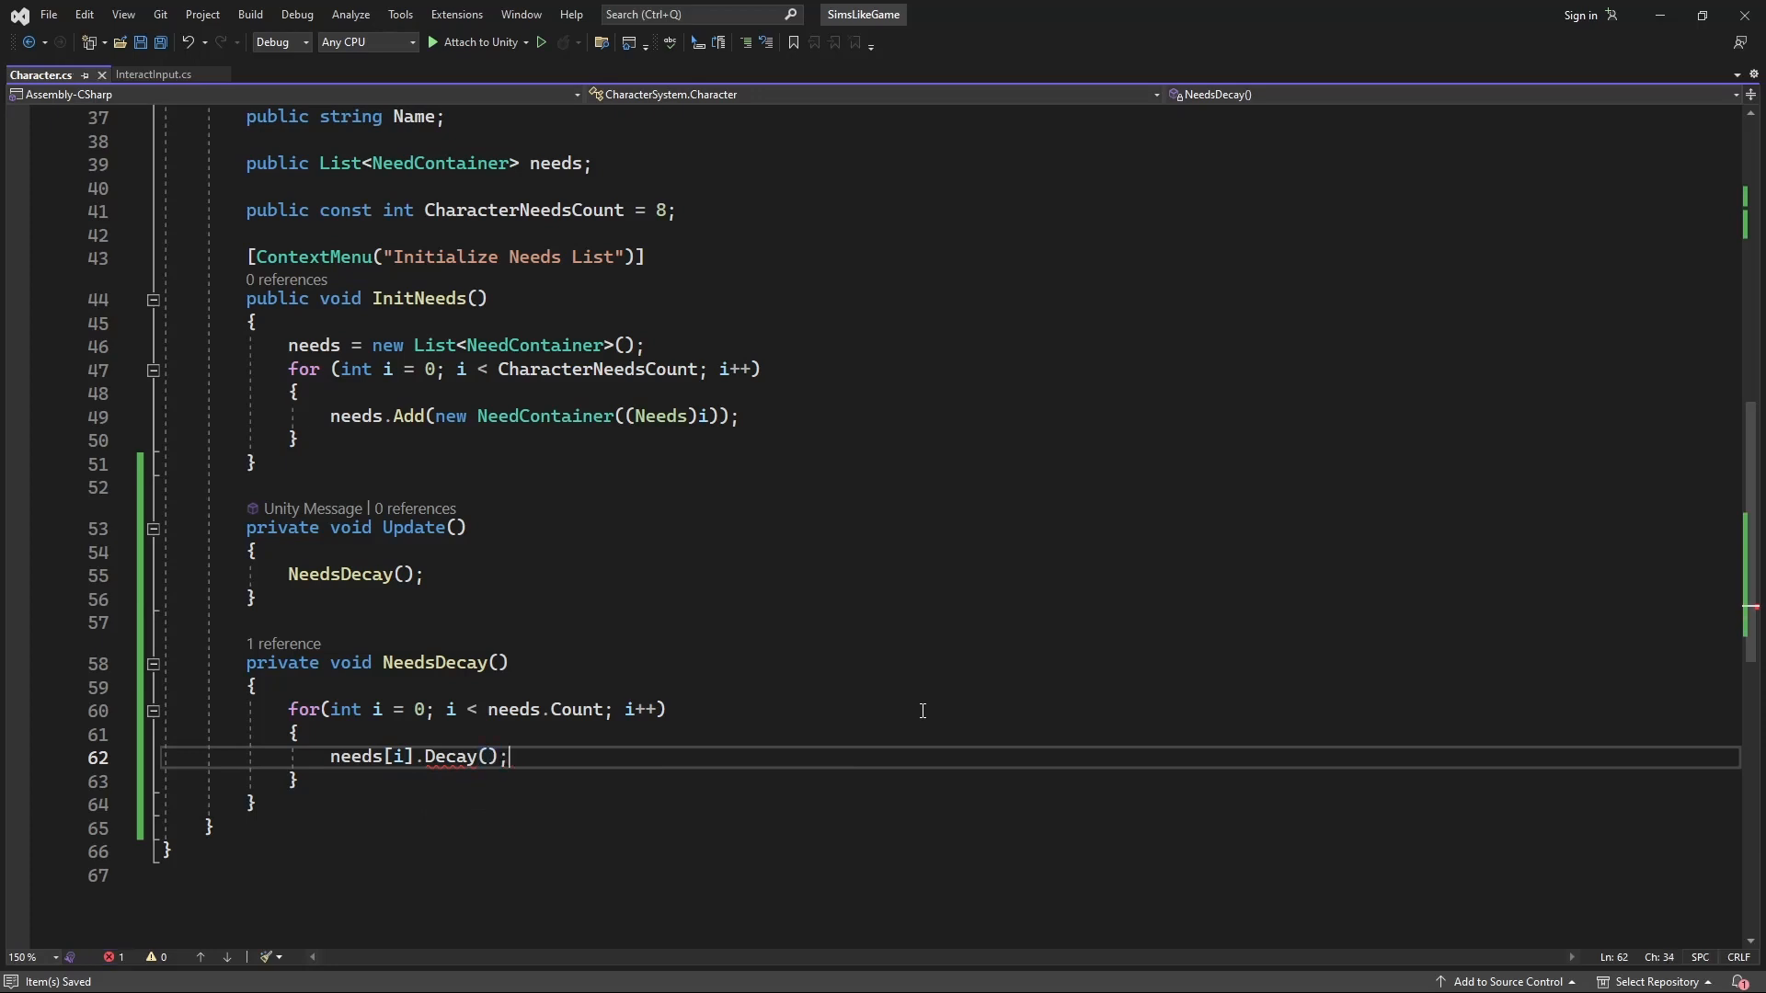
{"action": "left_click", "coordinate": [121, 756]}
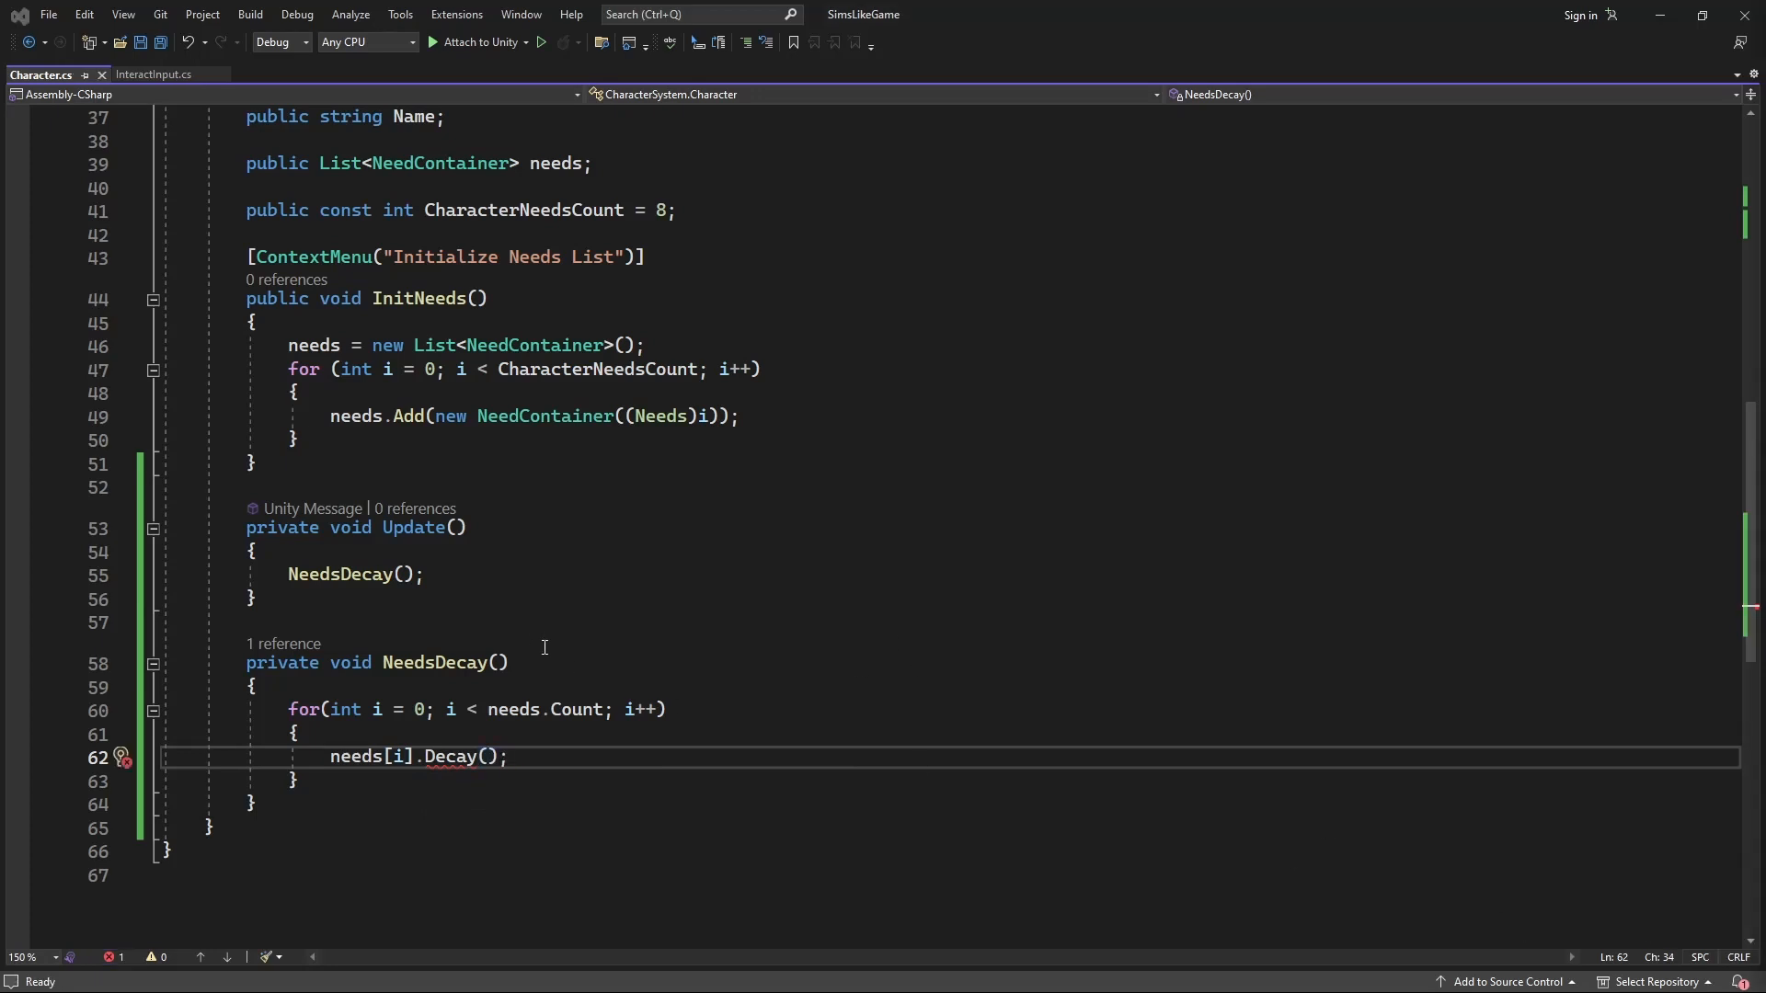
{"action": "left_click", "coordinate": [117, 757]}
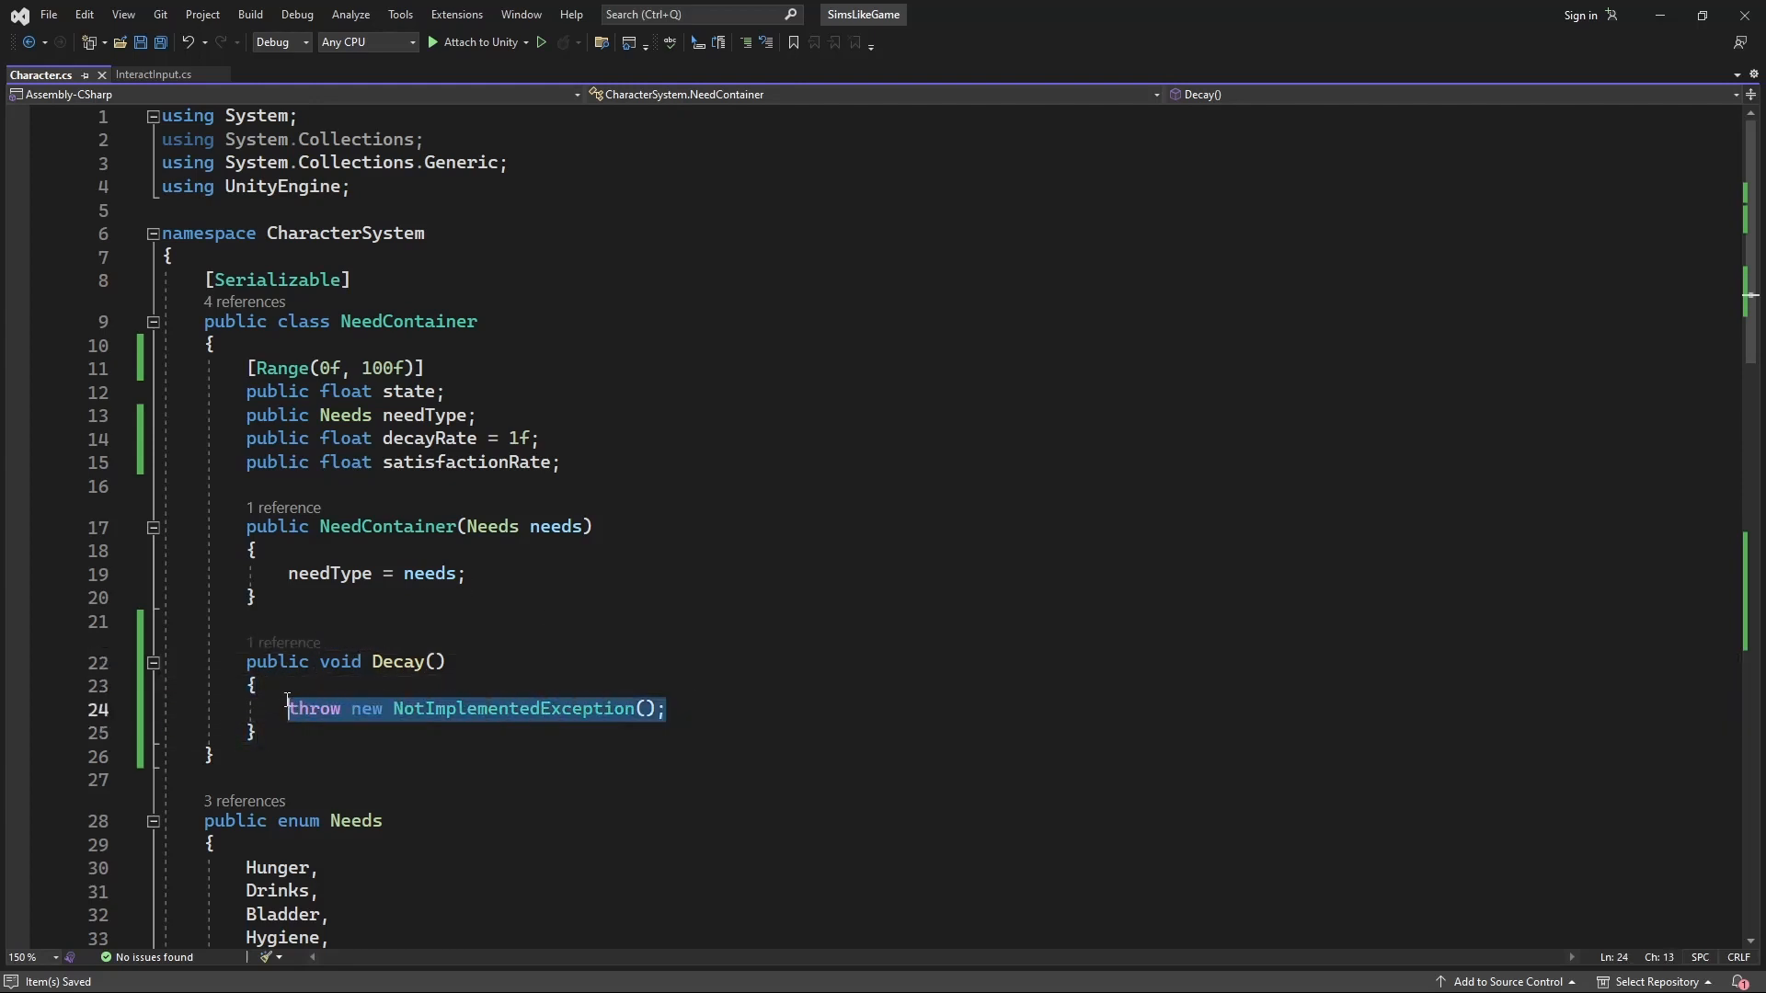
- Replace Decay's placeholder body with state -= decayRate * Time.deltaTime
{"action": "key", "text": "Delete"}
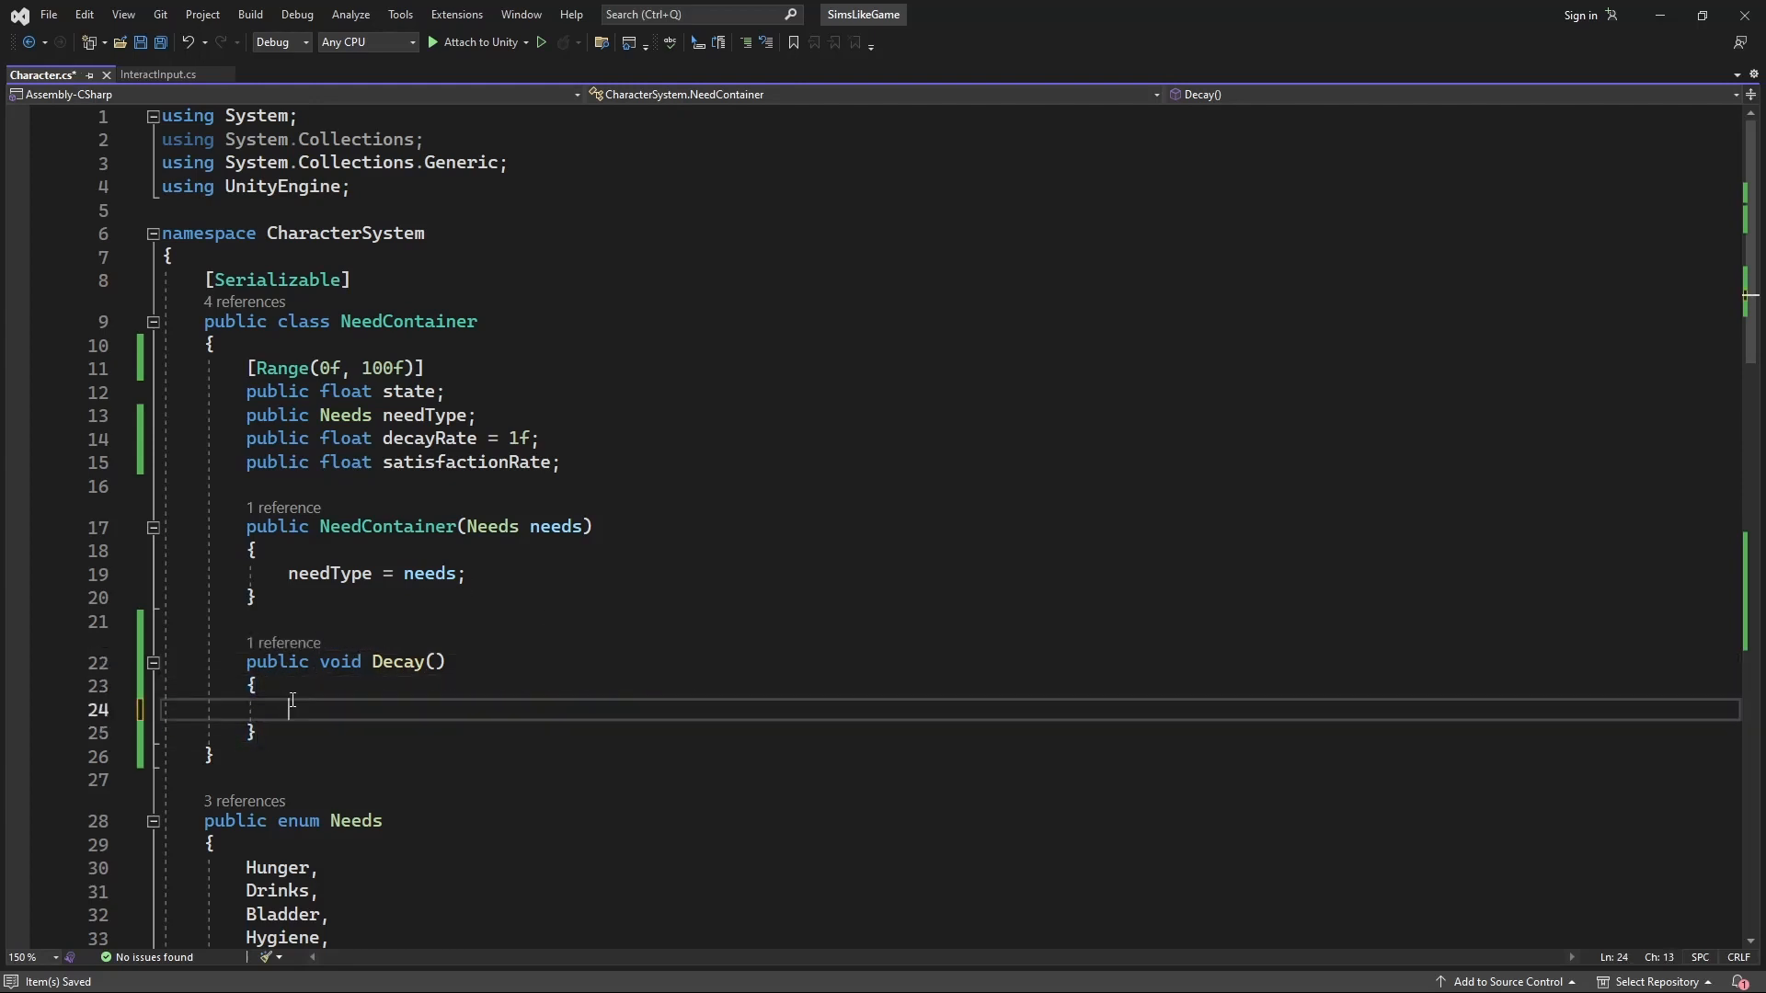
{"action": "type", "text": "state = 0f;"}
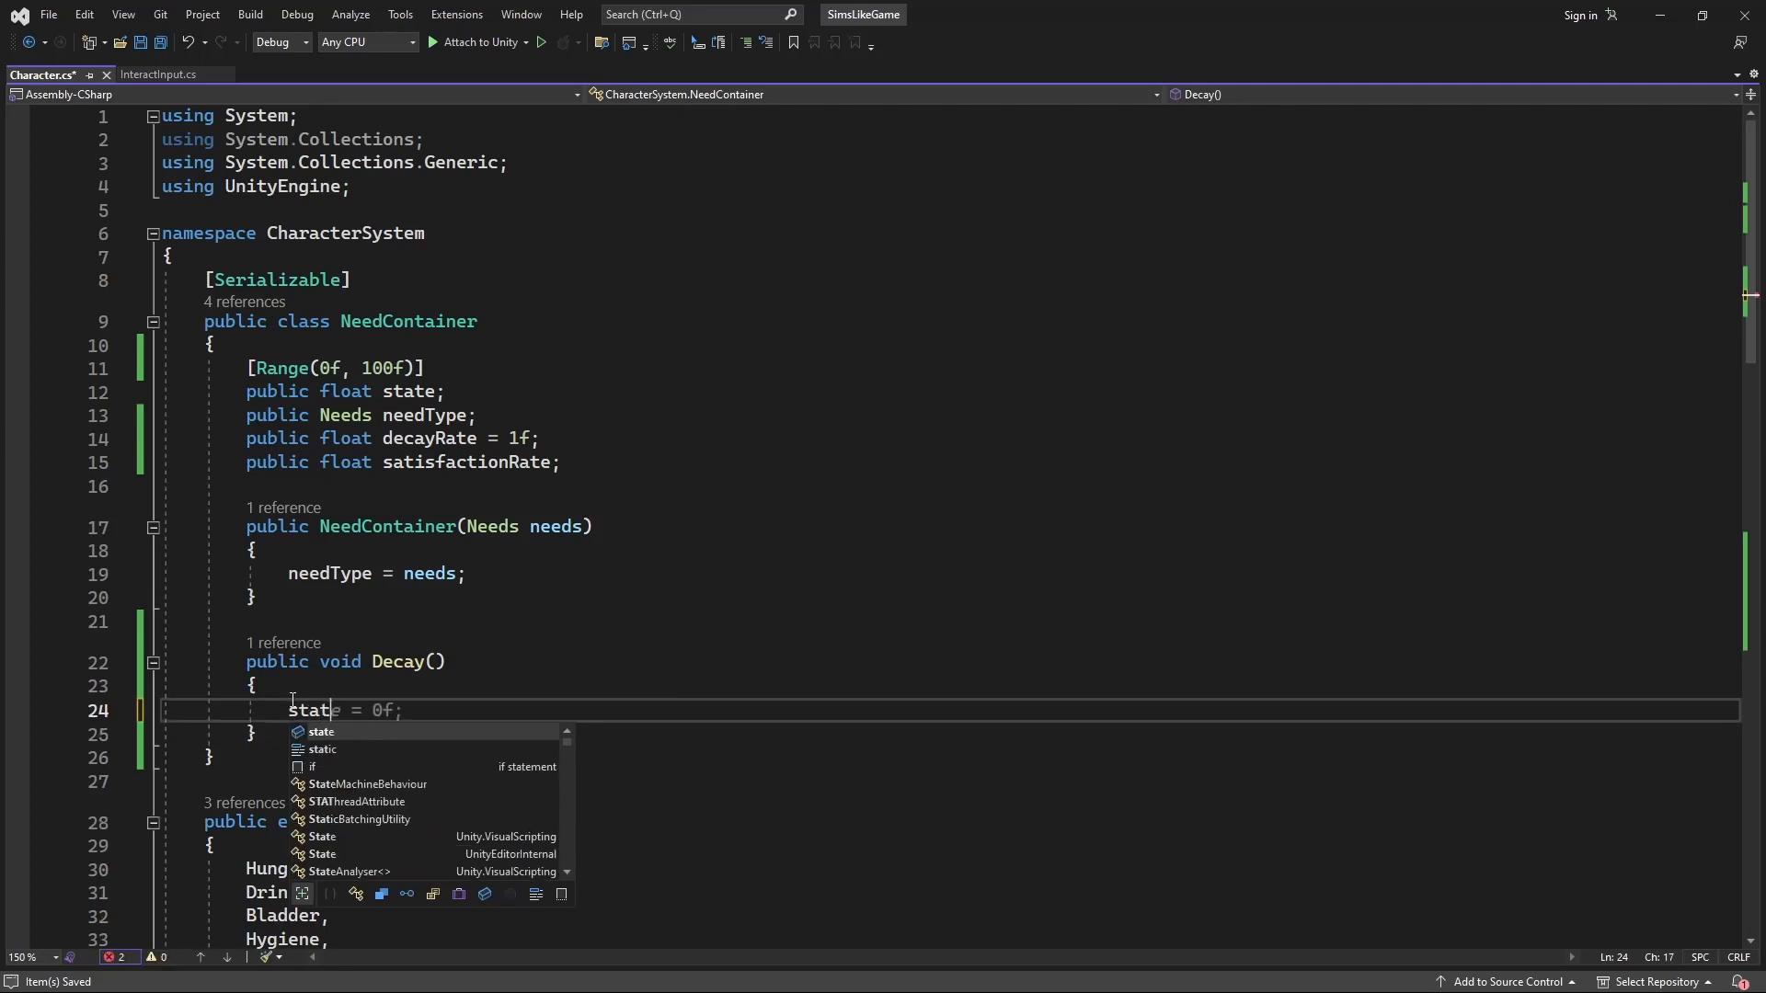
{"action": "type", "text": "-= decayRate;"}
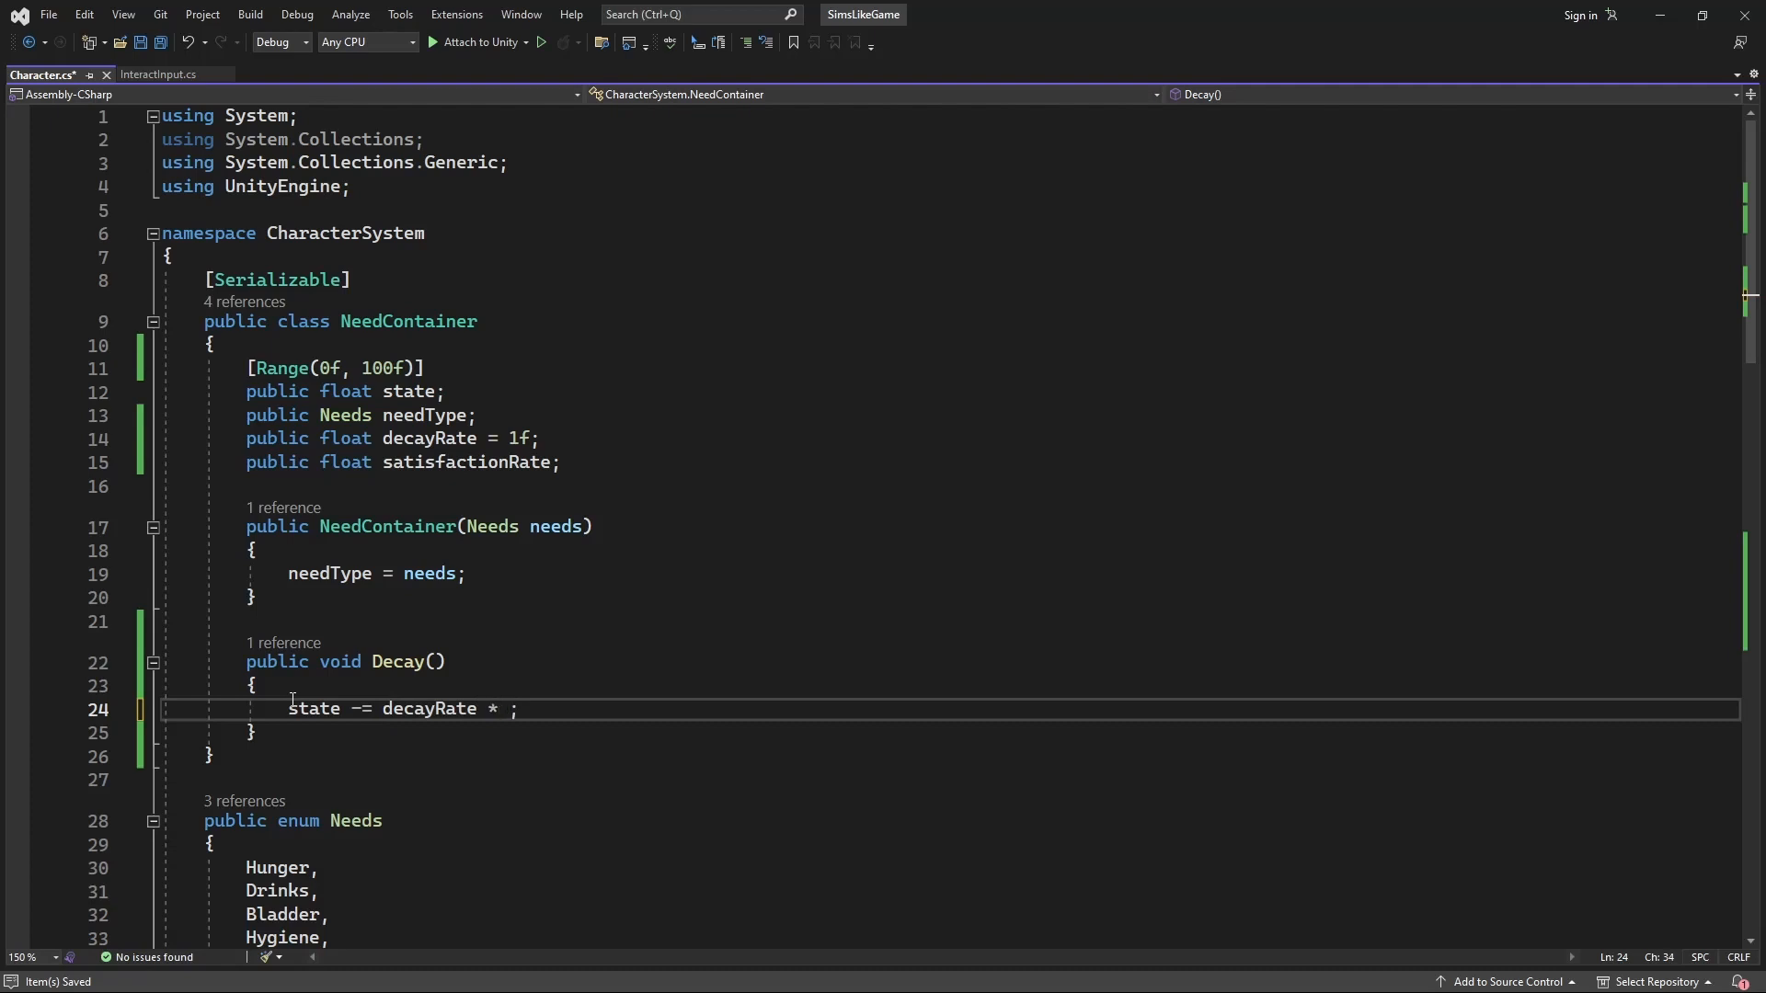
{"action": "type", "text": "Time.deltaTime"}
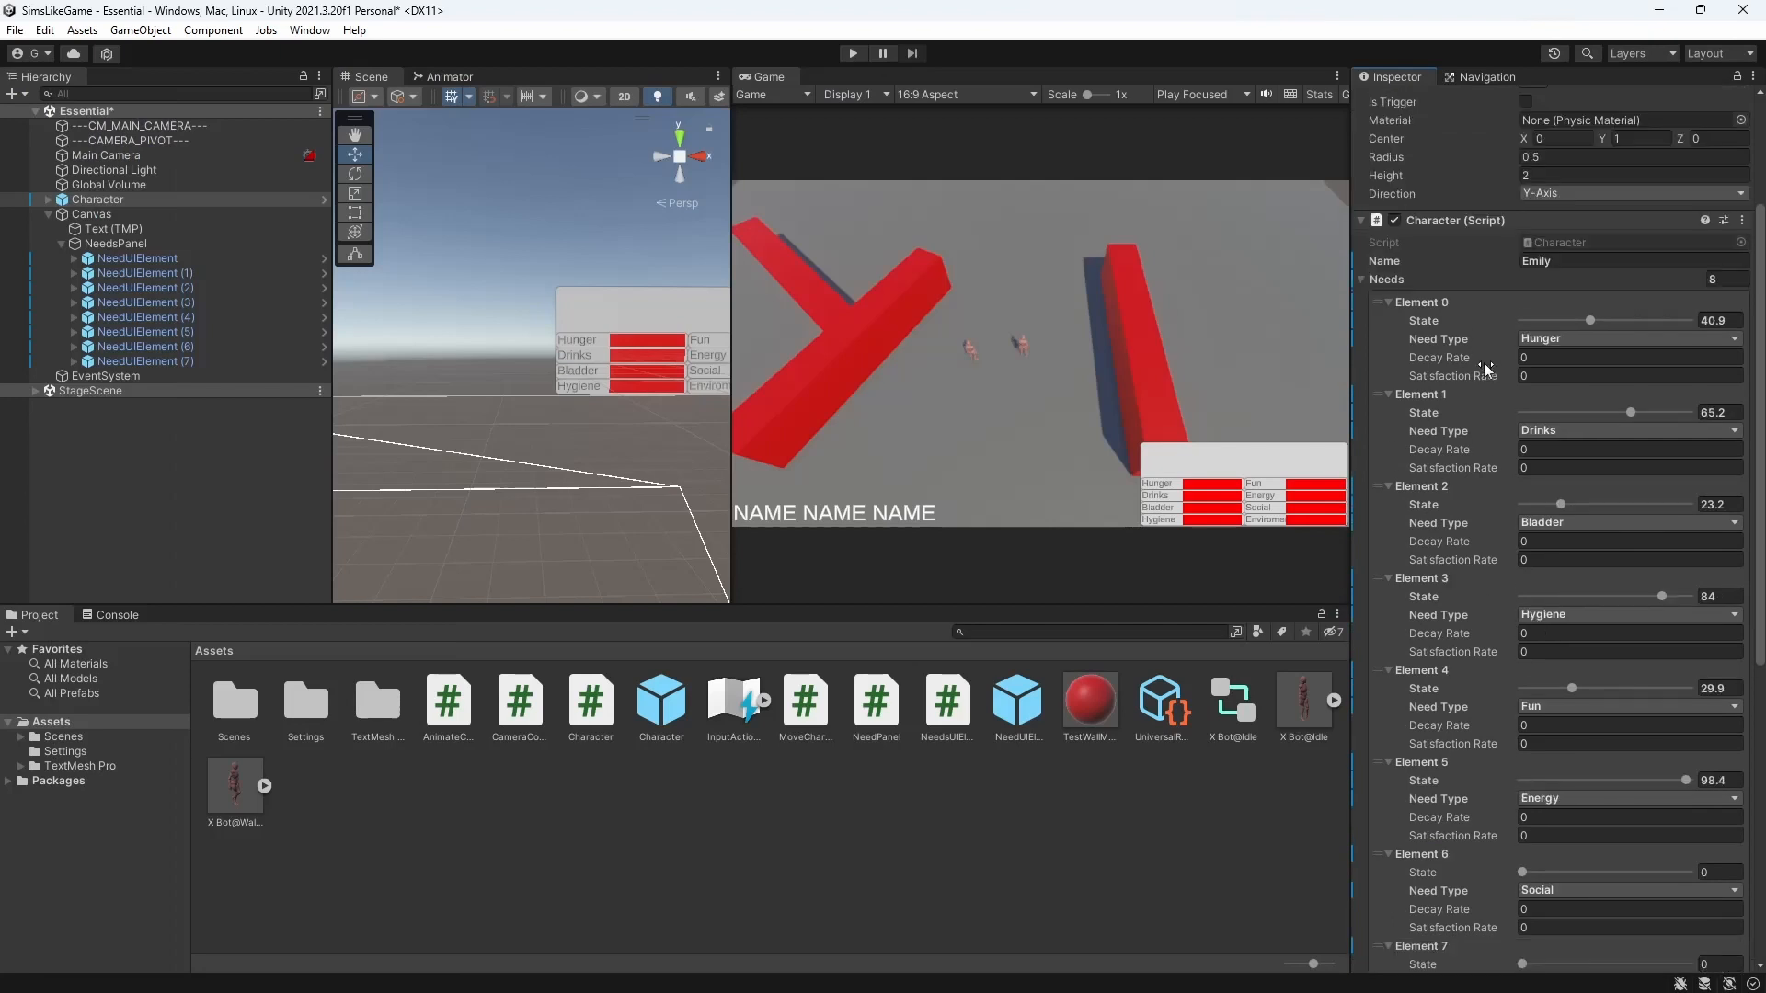
- Collapse Needs and choose Initialize Needs List on the Character (Script) component
{"action": "left_click", "coordinate": [1744, 76]}
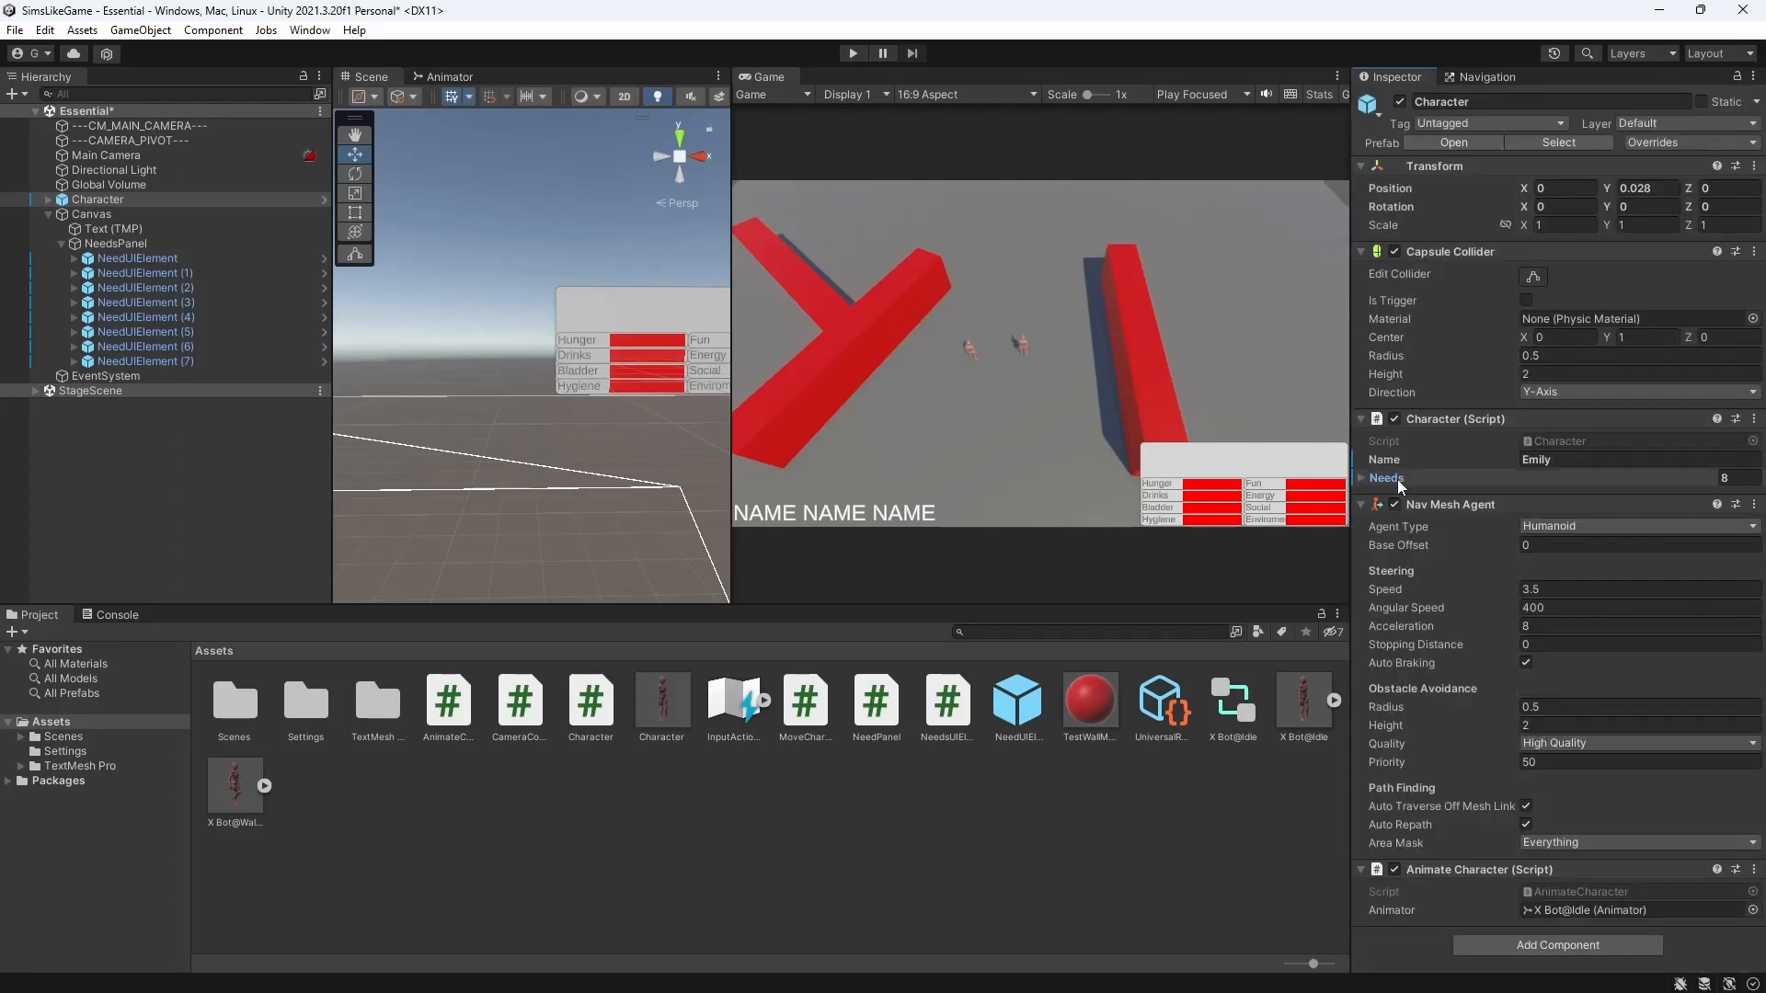
{"action": "right_click", "coordinate": [1454, 419]}
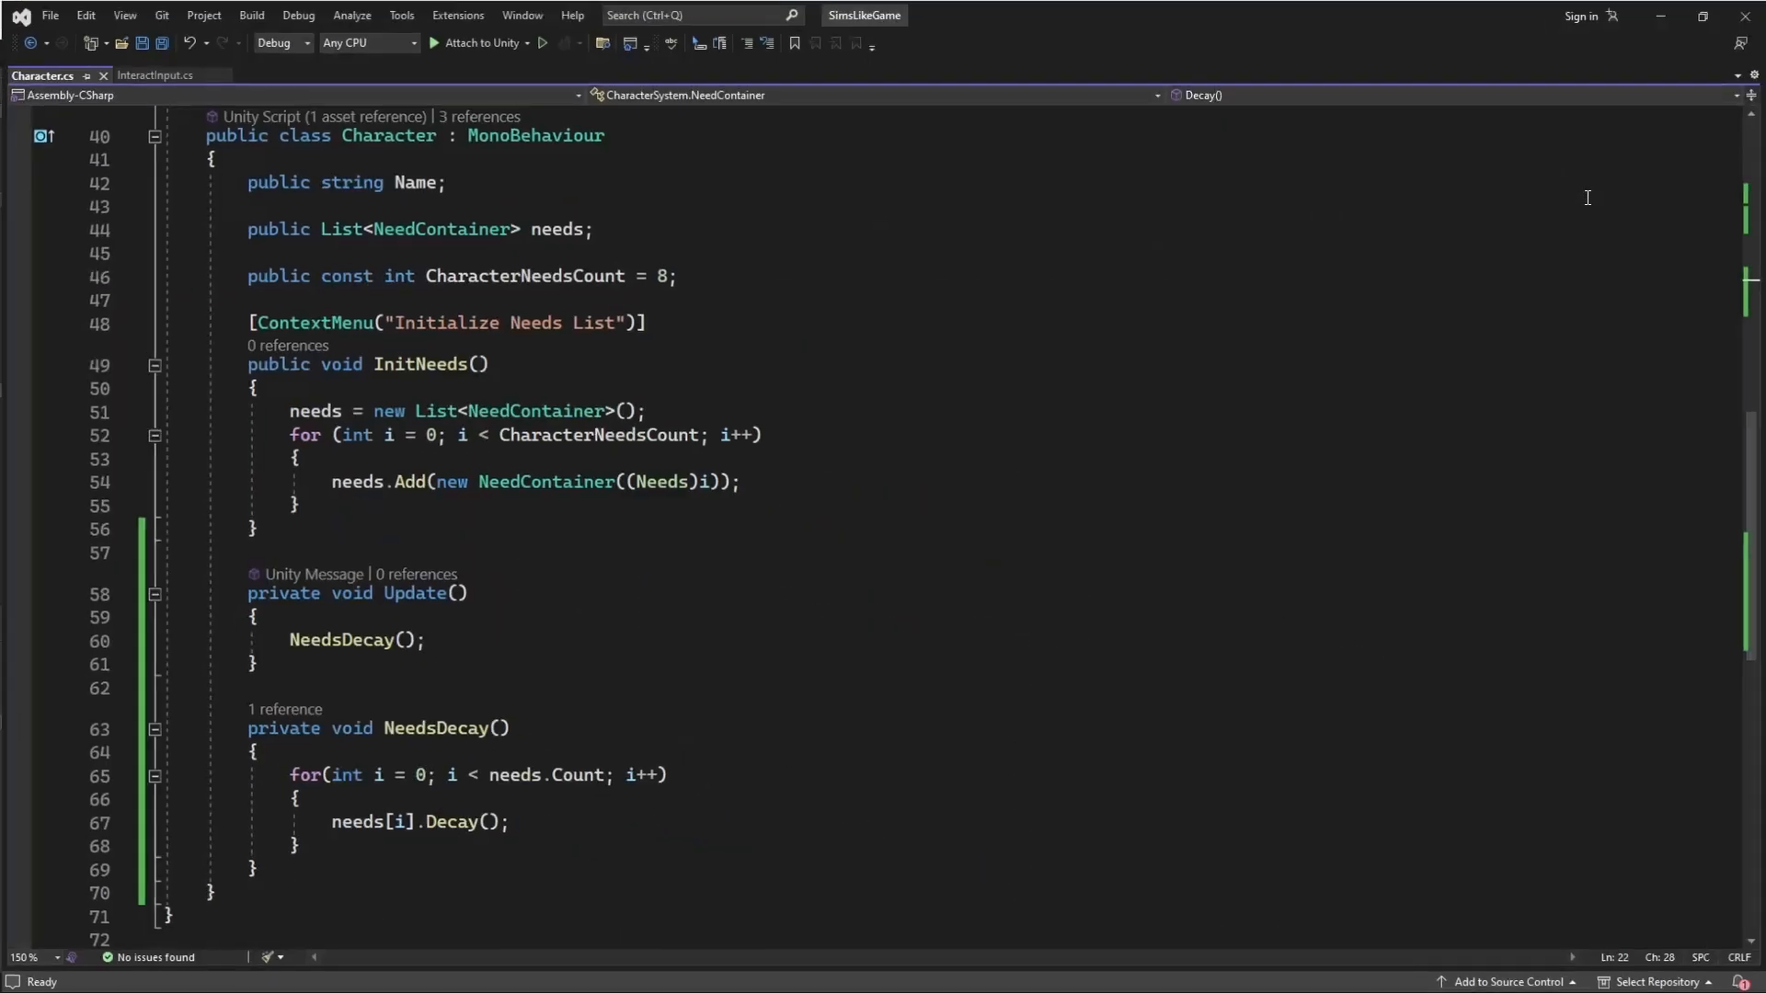
- Rename NeedsDecay to ProcessNeeds and add a needs[i].Satisfaction call after Decay
{"action": "scroll", "scroll_direction": "down", "scroll_amount": 3}
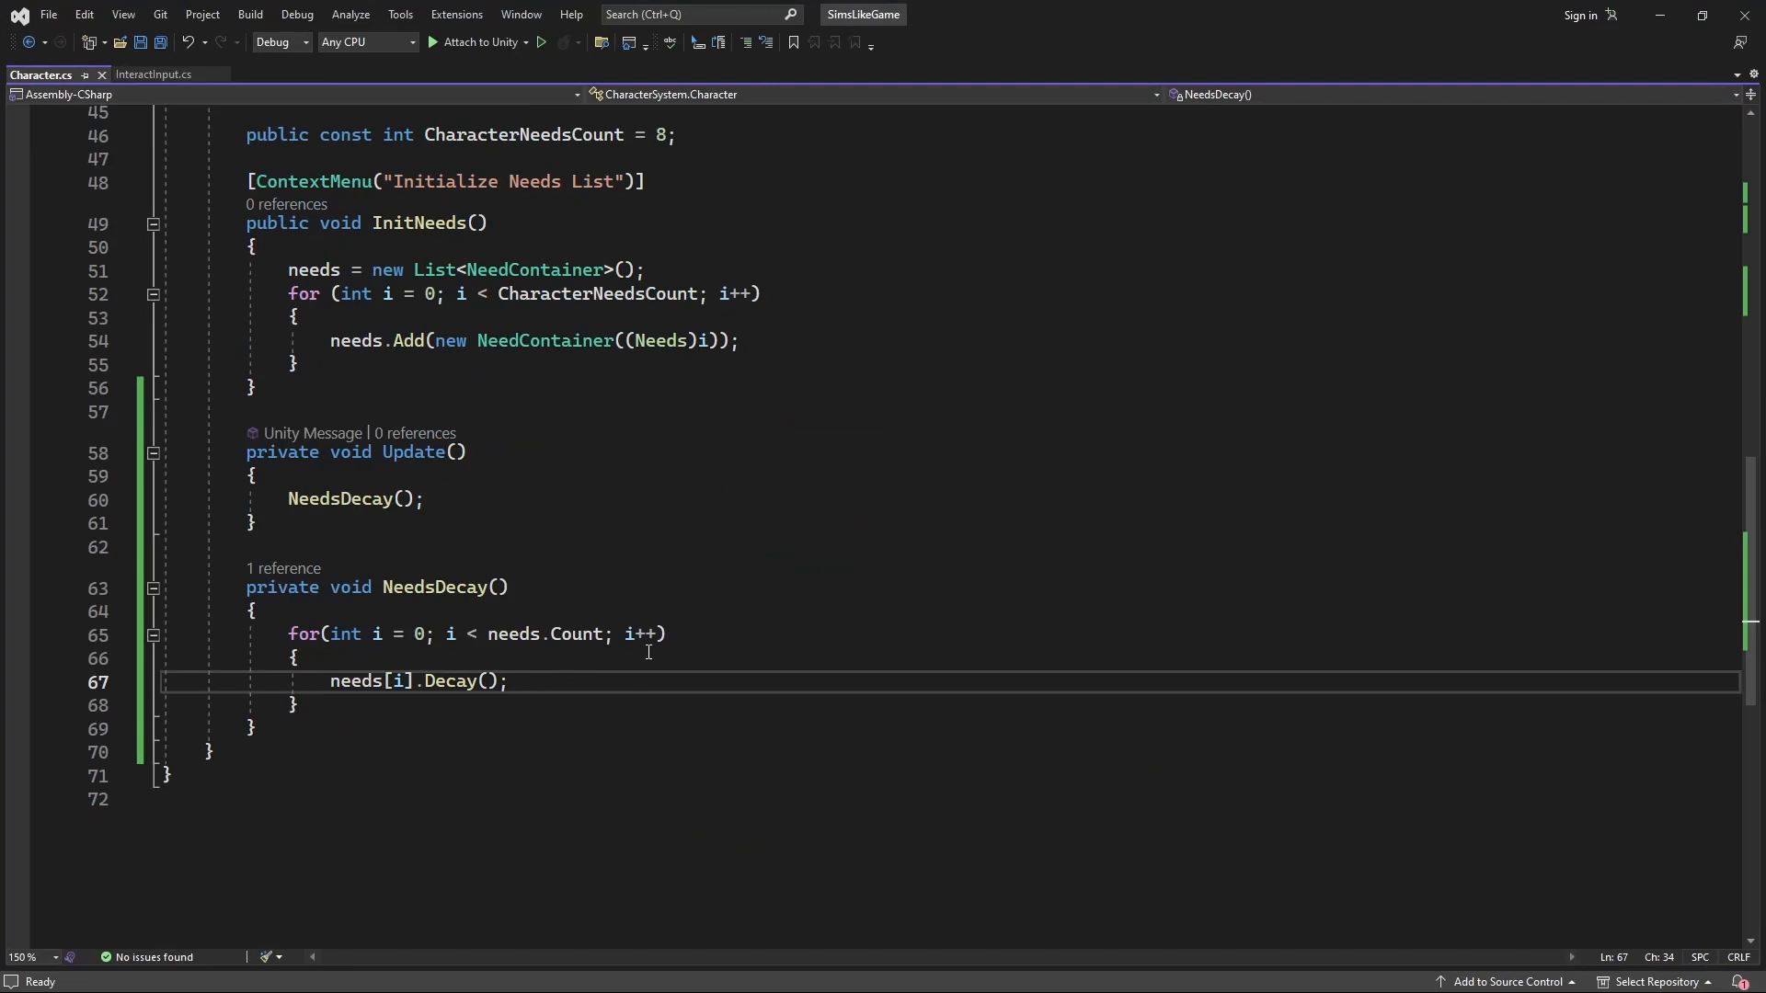
{"action": "mouse_move", "coordinate": [265, 478]}
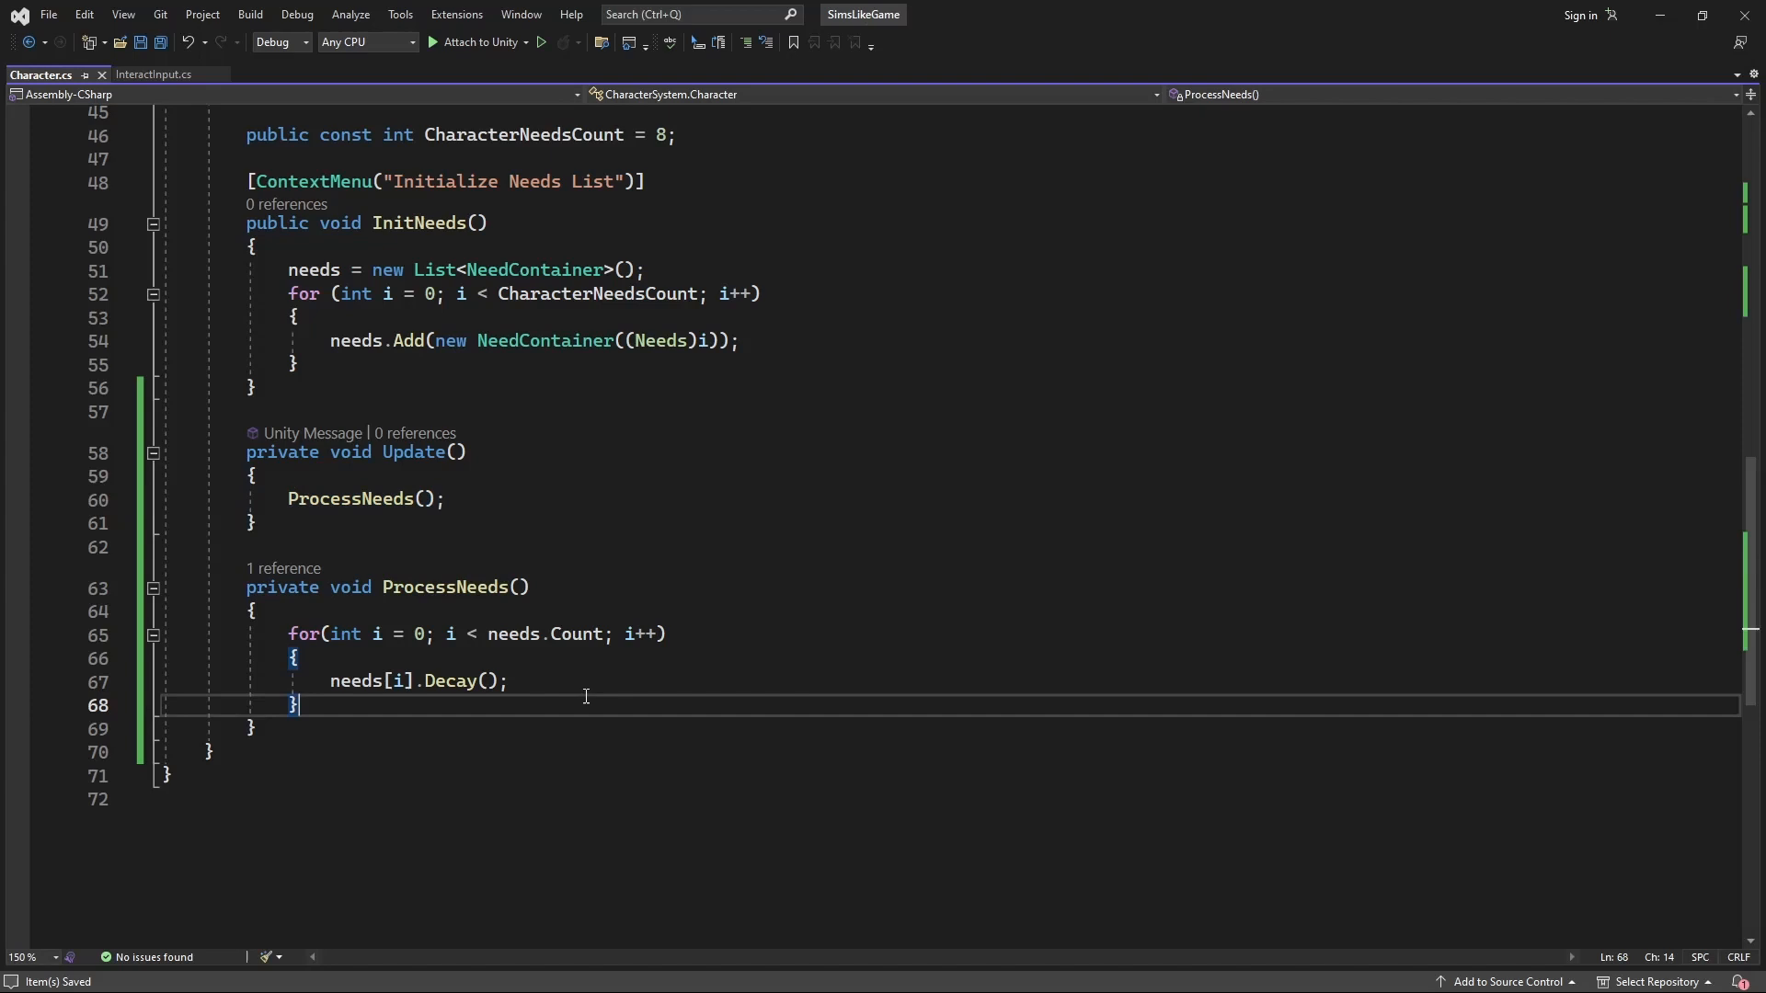
{"action": "key", "text": "enter"}
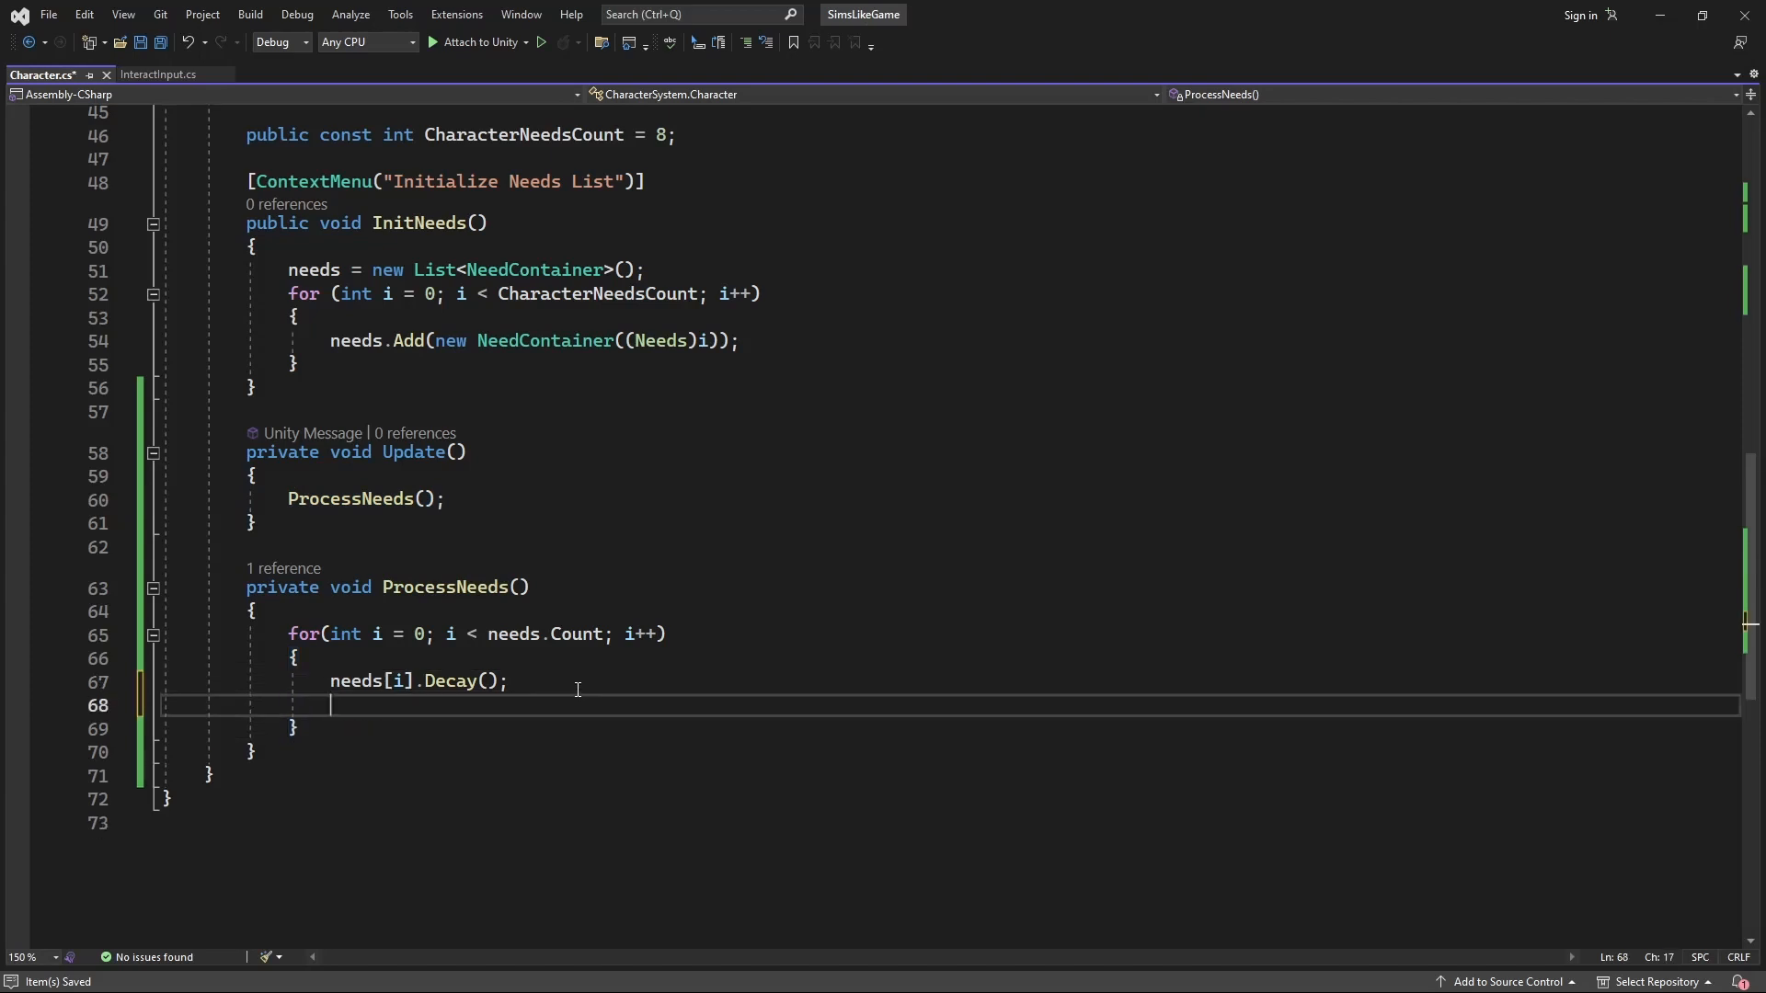
{"action": "type", "text": "needs"}
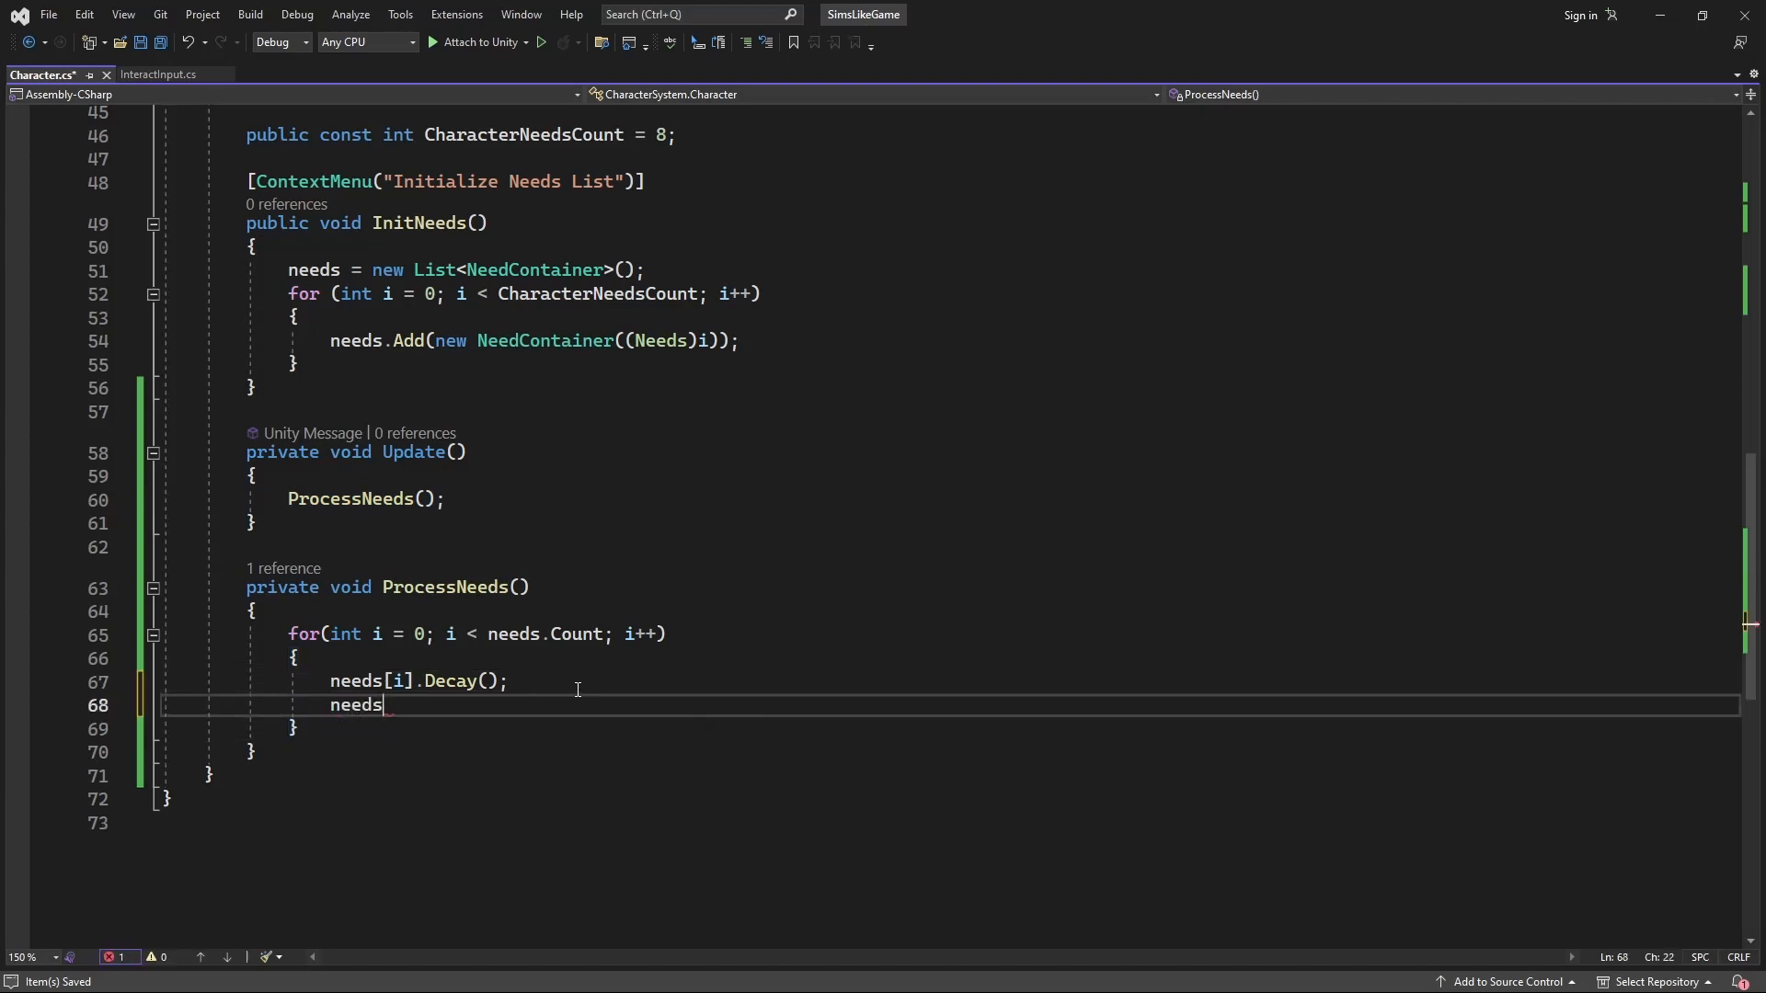
{"action": "type", "text": "[i]."}
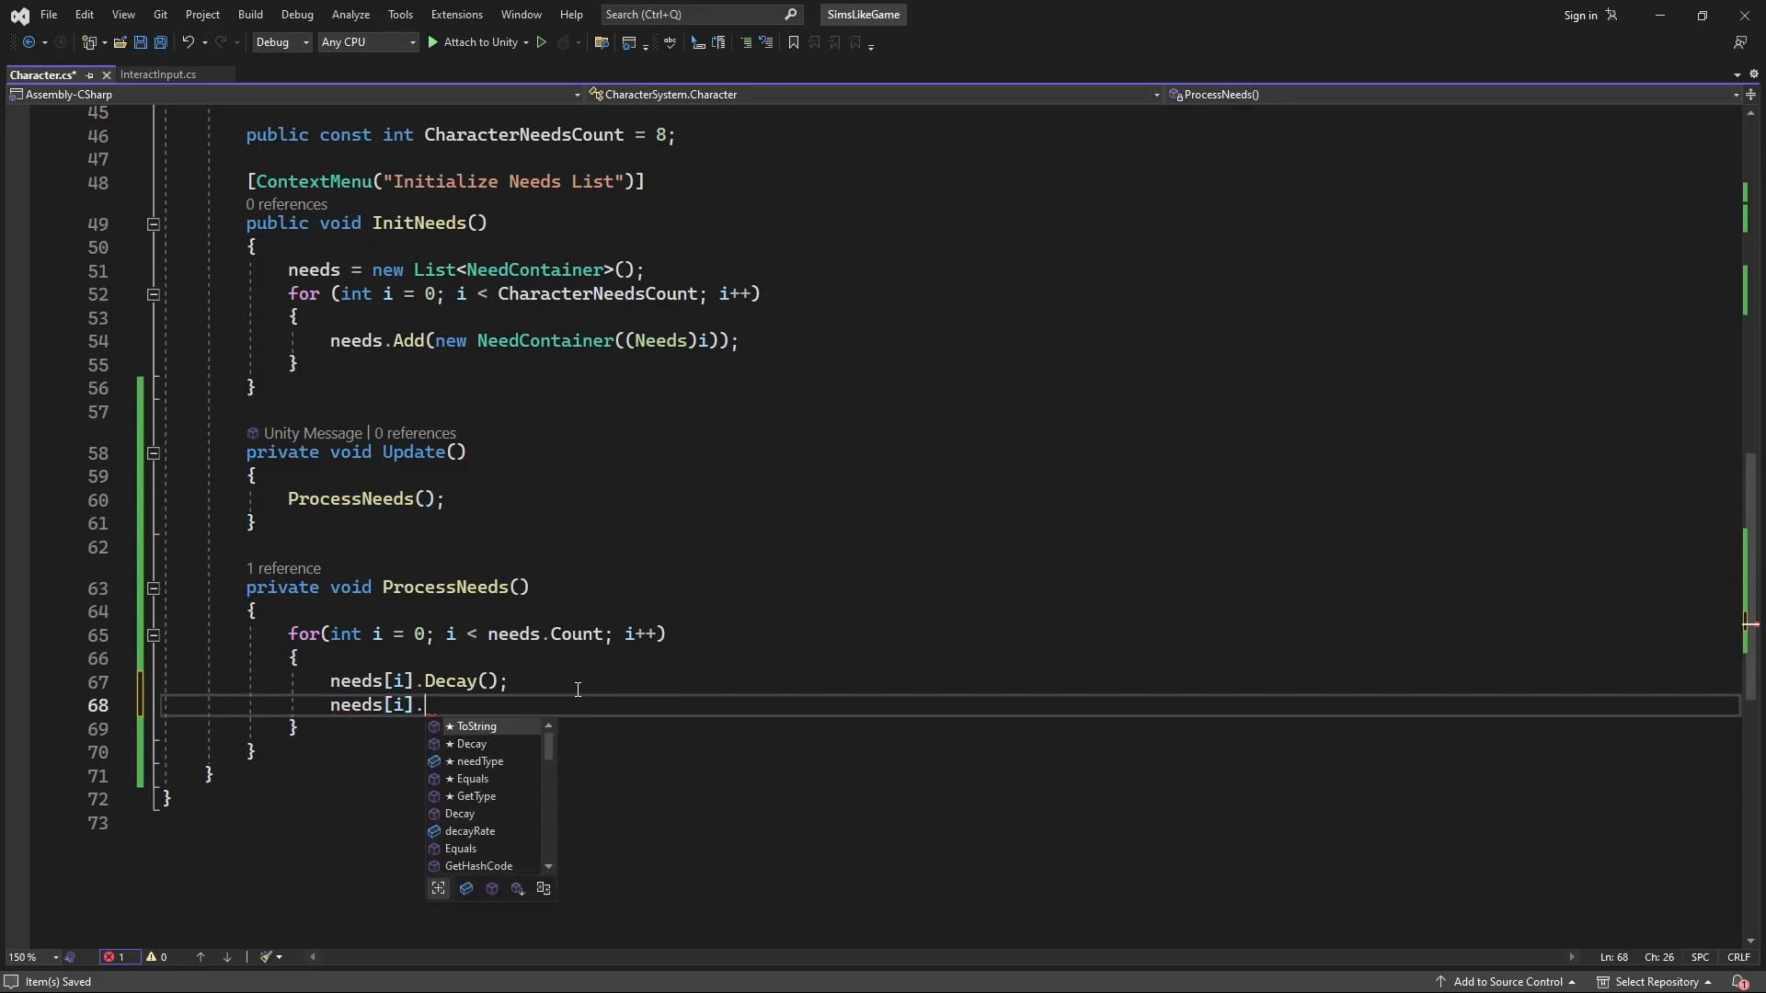
{"action": "type", "text": "Satisfact"}
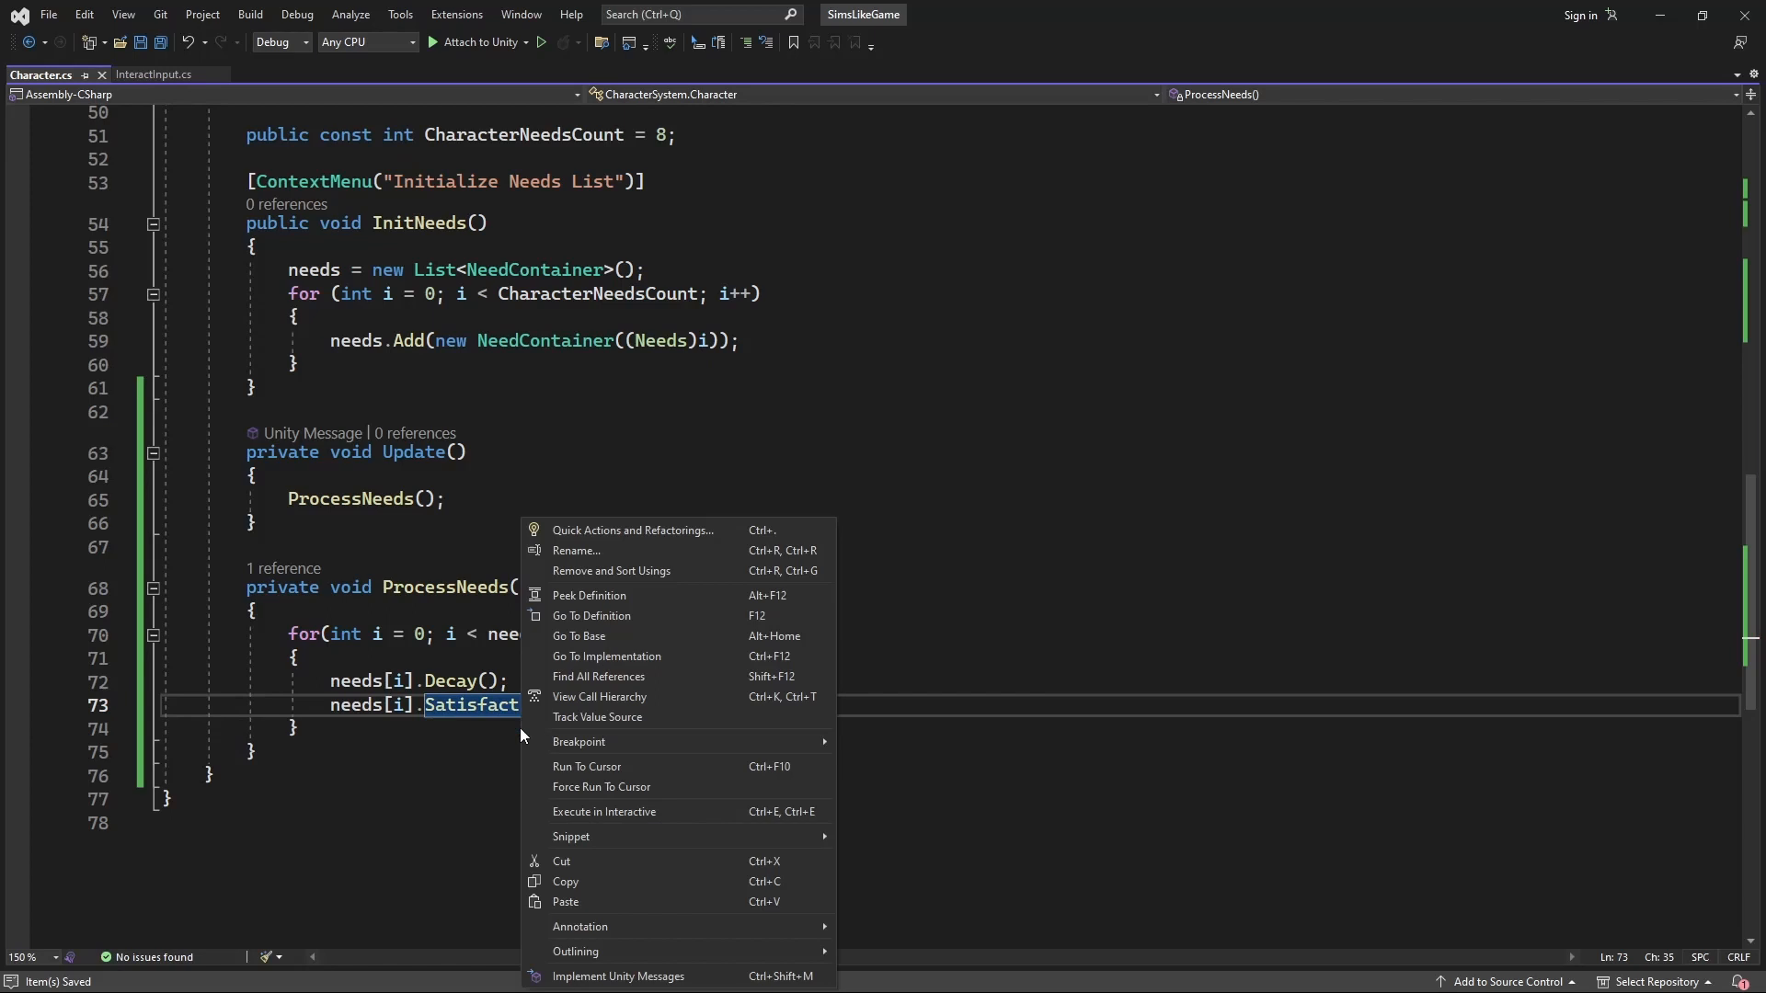
- Generate a public Satisfaction() doing state += satisfactionRate * Time.deltaTime
{"action": "left_click", "coordinate": [590, 616]}
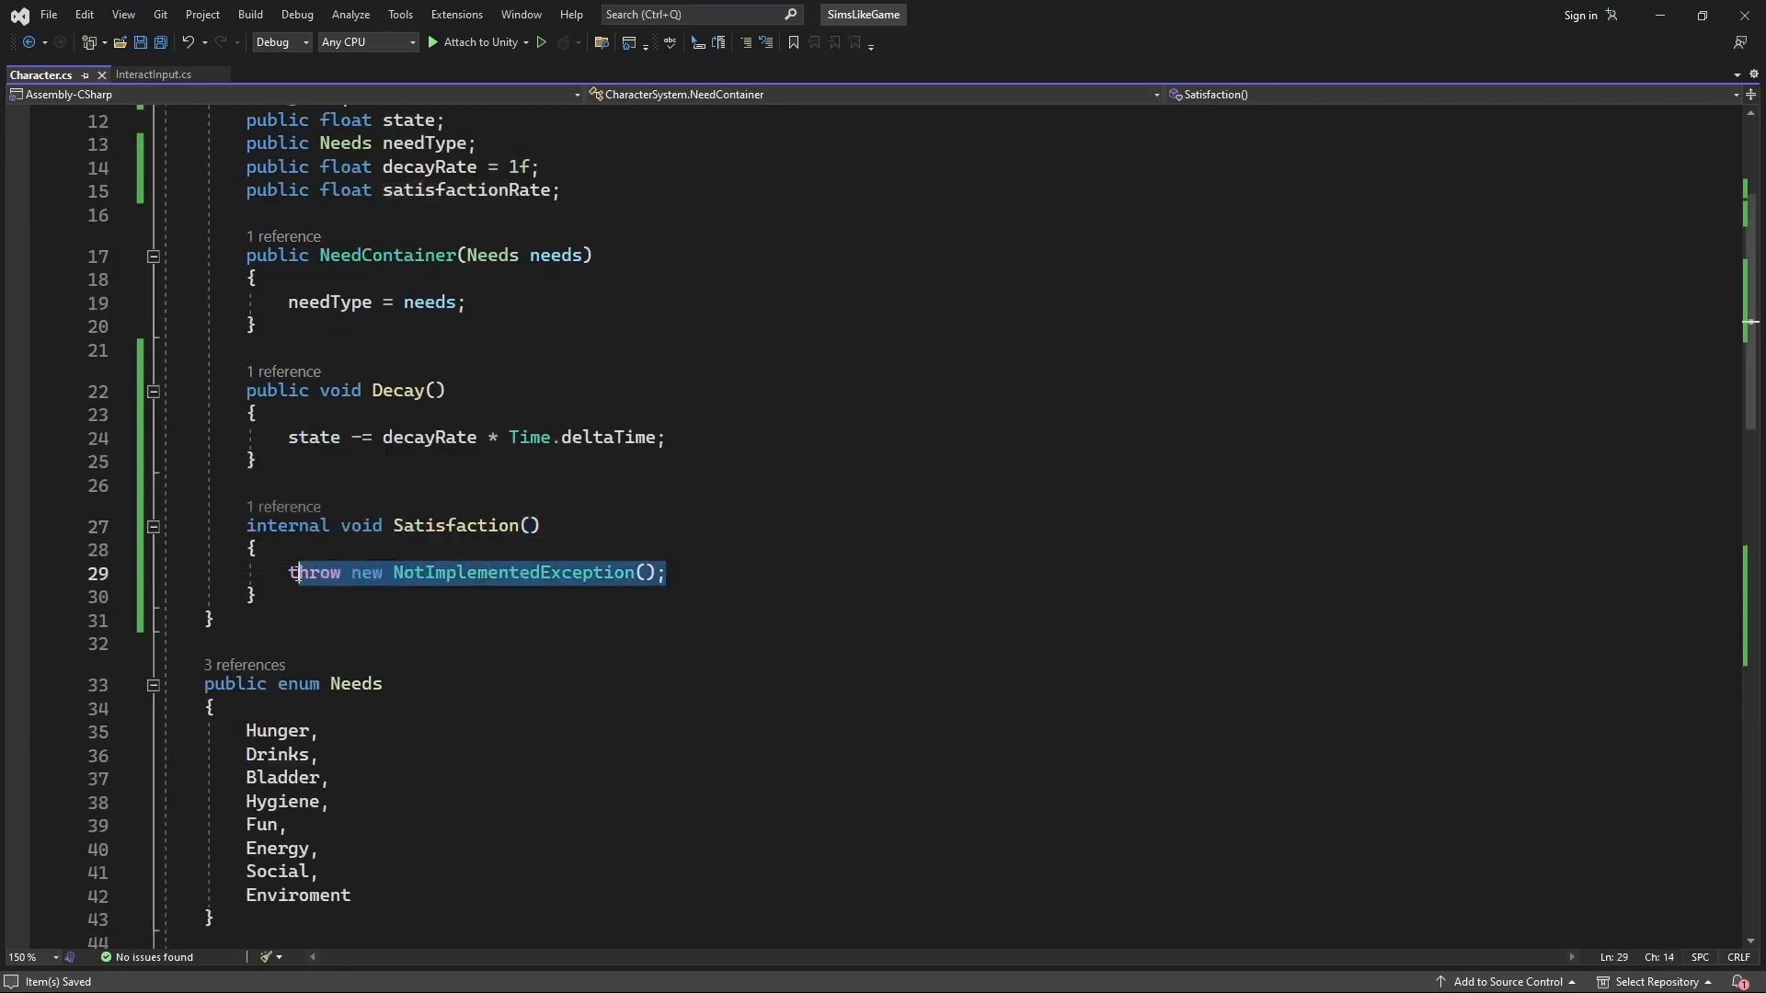
{"action": "type", "text": "state +="}
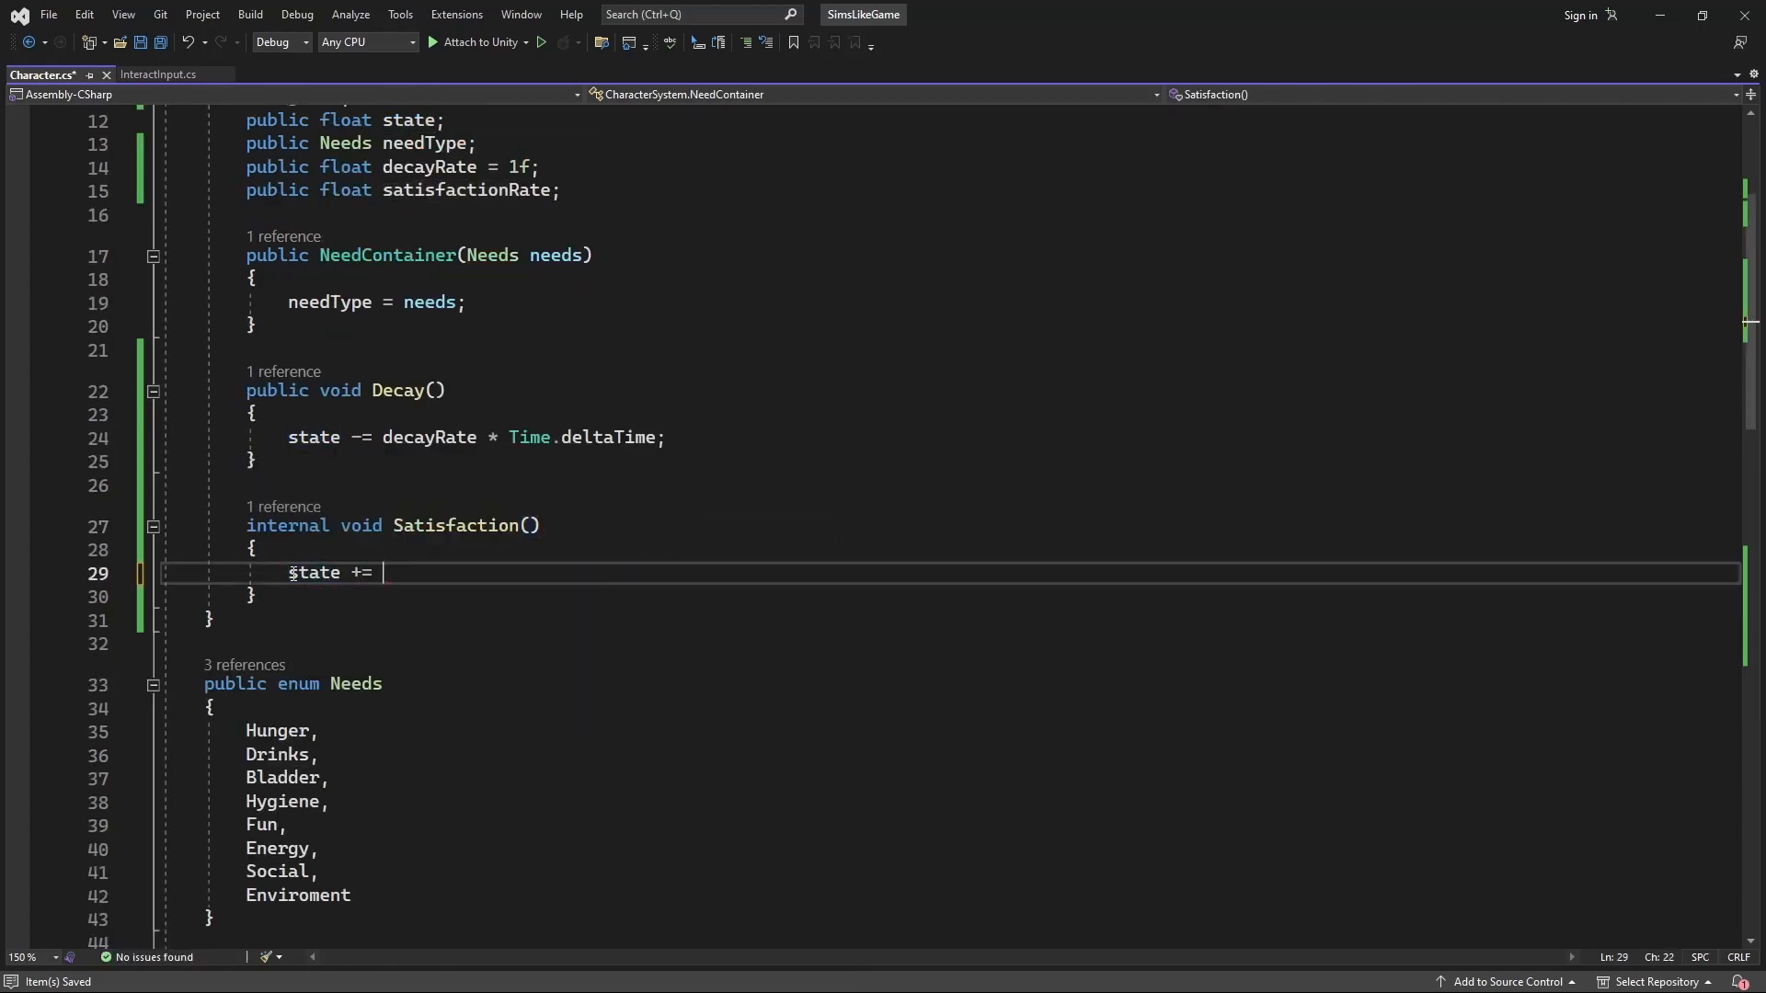
{"action": "type", "text": "sat"}
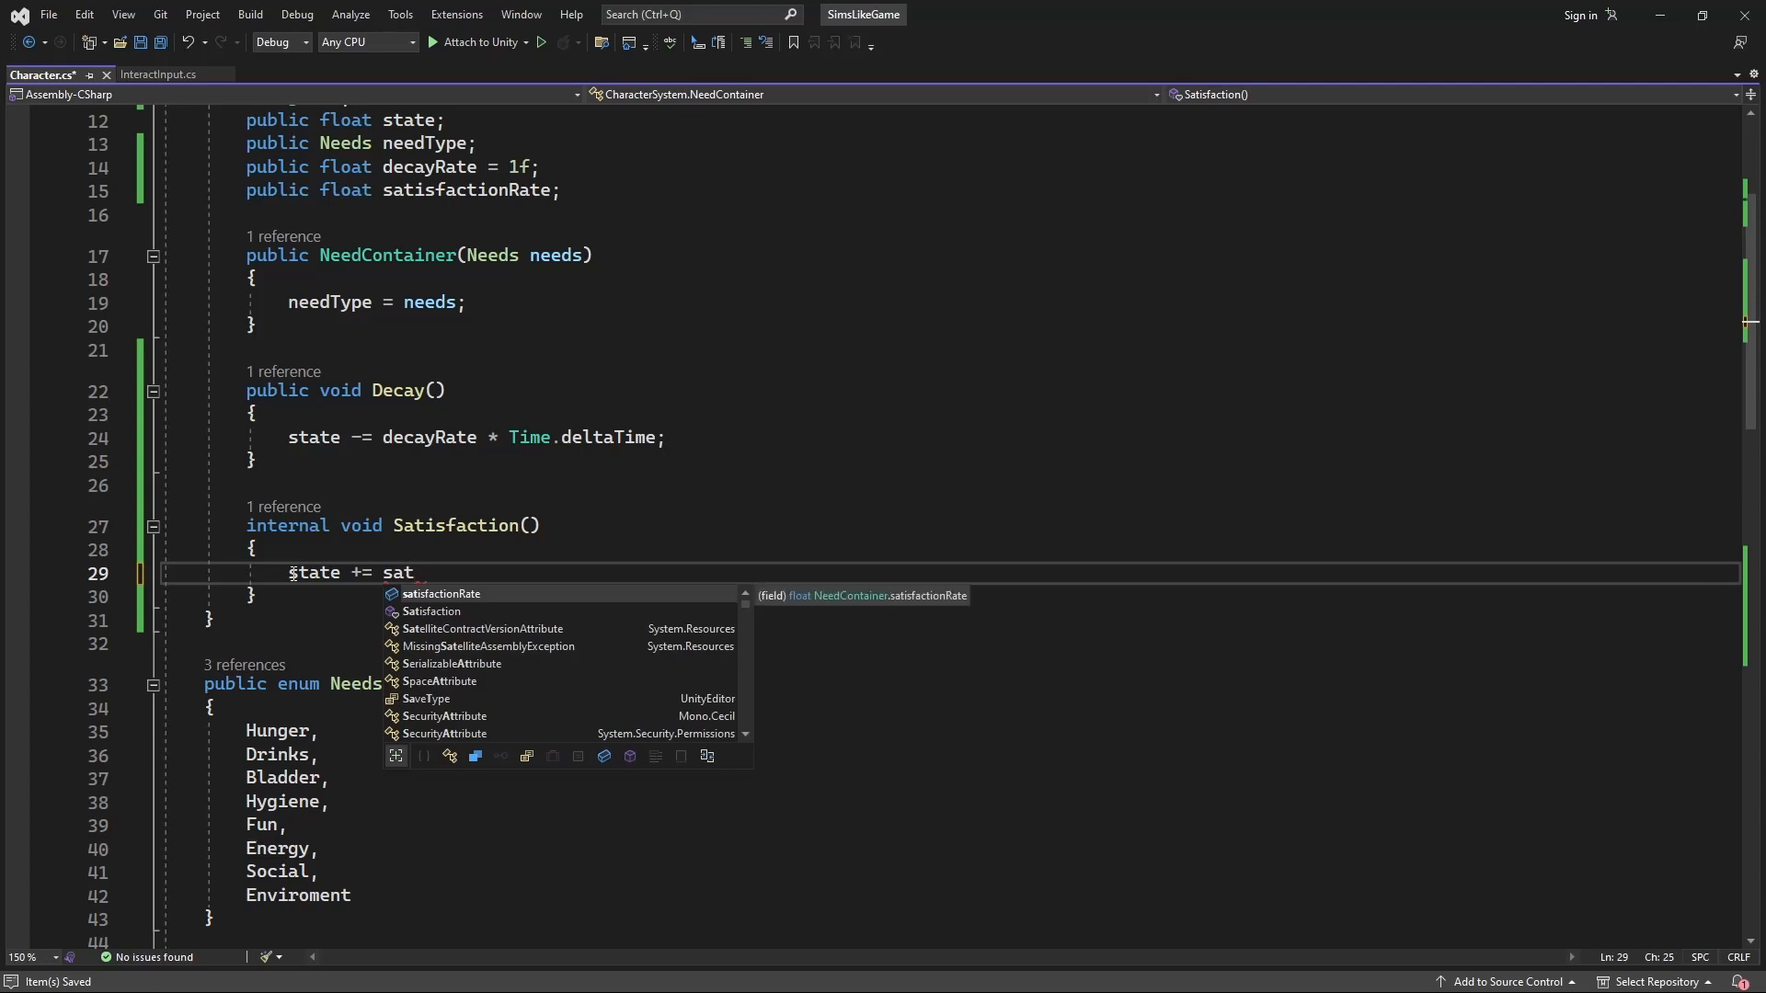
{"action": "type", "text": "isfactionRate * time.deltaTime;"}
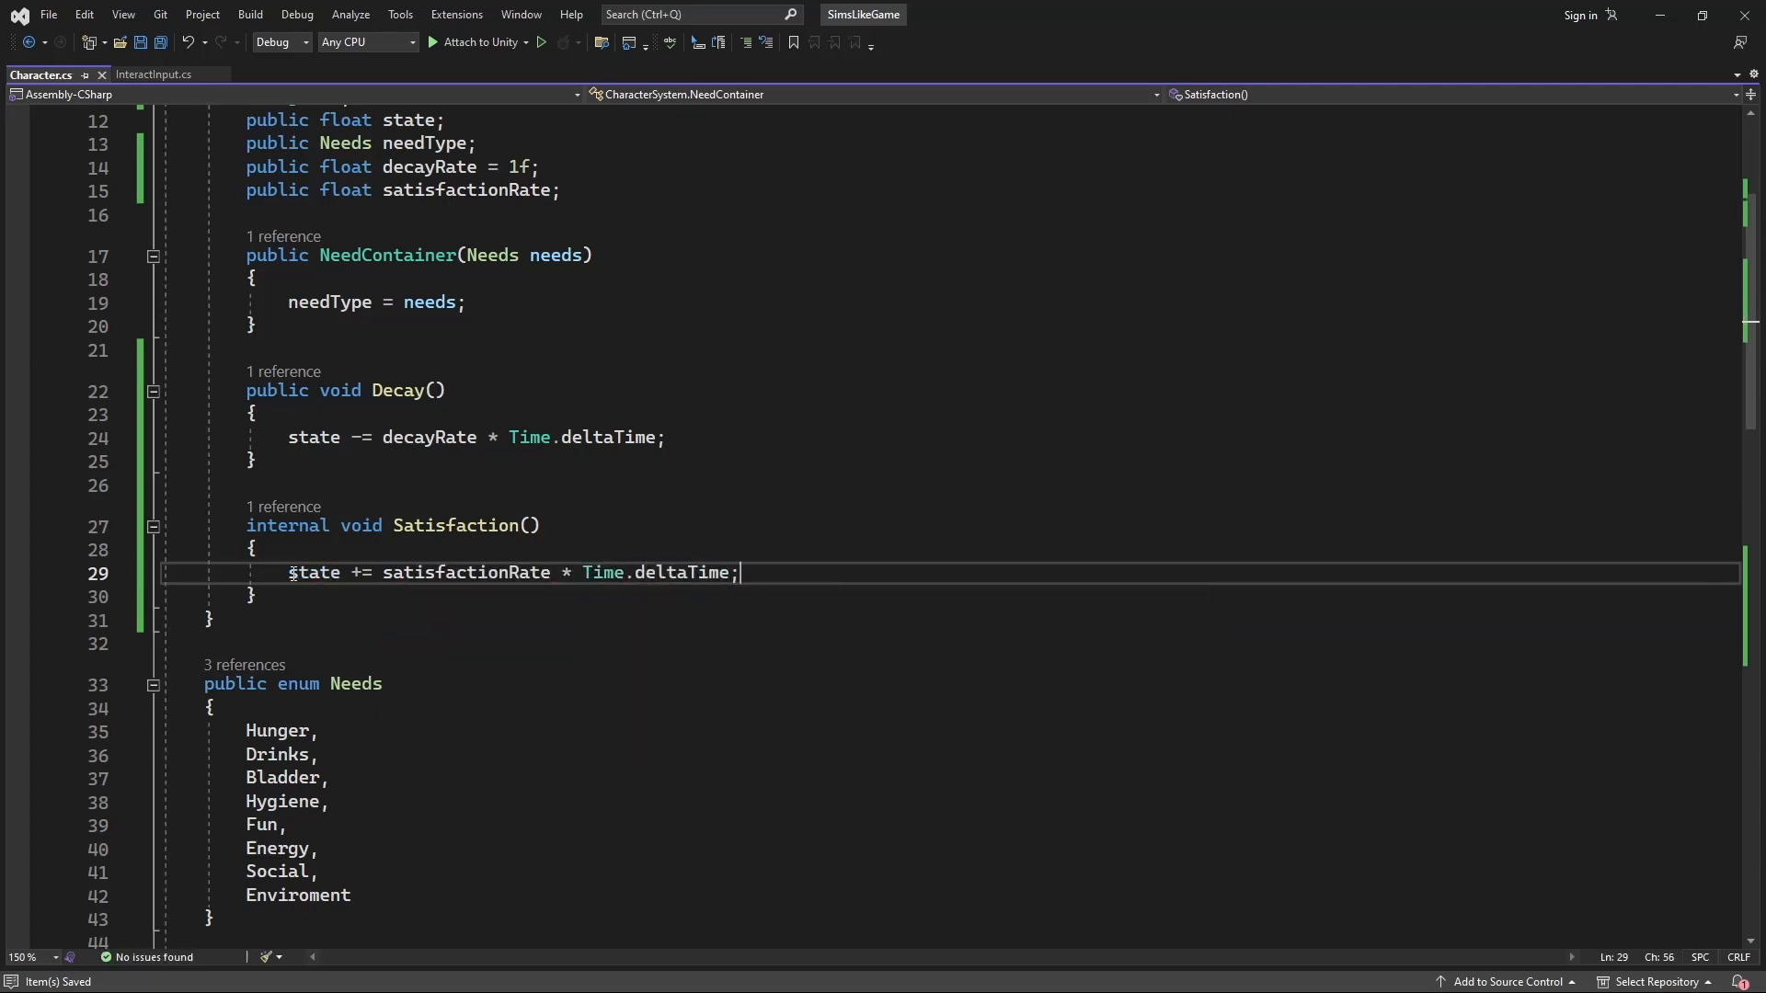
{"action": "left_click", "coordinate": [331, 525]}
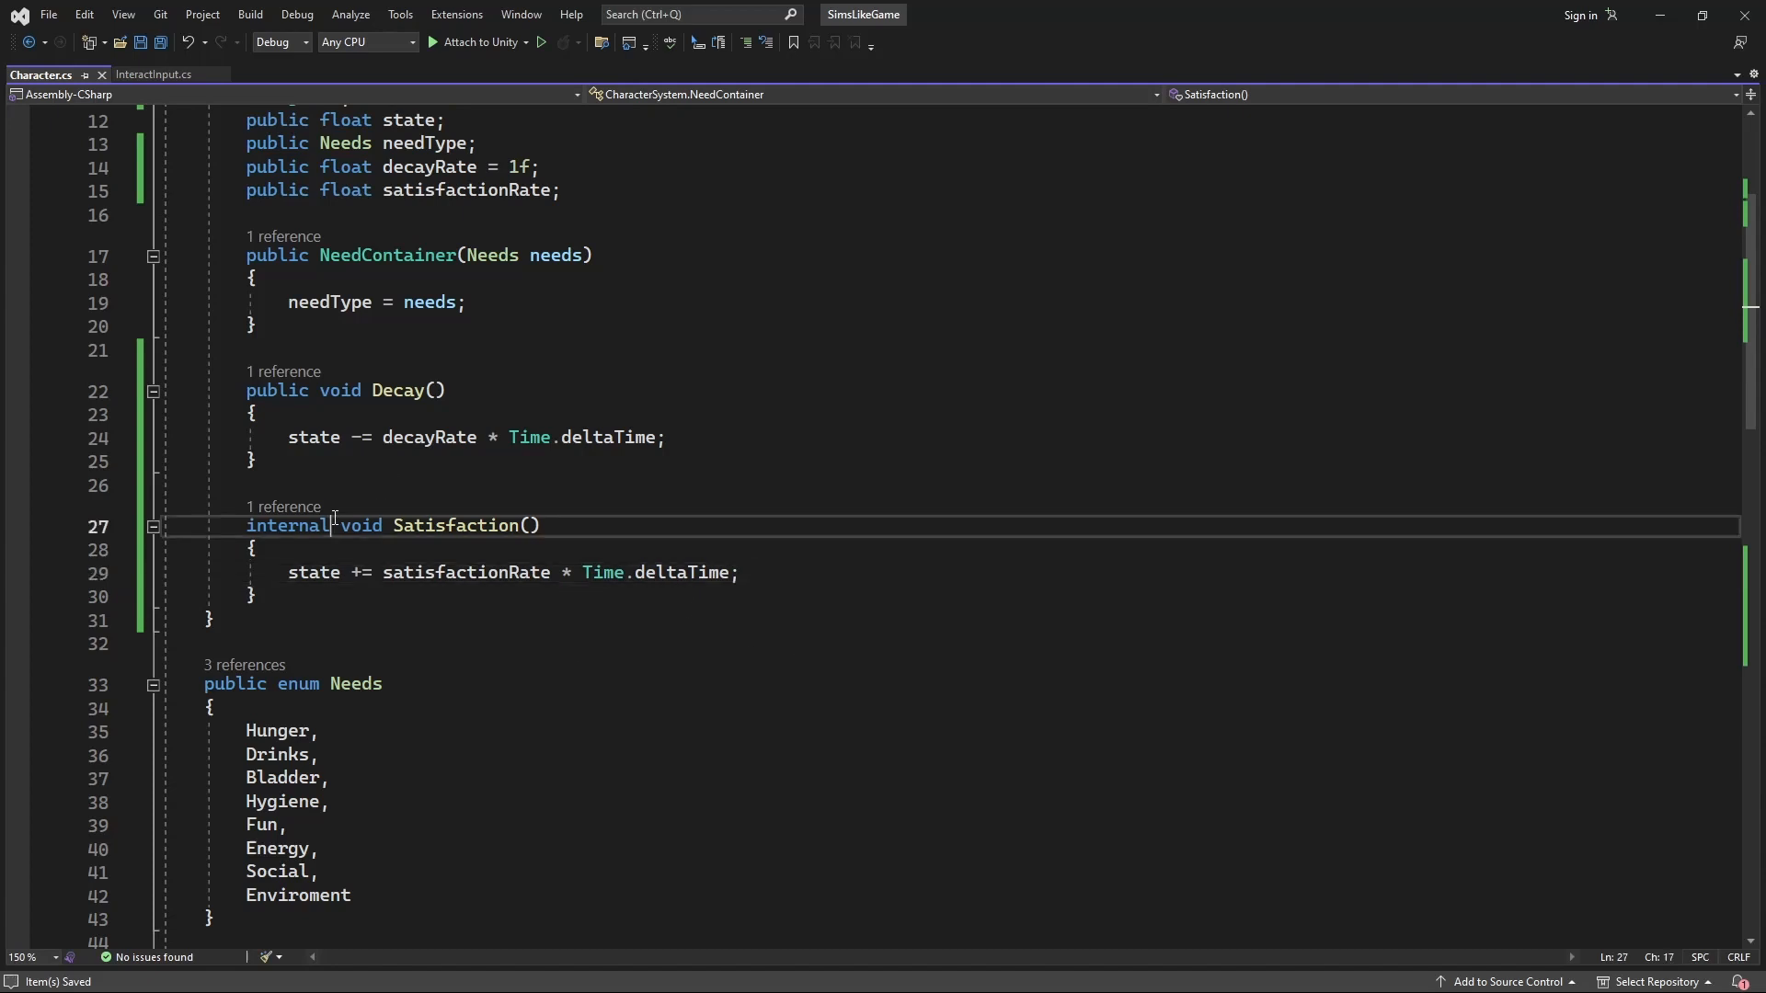
{"action": "type", "text": "publ"}
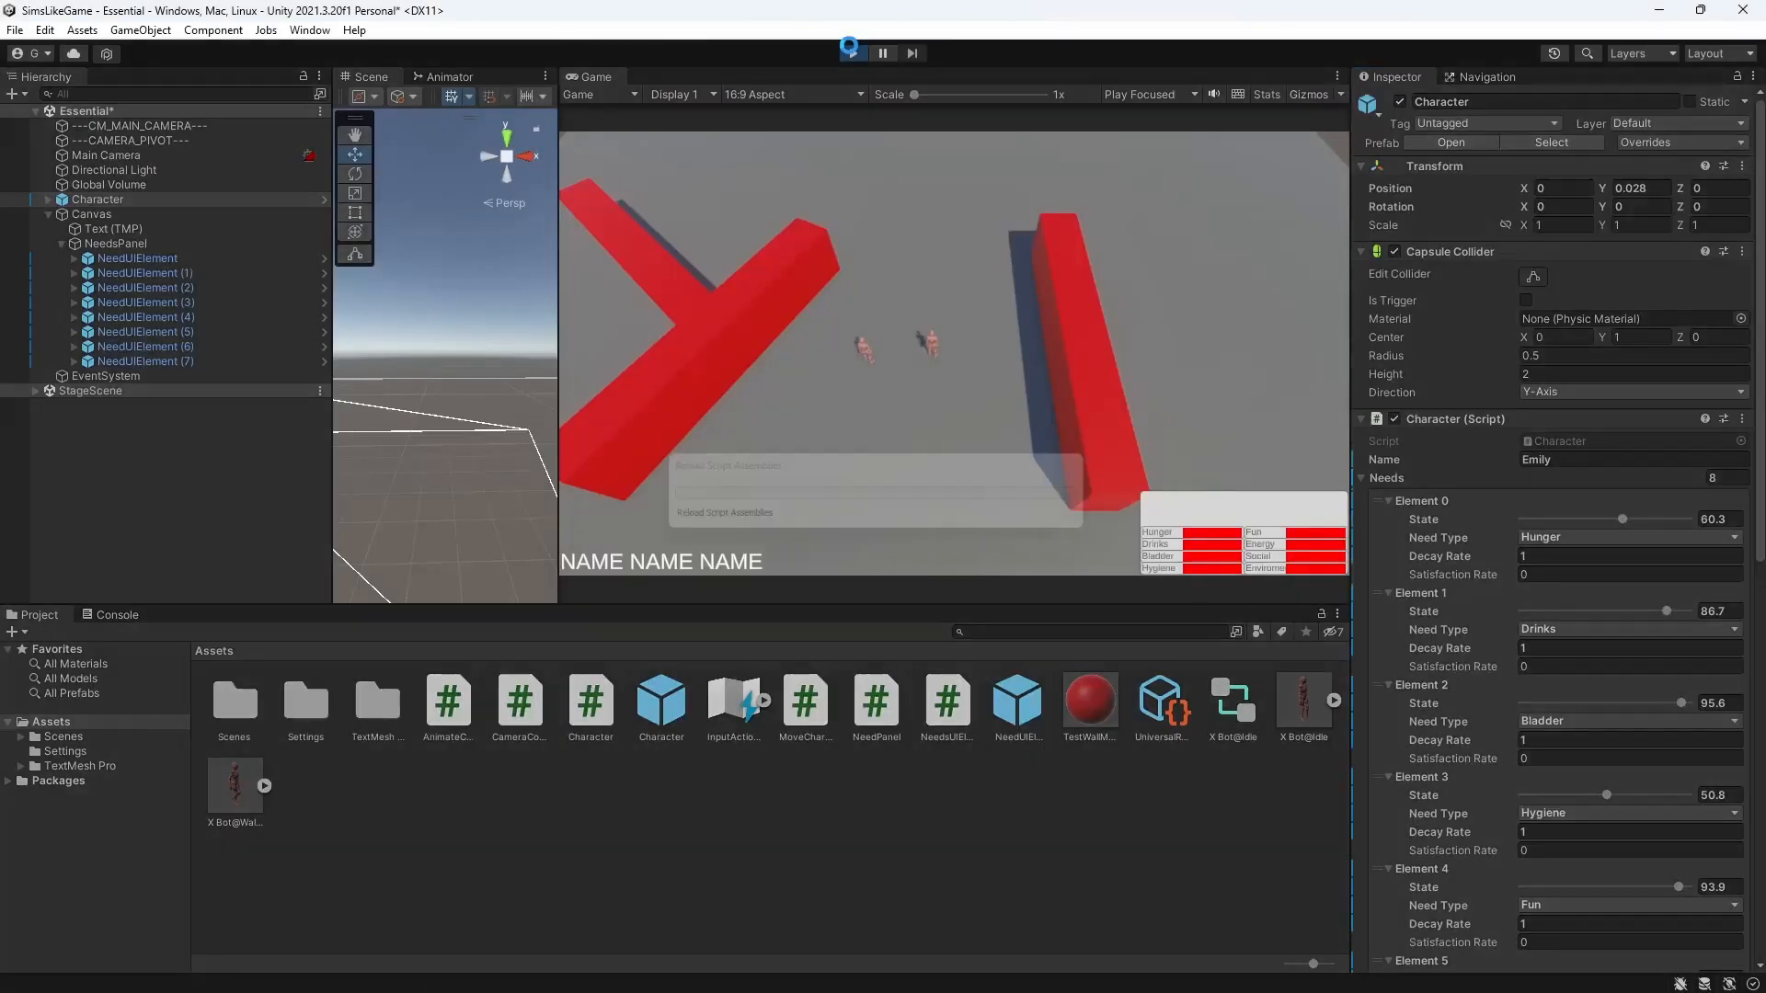
- Enter Play mode and watch each need's State value in the Character Inspector
{"action": "left_click", "coordinate": [853, 53]}
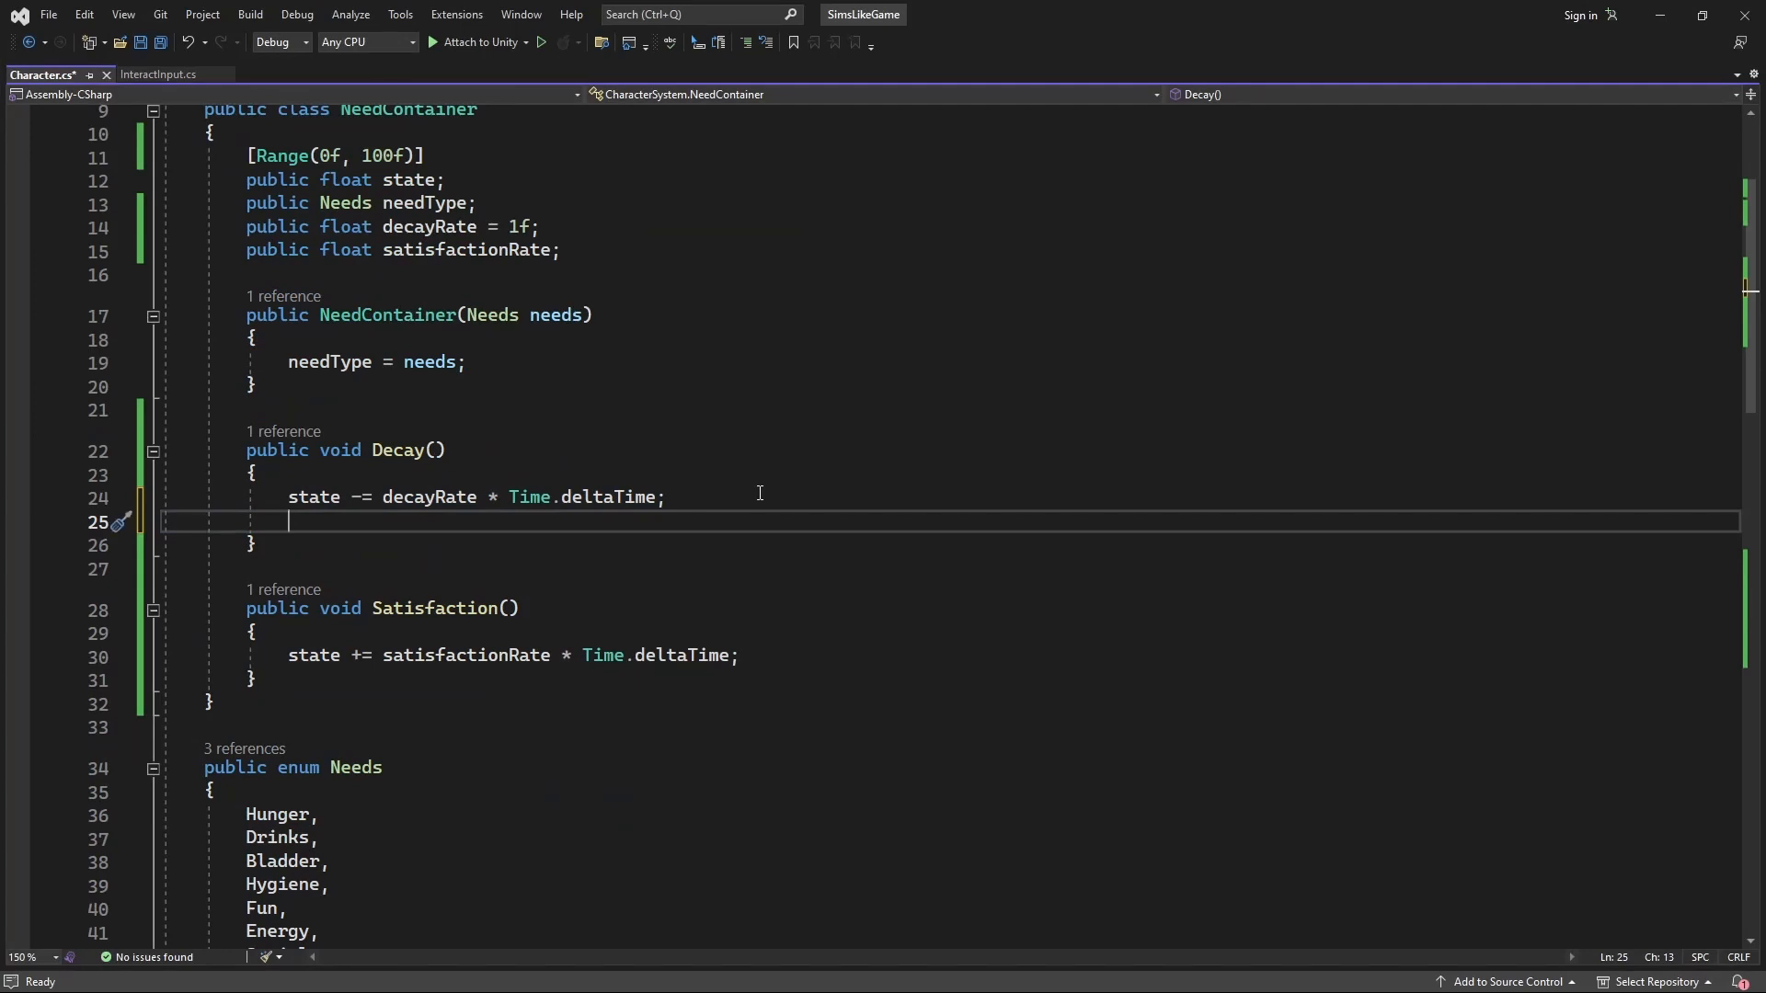
- Write ClampState() as state = Mathf.Clamp(state, 0f, 100f) and call it after the satisfaction update
{"action": "type", "text": "Clam"}
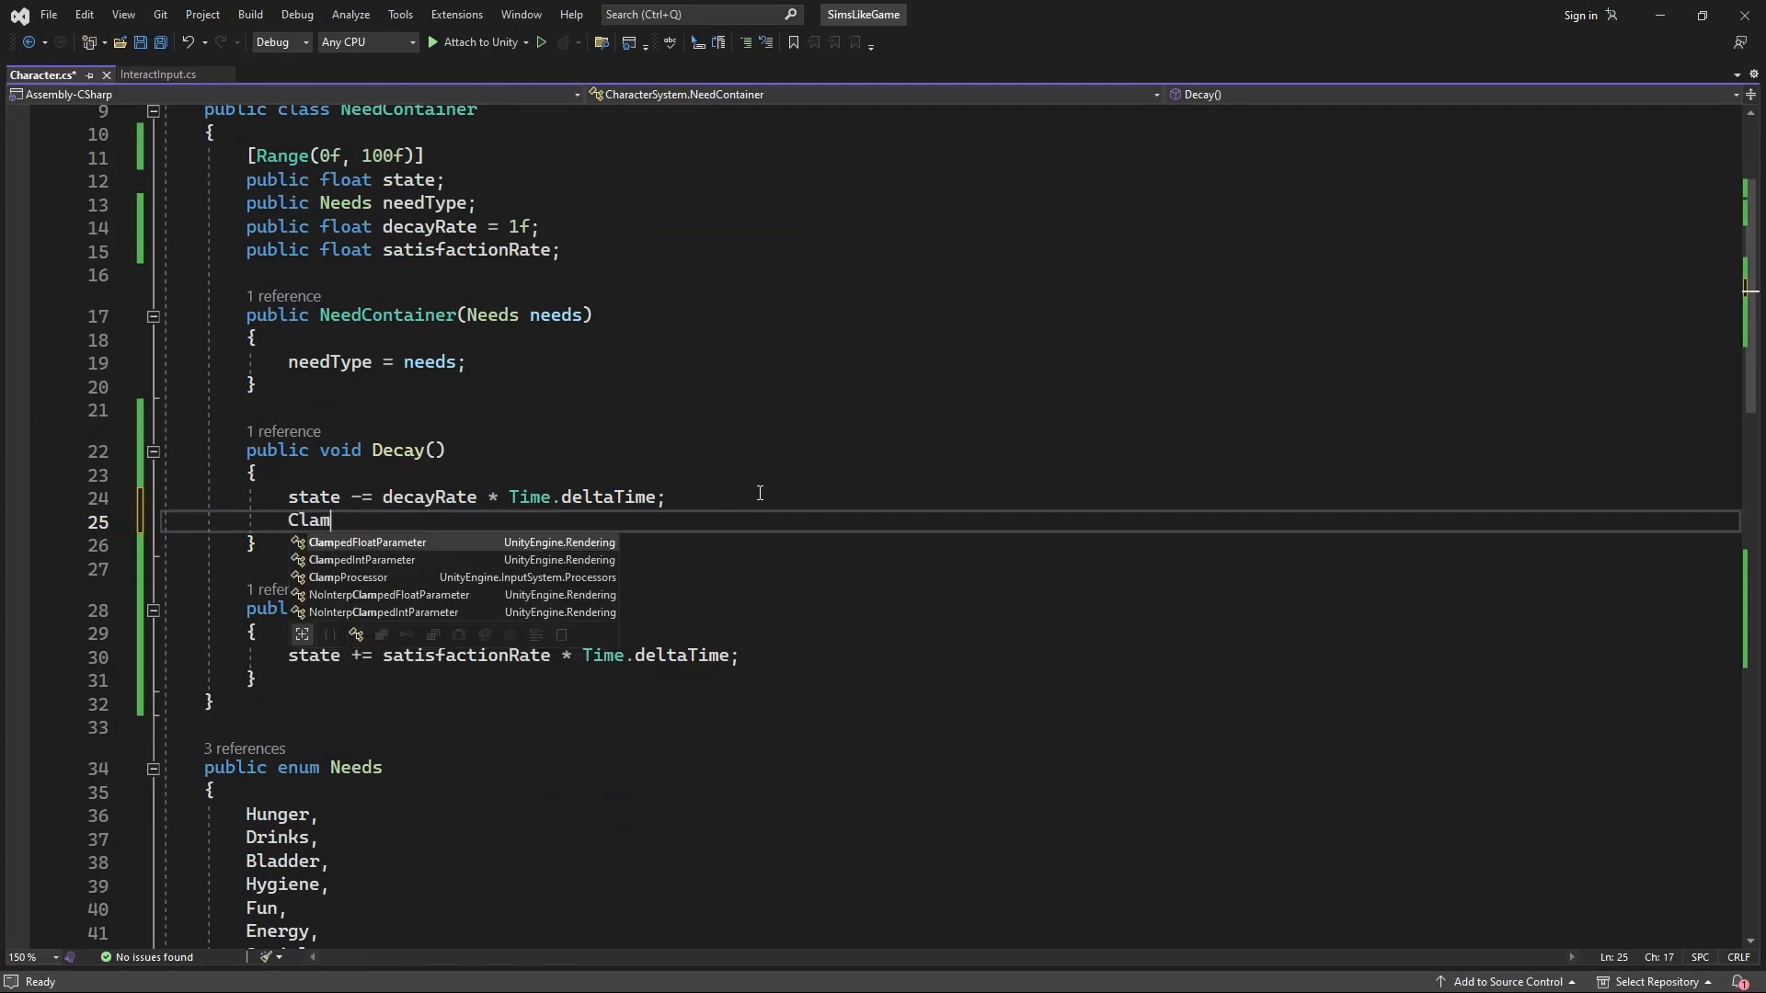
{"action": "type", "text": "Value"}
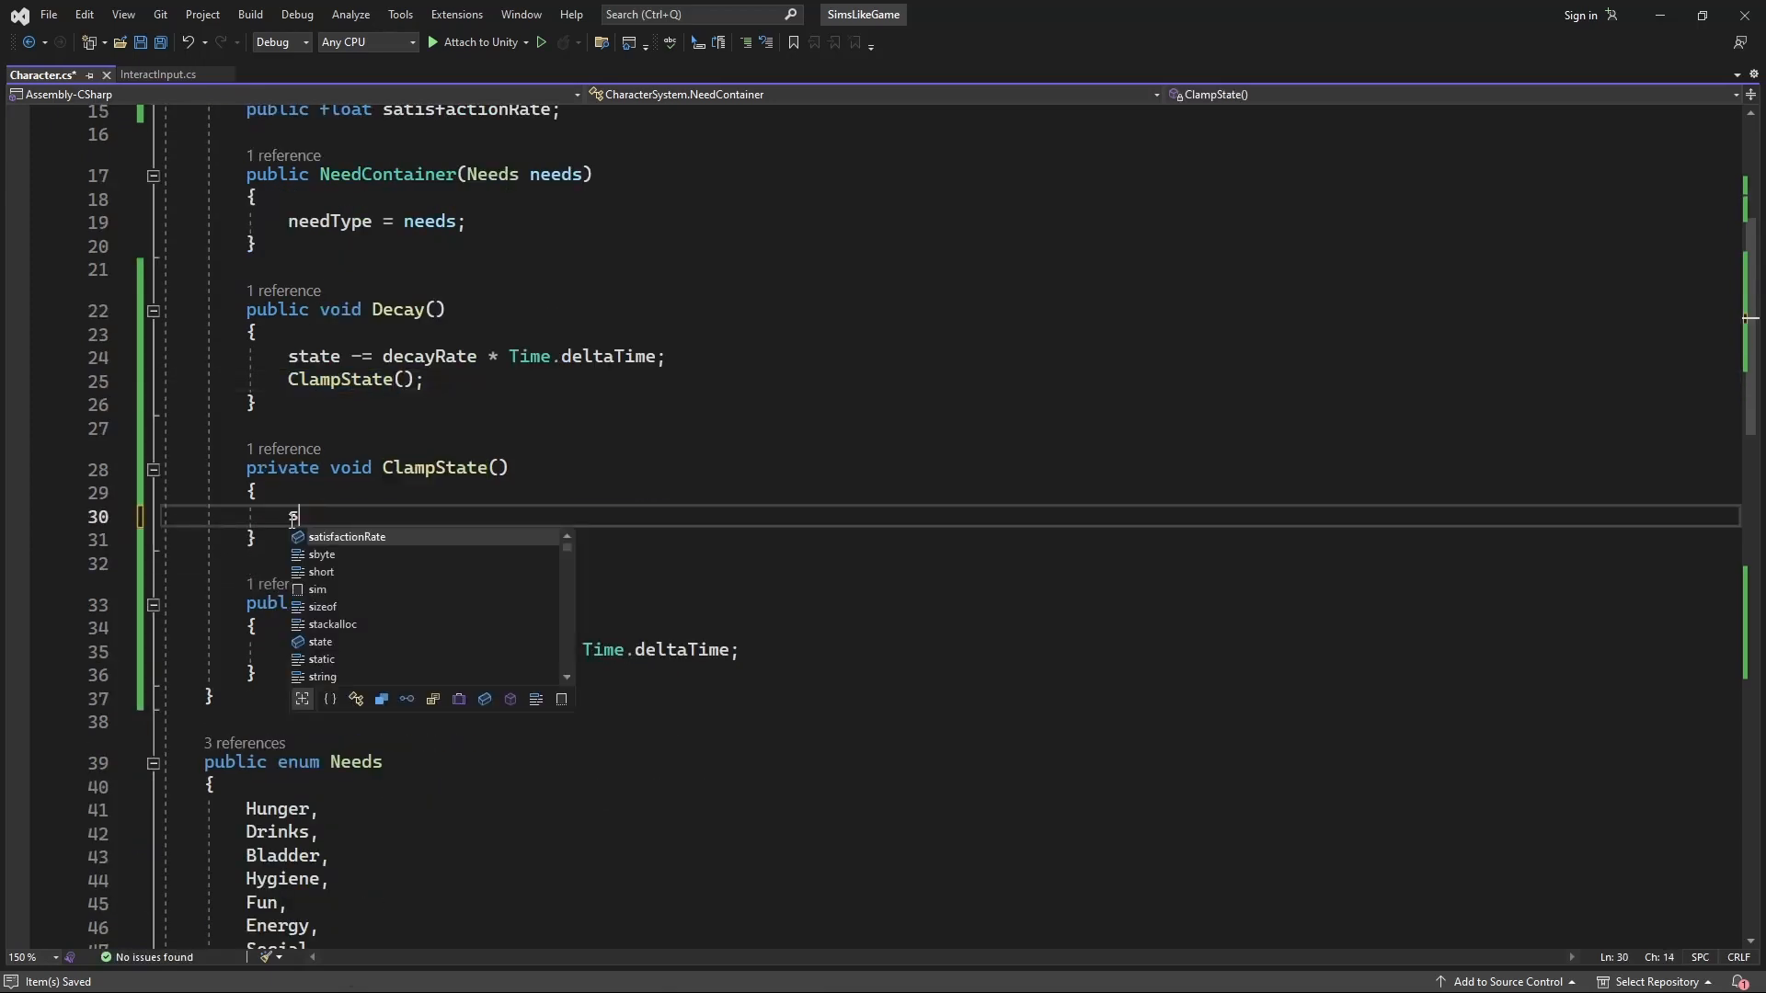
{"action": "type", "text": "state = Mathf.Clamp(state, 0f,"}
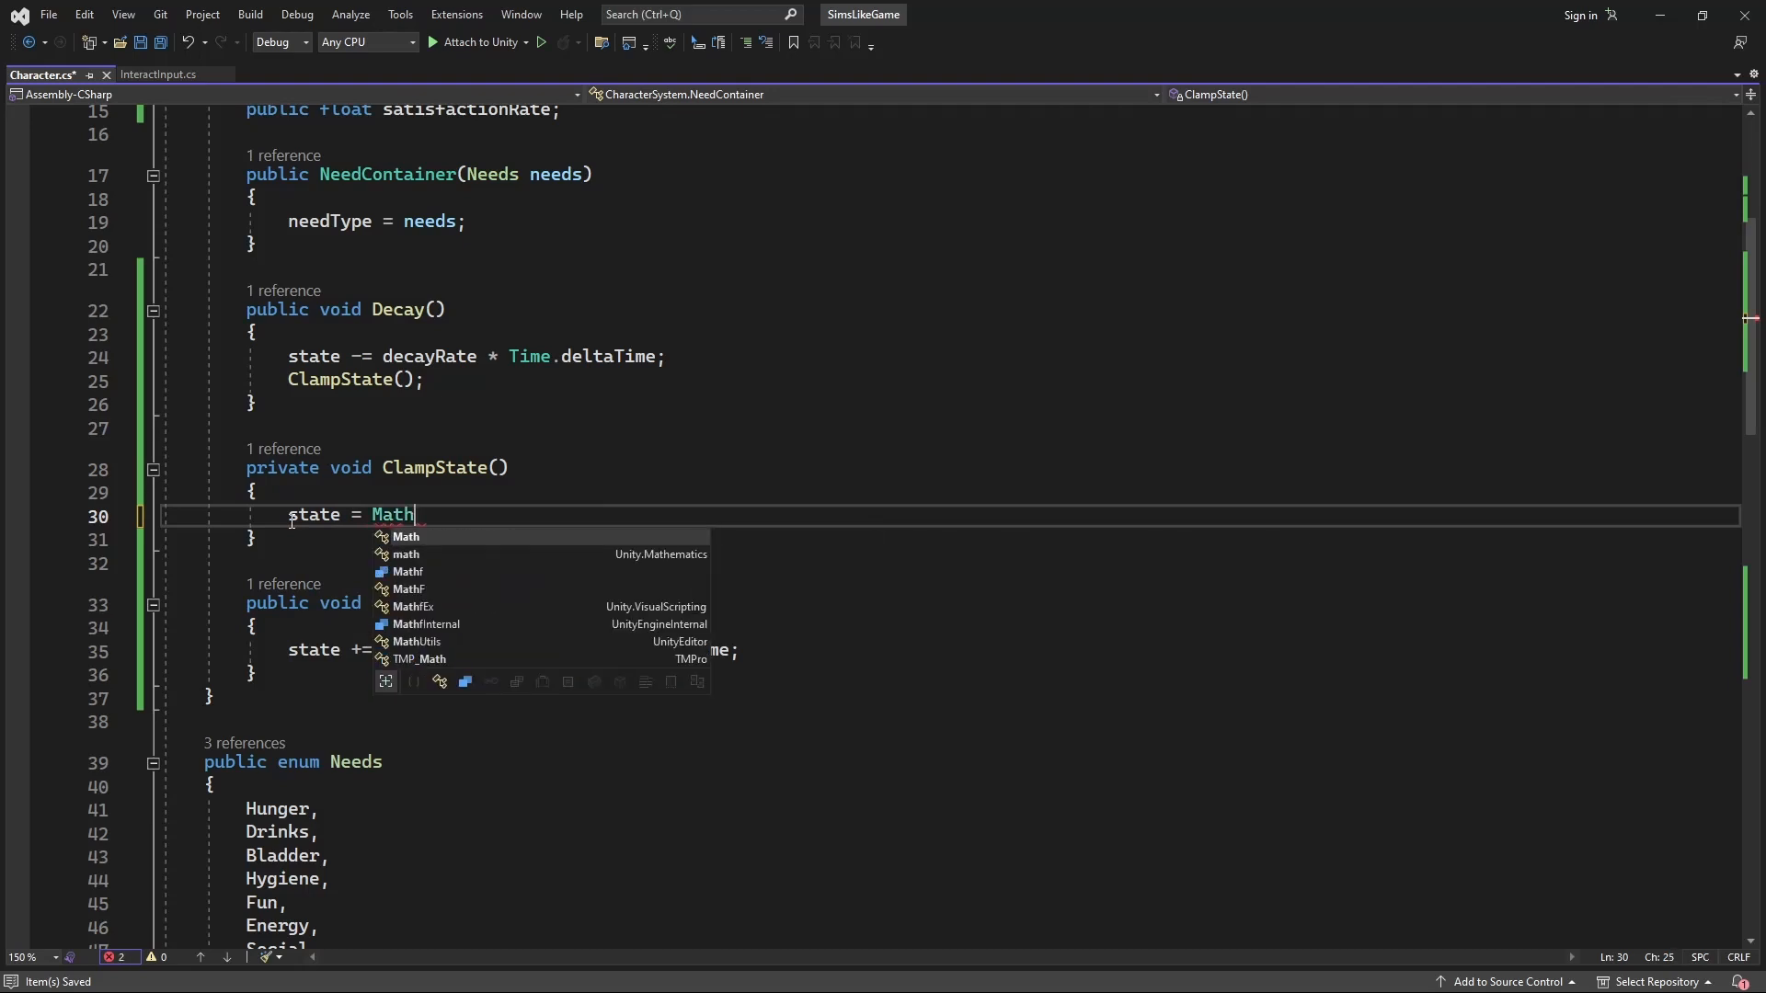
{"action": "type", "text": "f.Clamp(state, 0f,"}
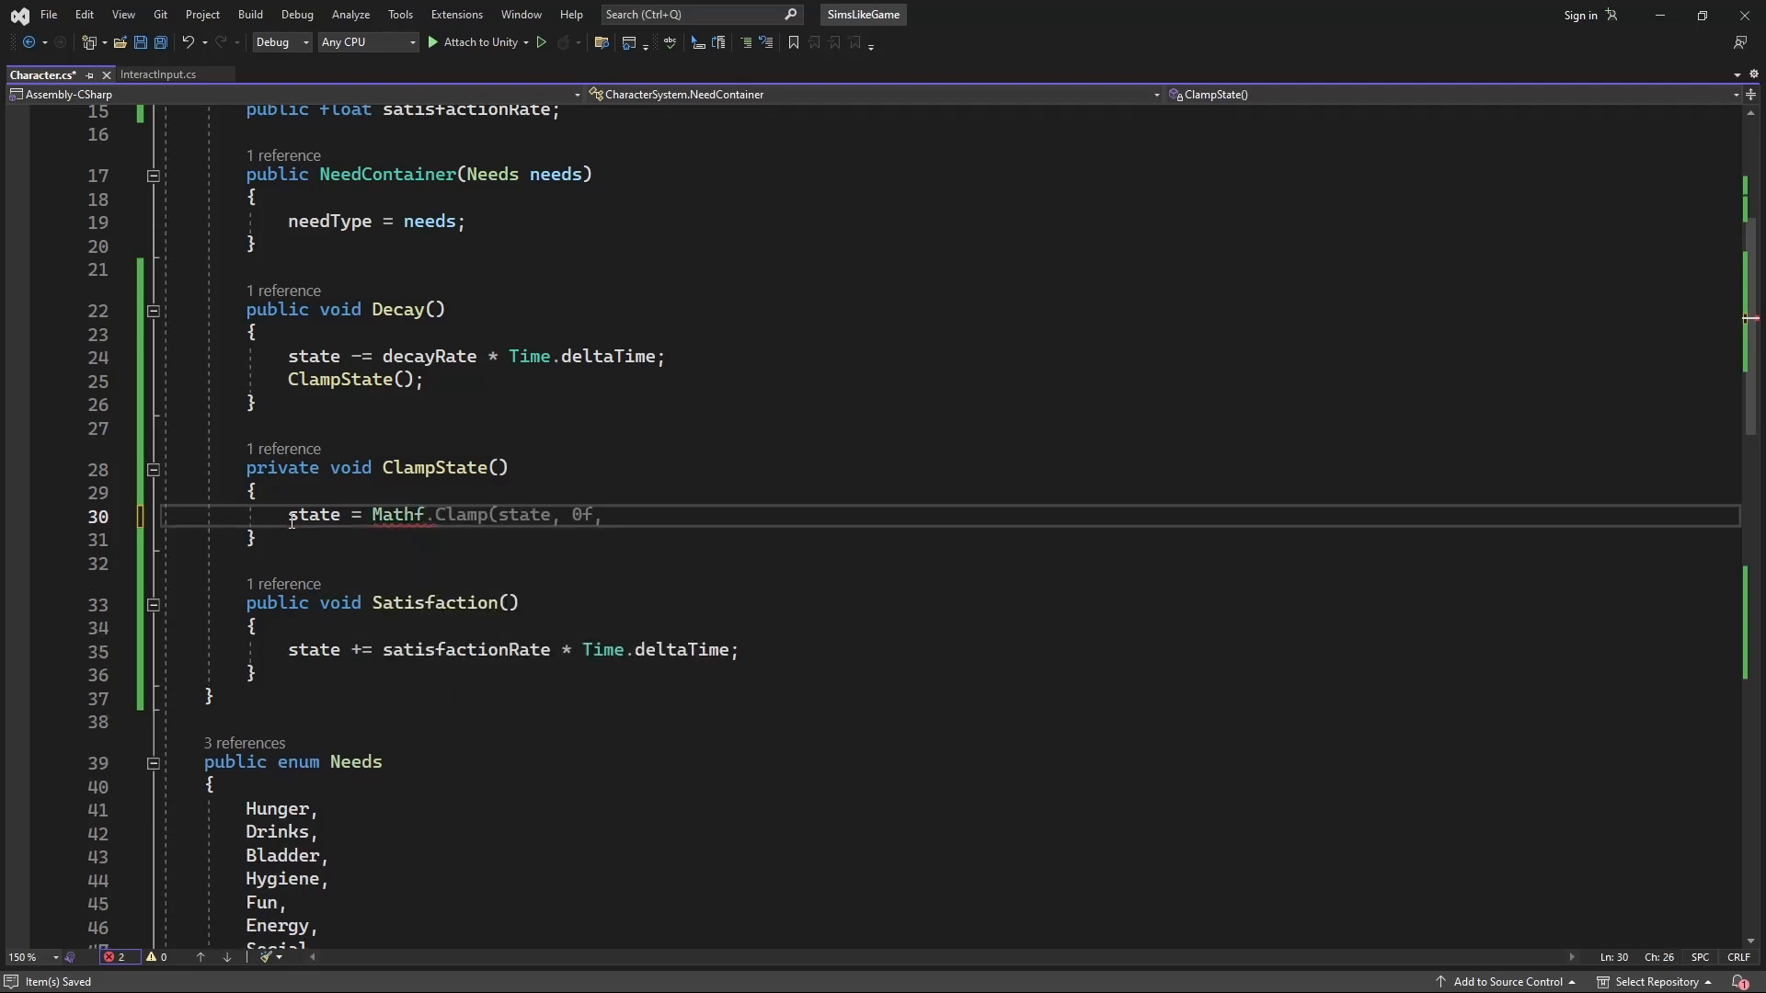
{"action": "type", "text": "100f)"}
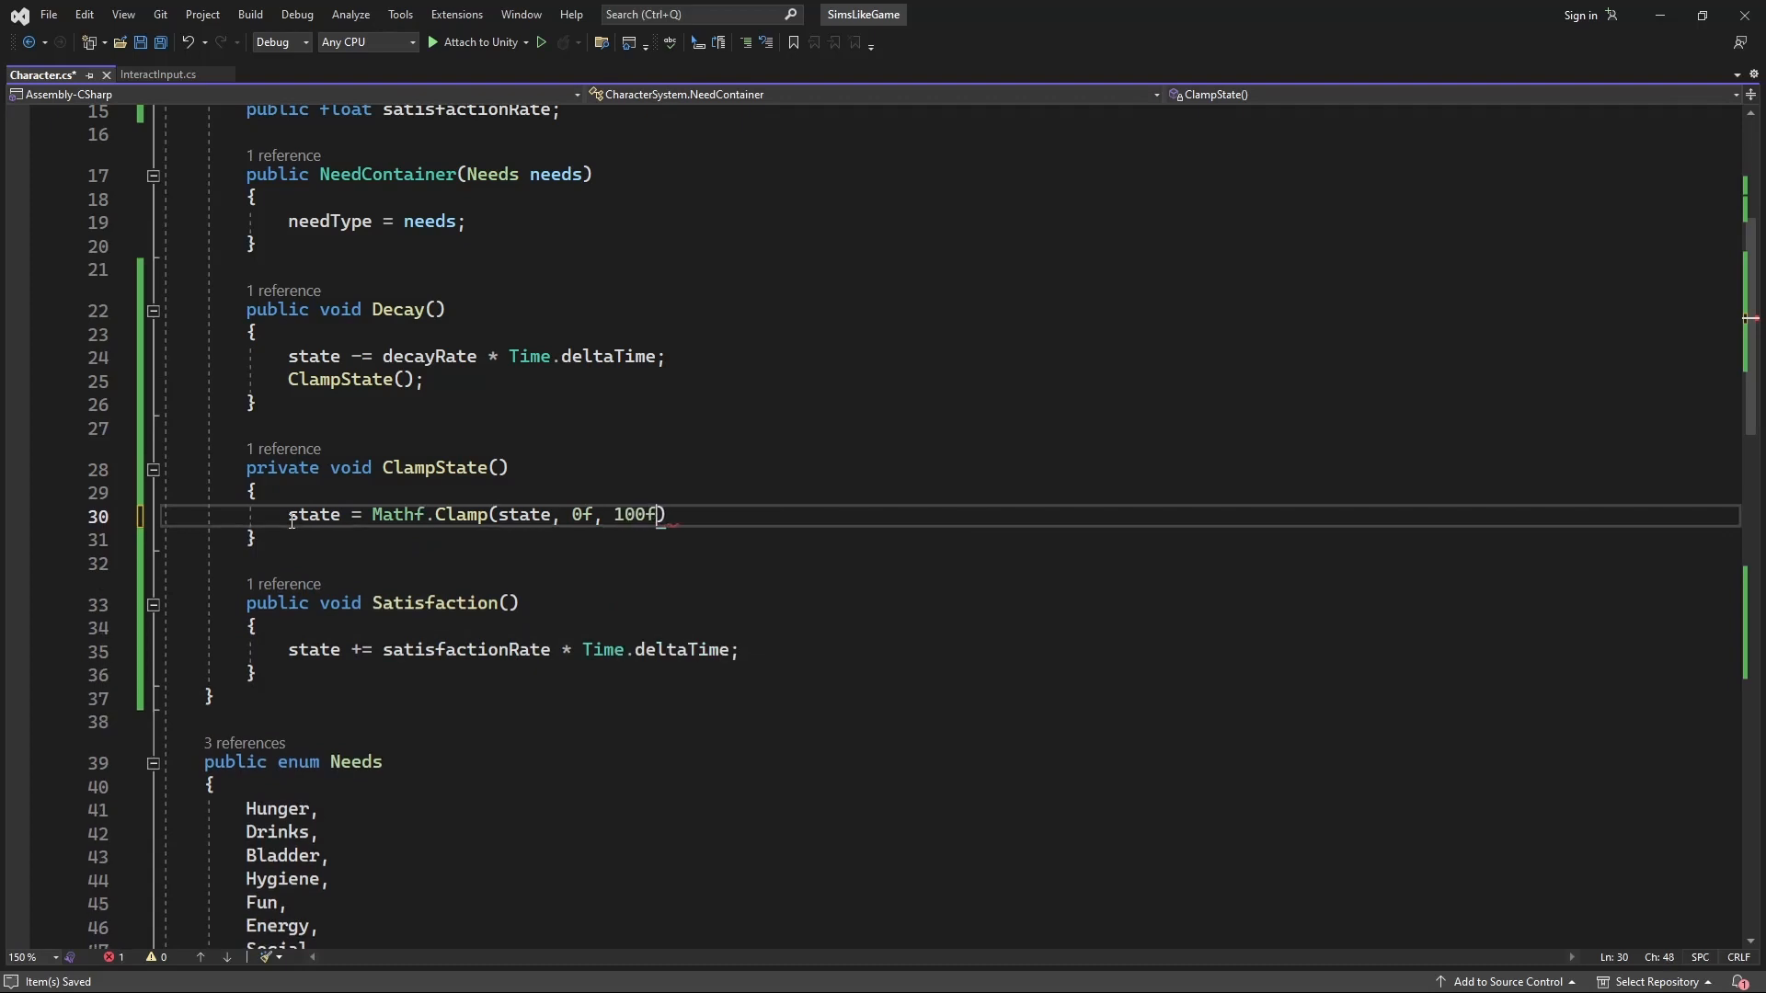
{"action": "type", "text": ";"}
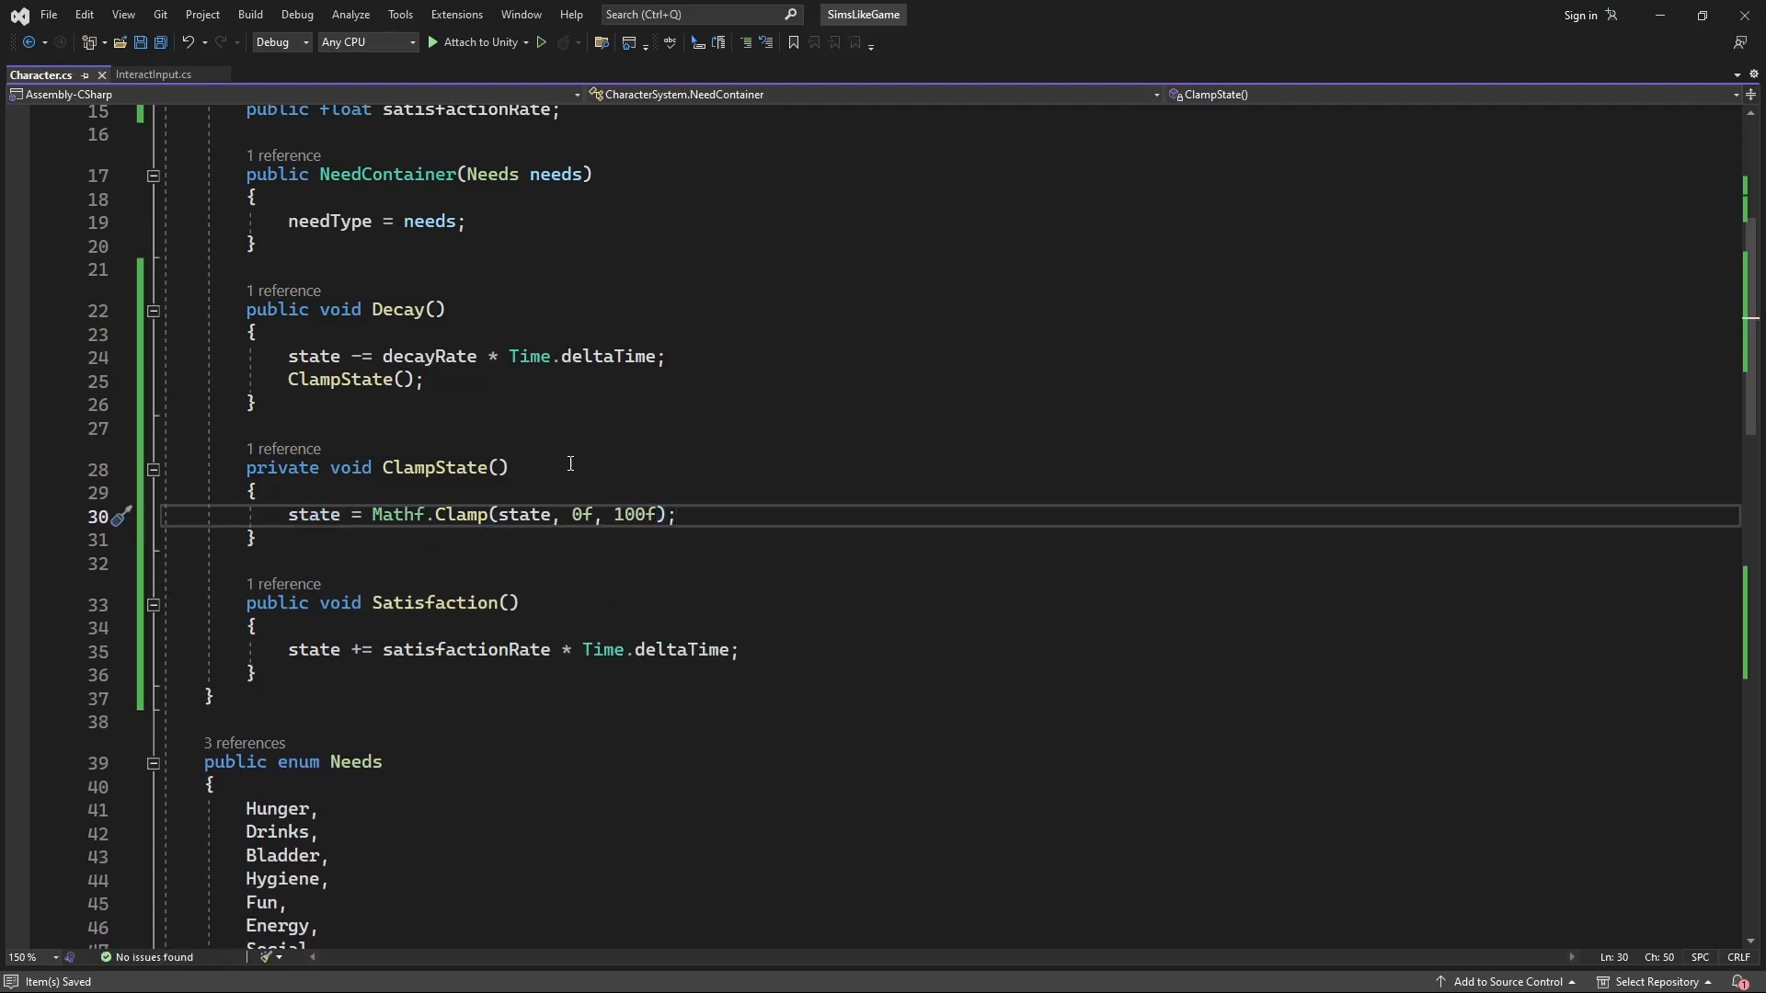
{"action": "mouse_move", "coordinate": [732, 574]}
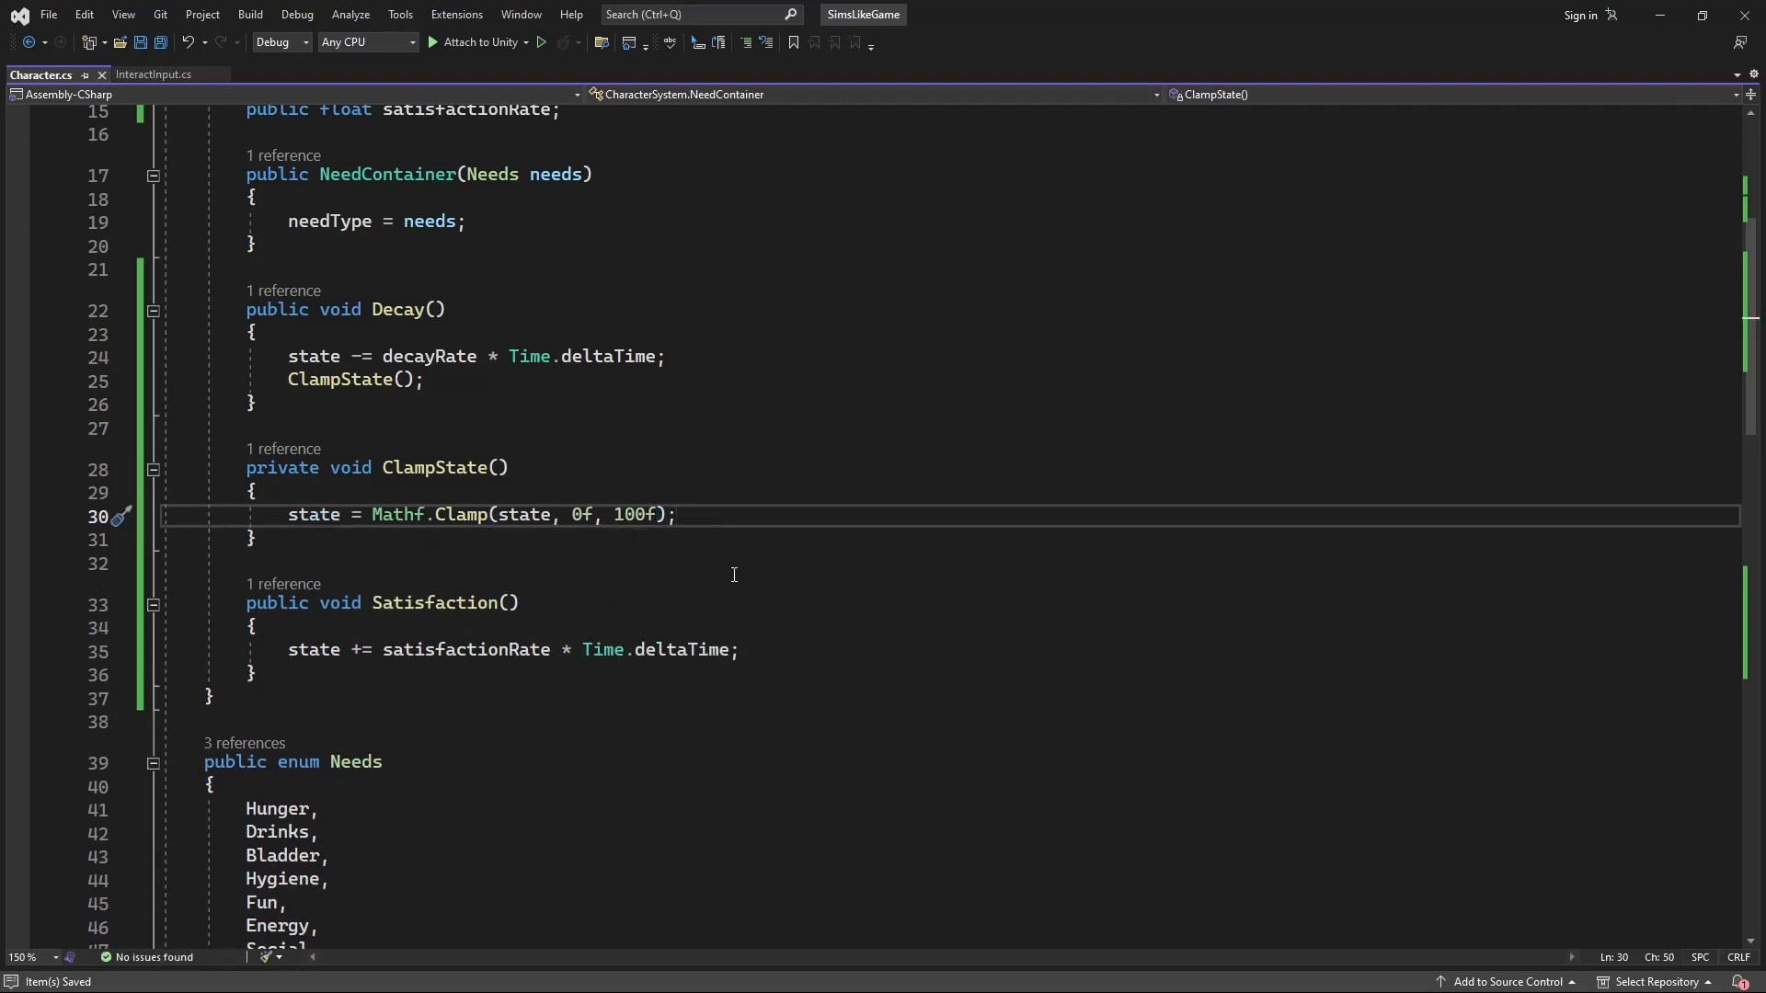
{"action": "left_click", "coordinate": [818, 650]}
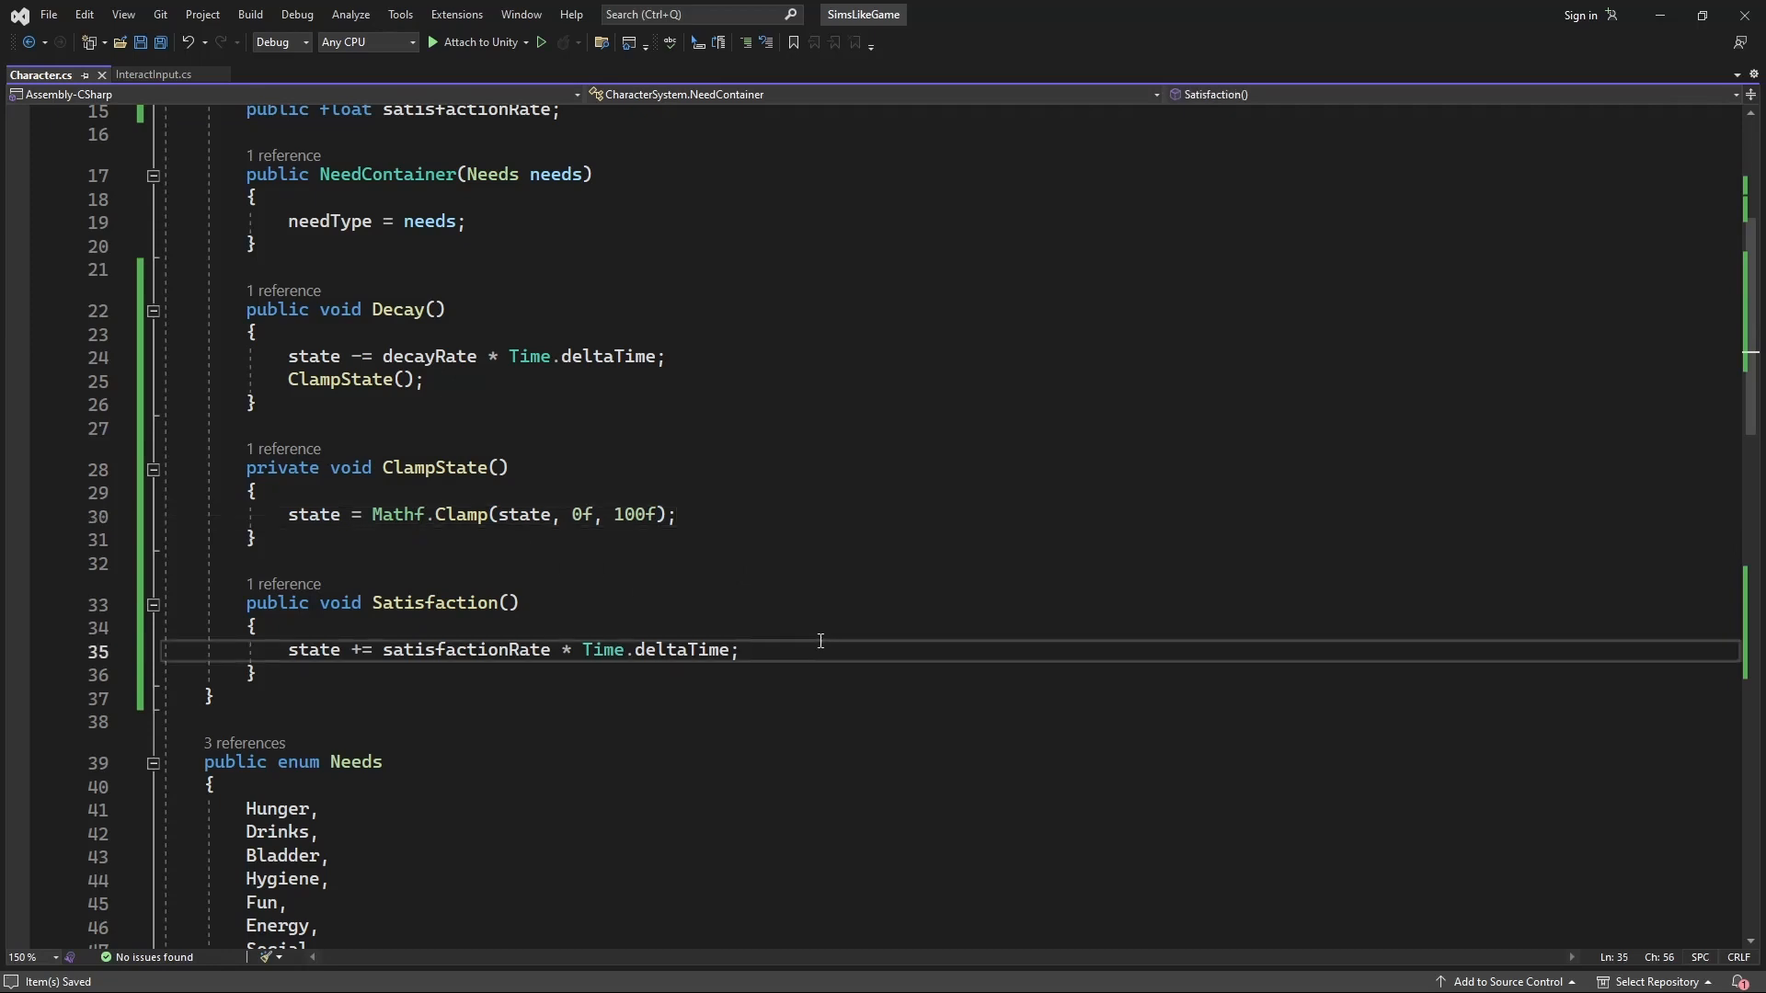
{"action": "type", "text": "ClampState()"}
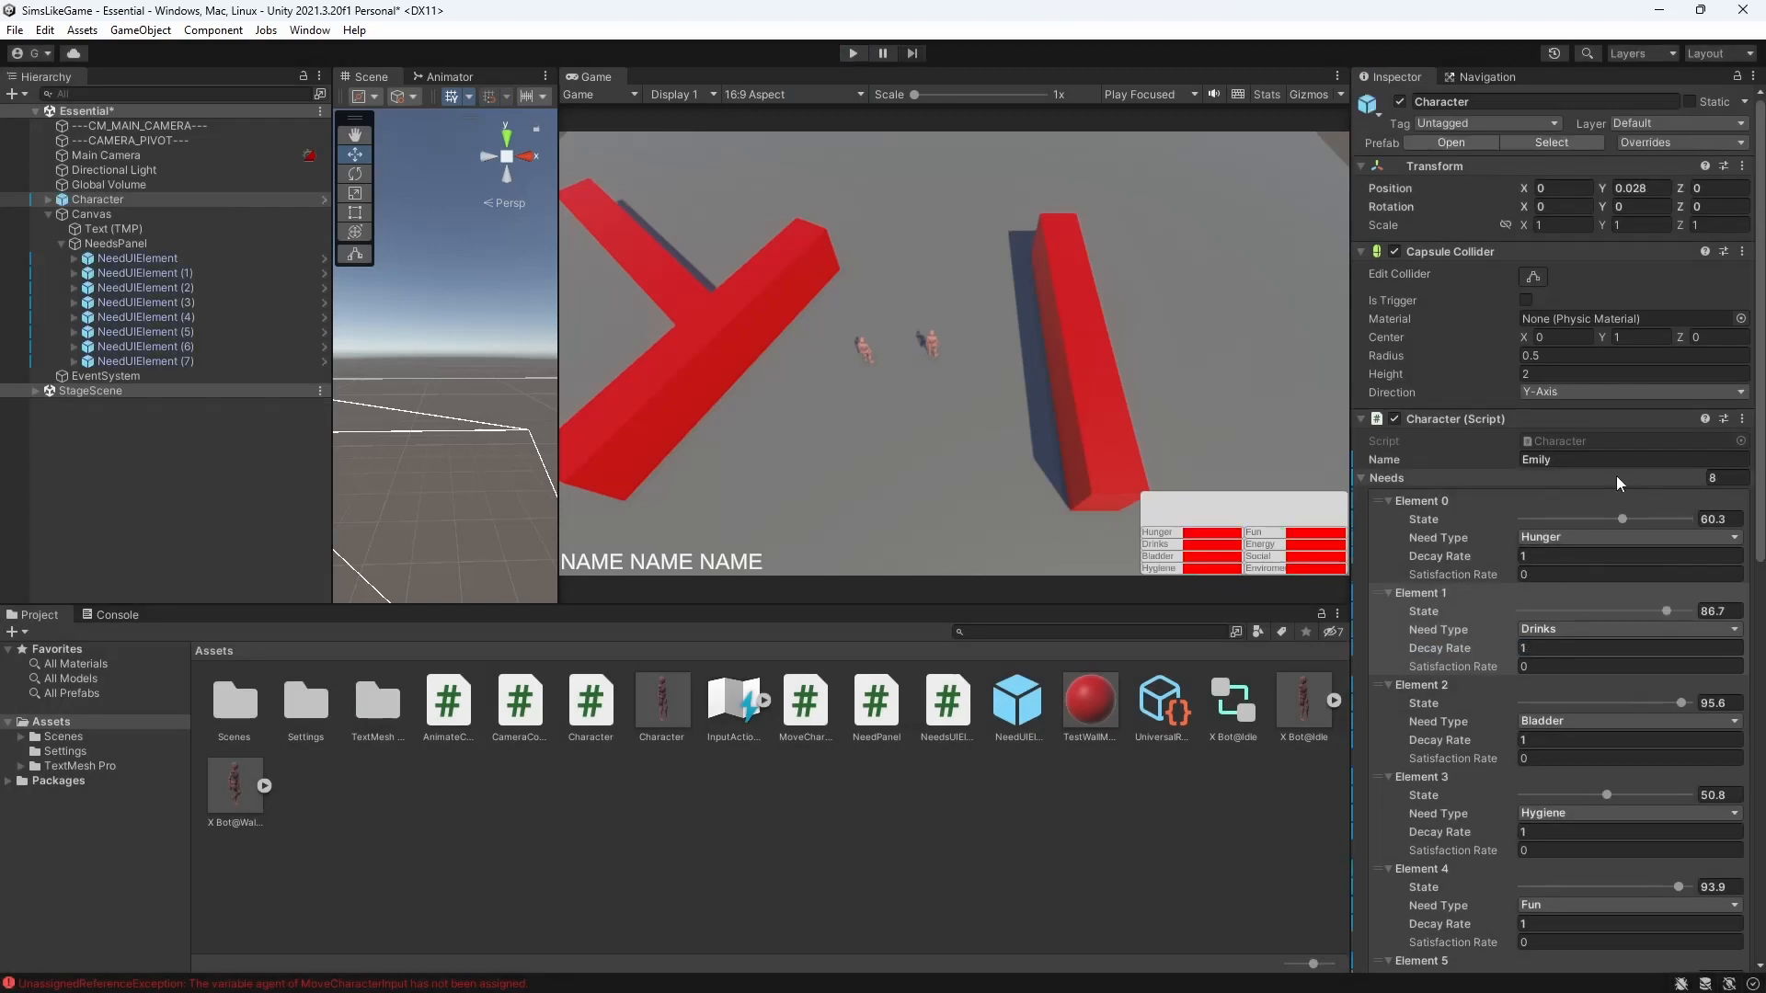
- Switch the bottom panel from Project to Console to check the unassigned-reference error
{"action": "left_click", "coordinate": [115, 613]}
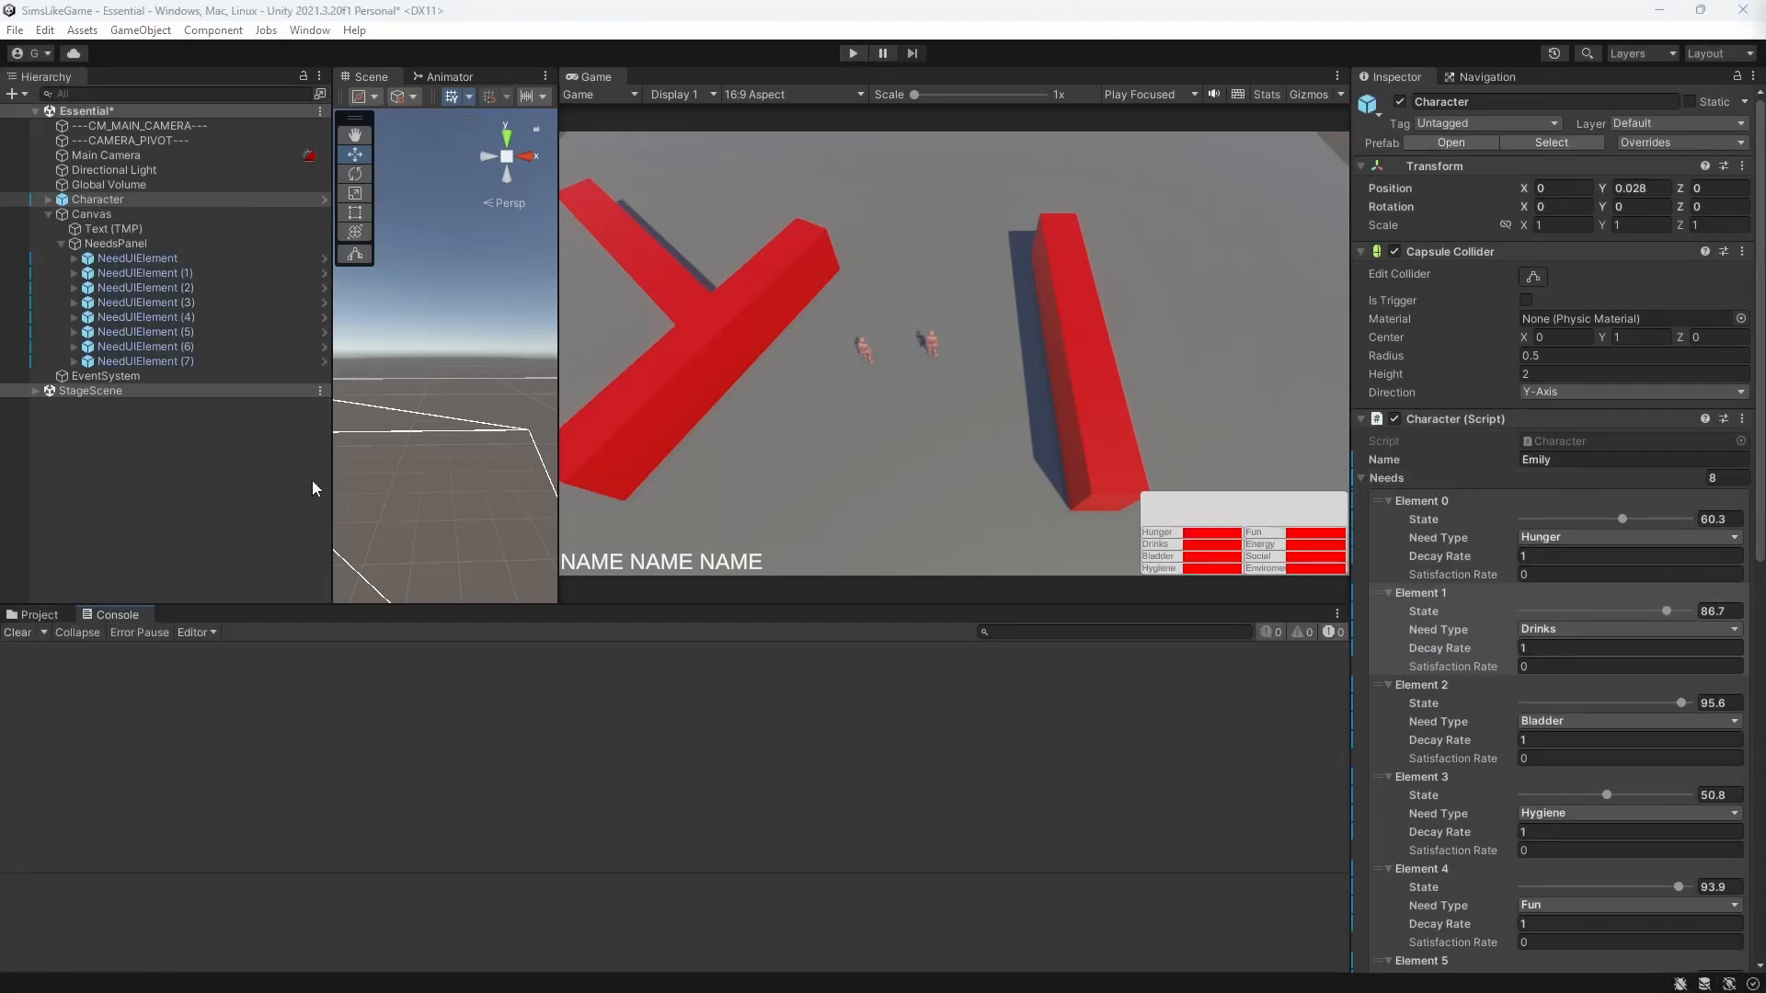